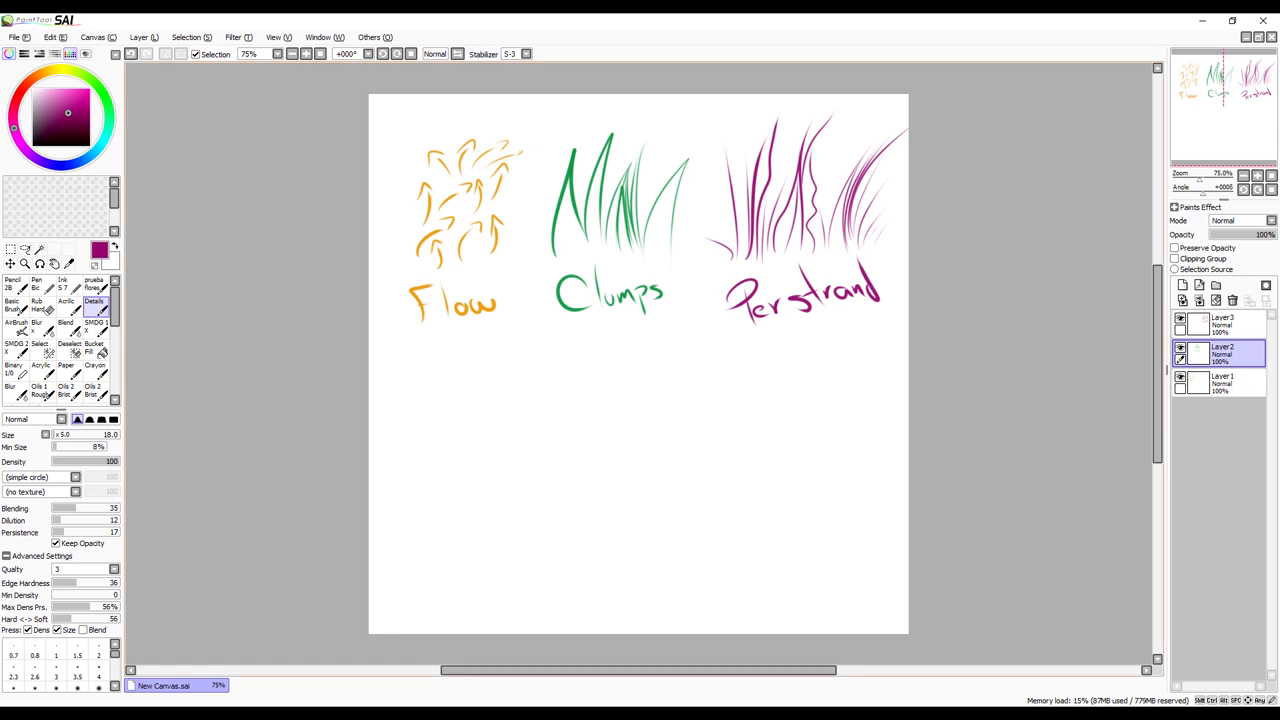
- Create empty Layer 4 above the hair-sketch layers, then switch to the browser
left_click(1184, 286)
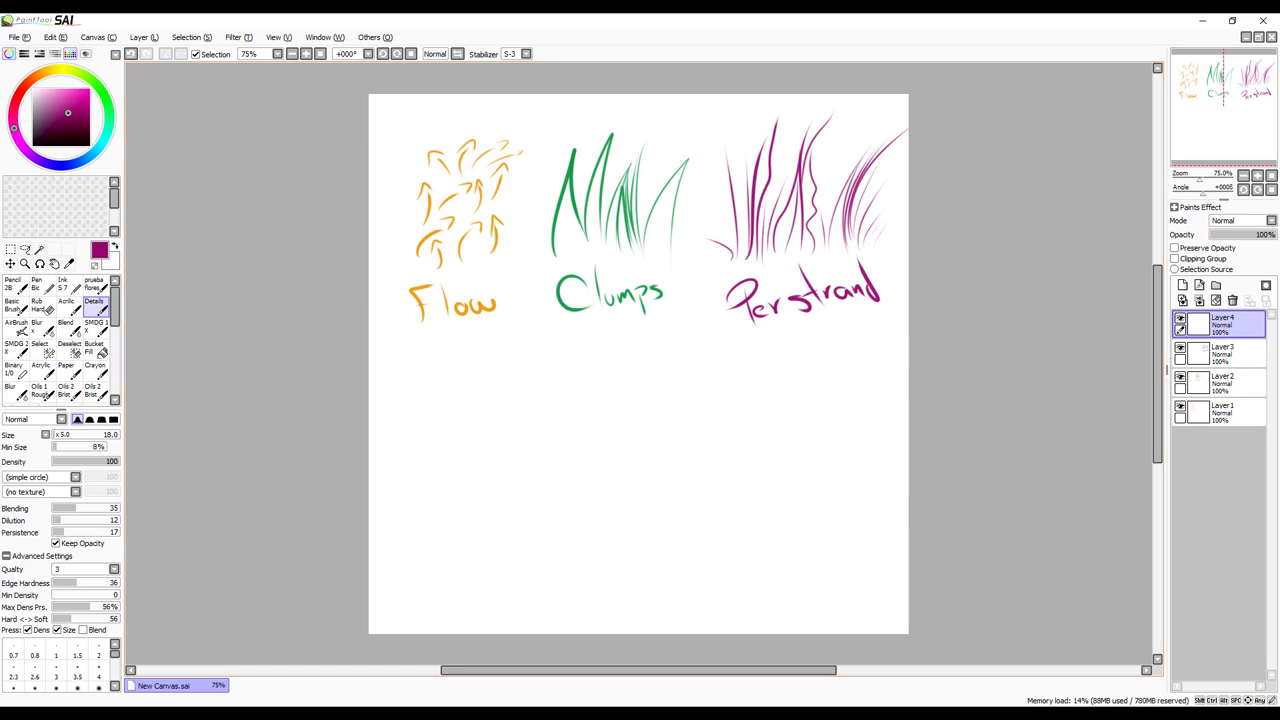
left_click(244, 24)
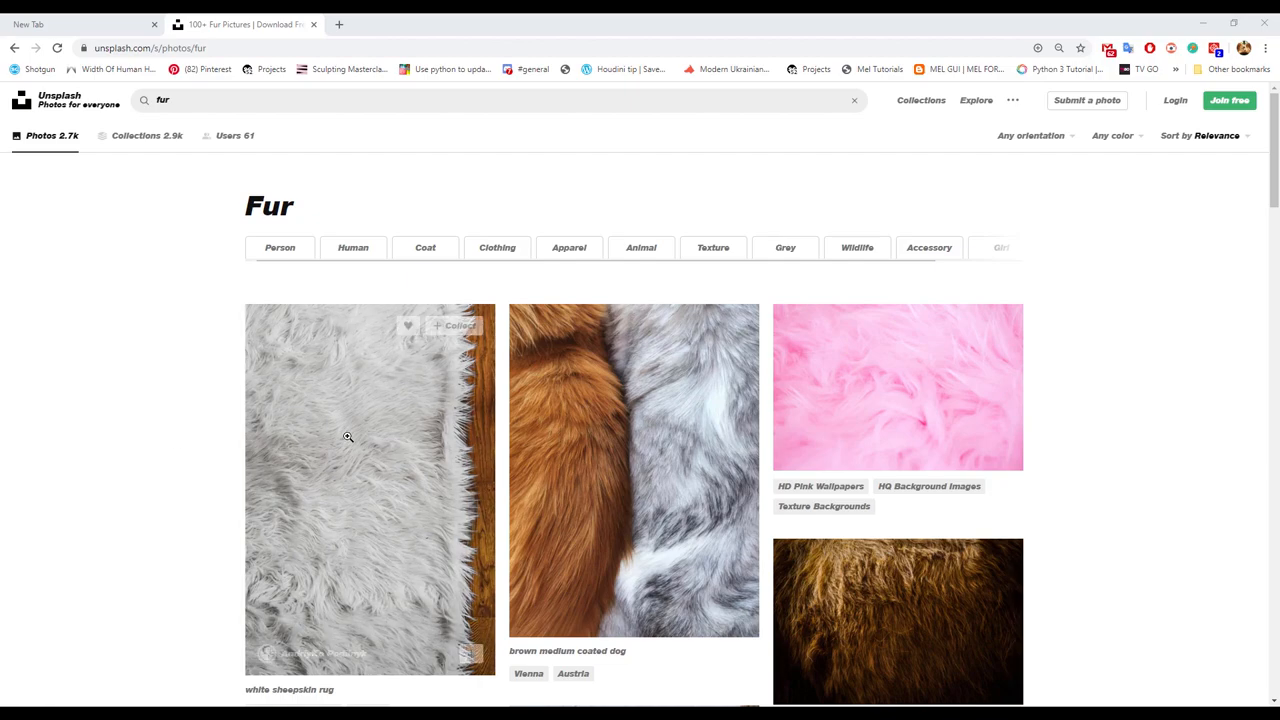
- Scroll the fur results and pick the white sheepskin rug photo
scroll("down", 3)
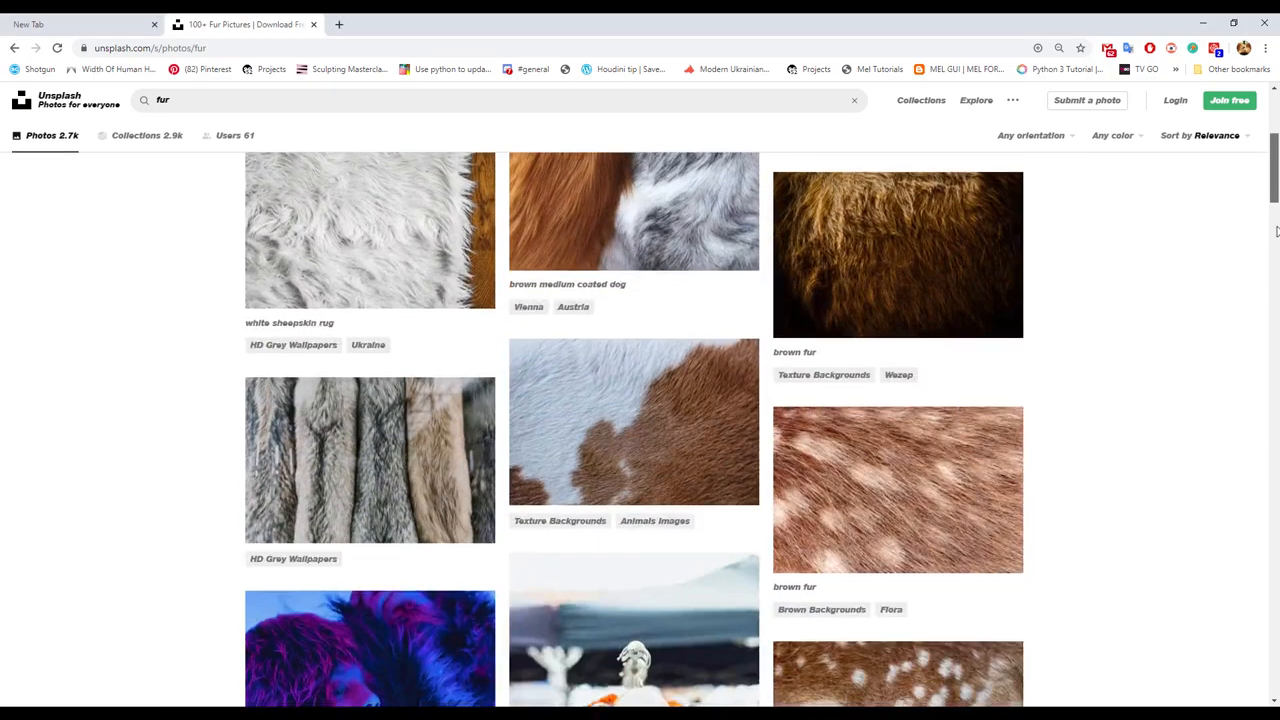
scroll("down", 3)
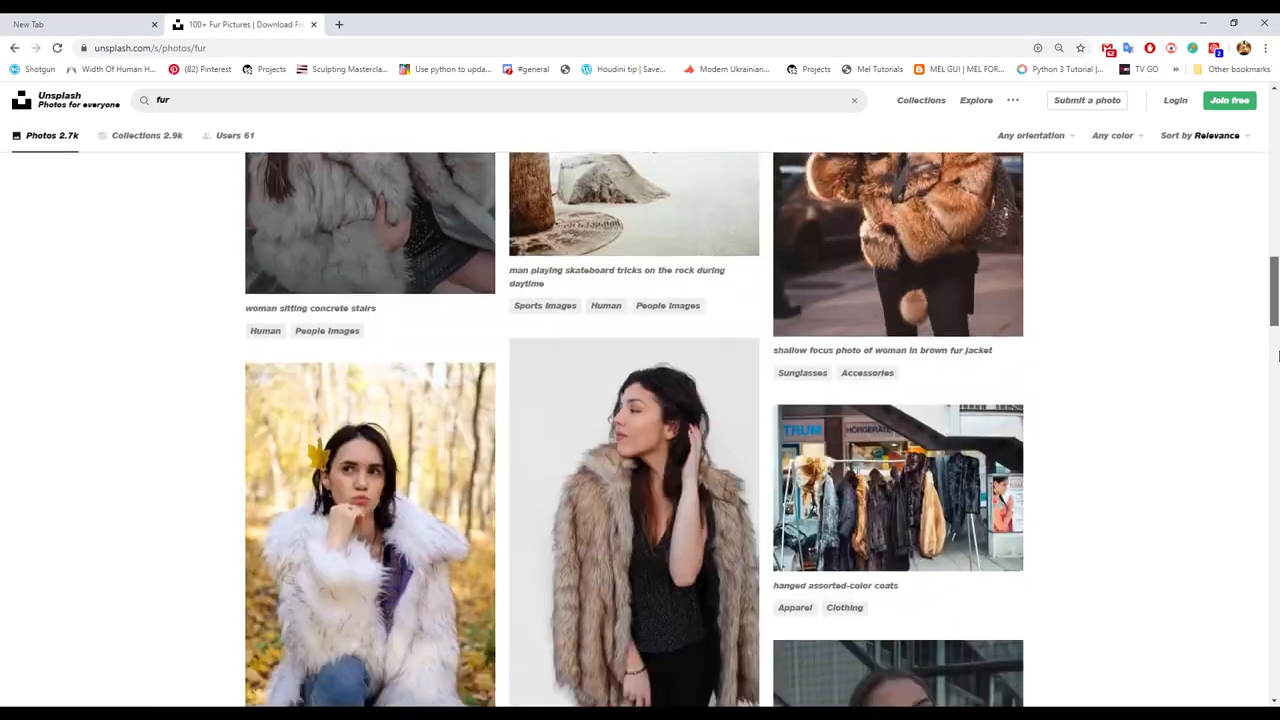
scroll("down", 3)
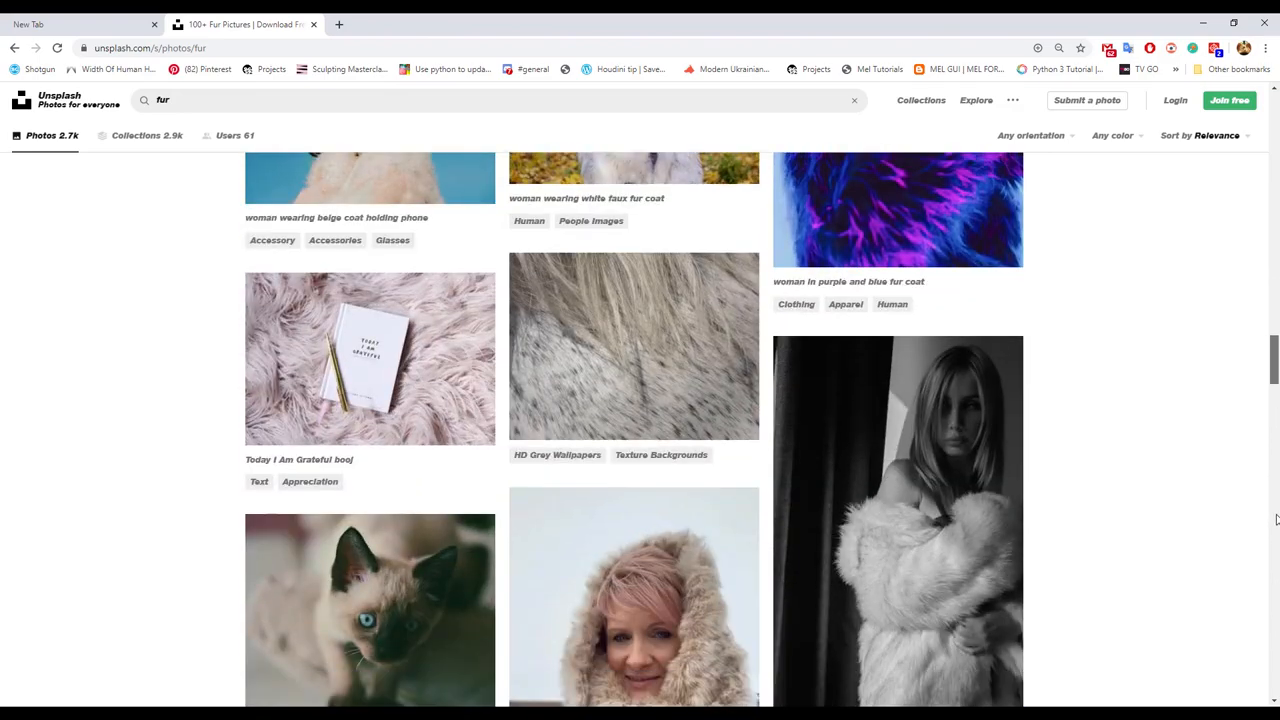
scroll("down", 3)
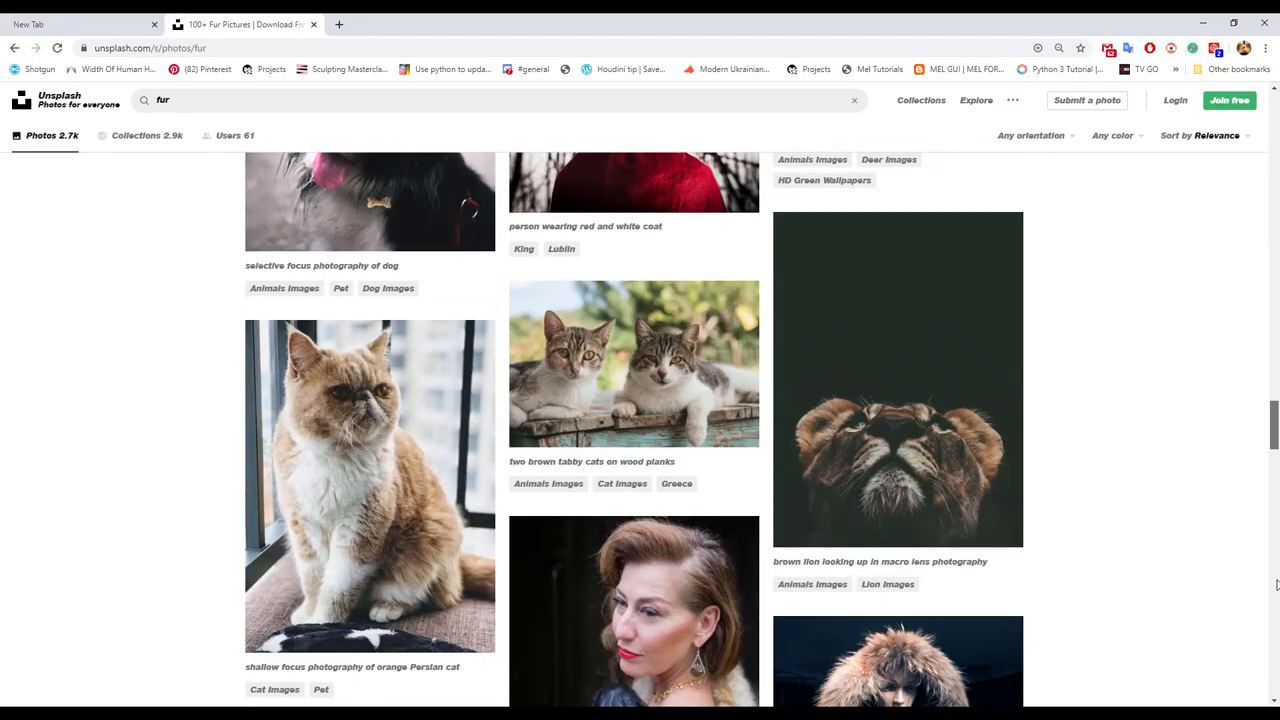
scroll("down", 3)
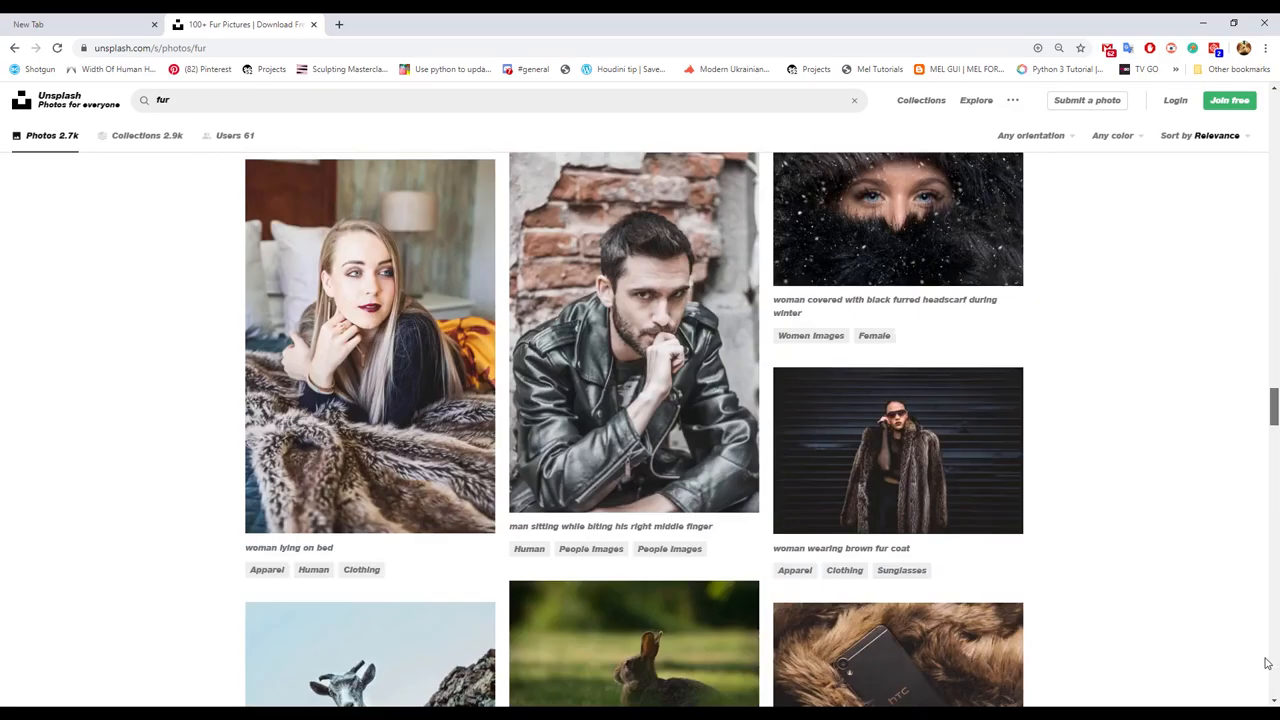
scroll("down", 3)
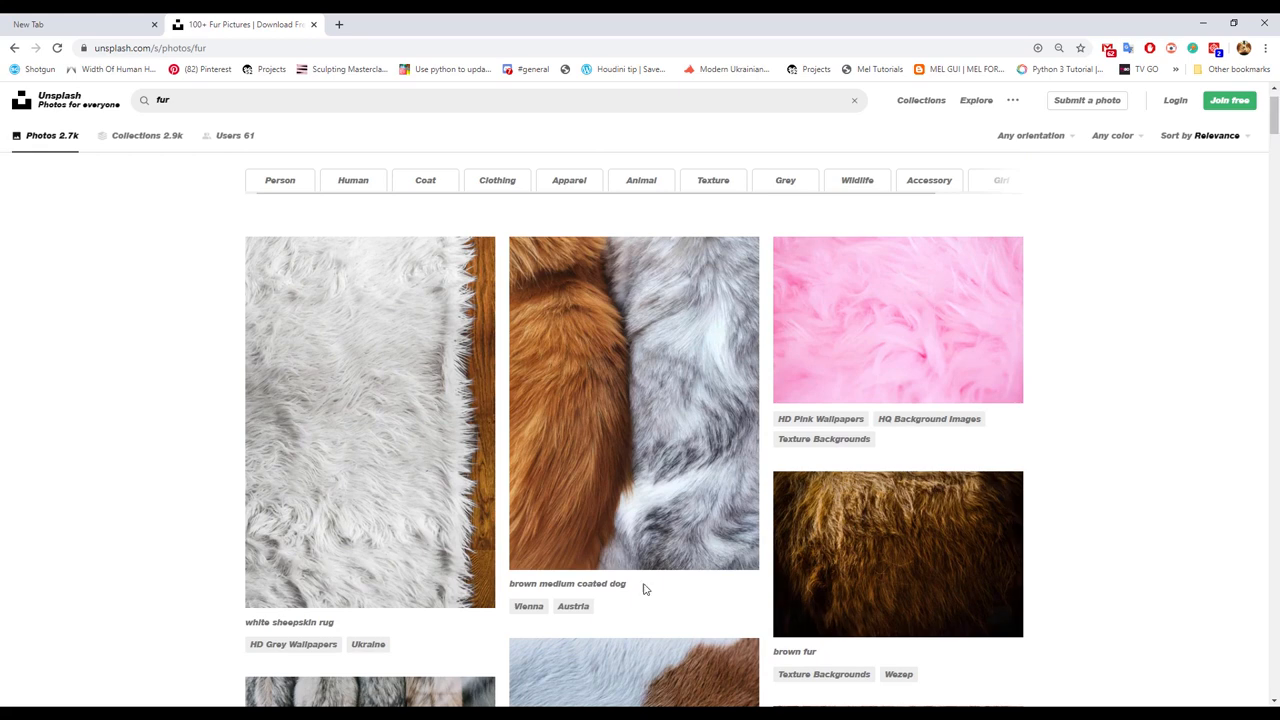
left_click(370, 420)
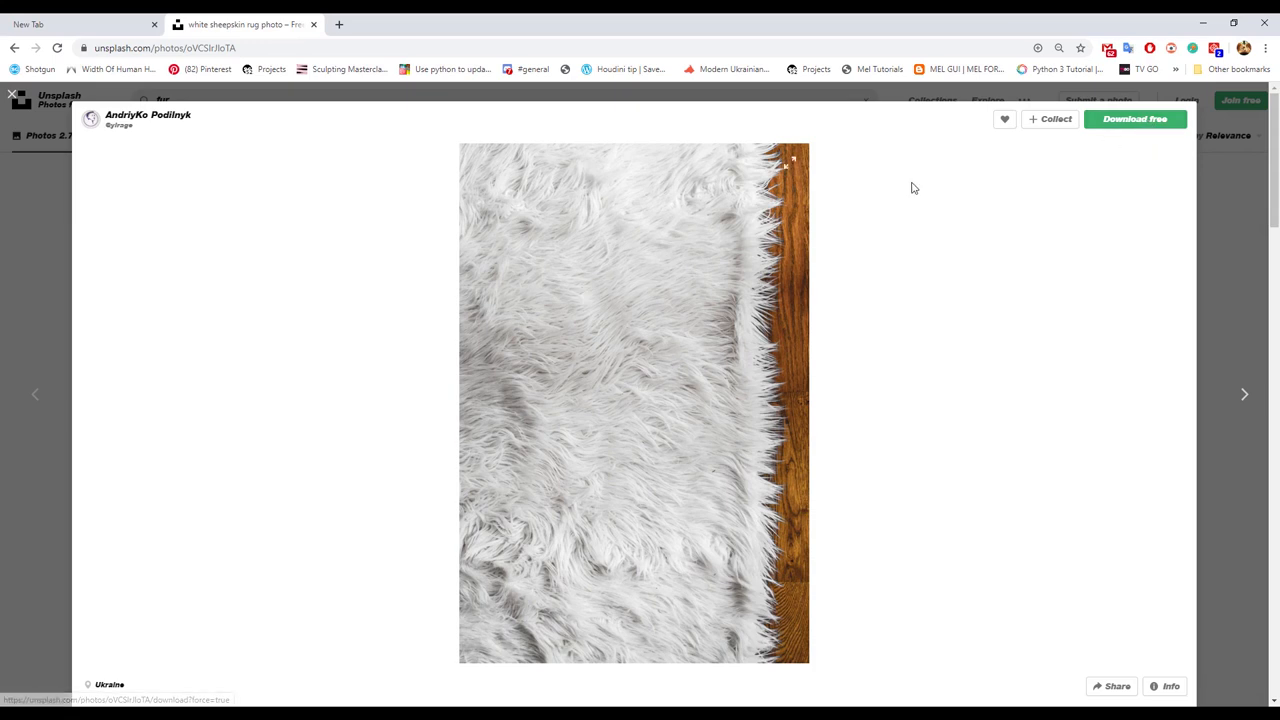
- Download the sheepskin rug photo free and save it into the HairyMonday folder
left_click(1134, 120)
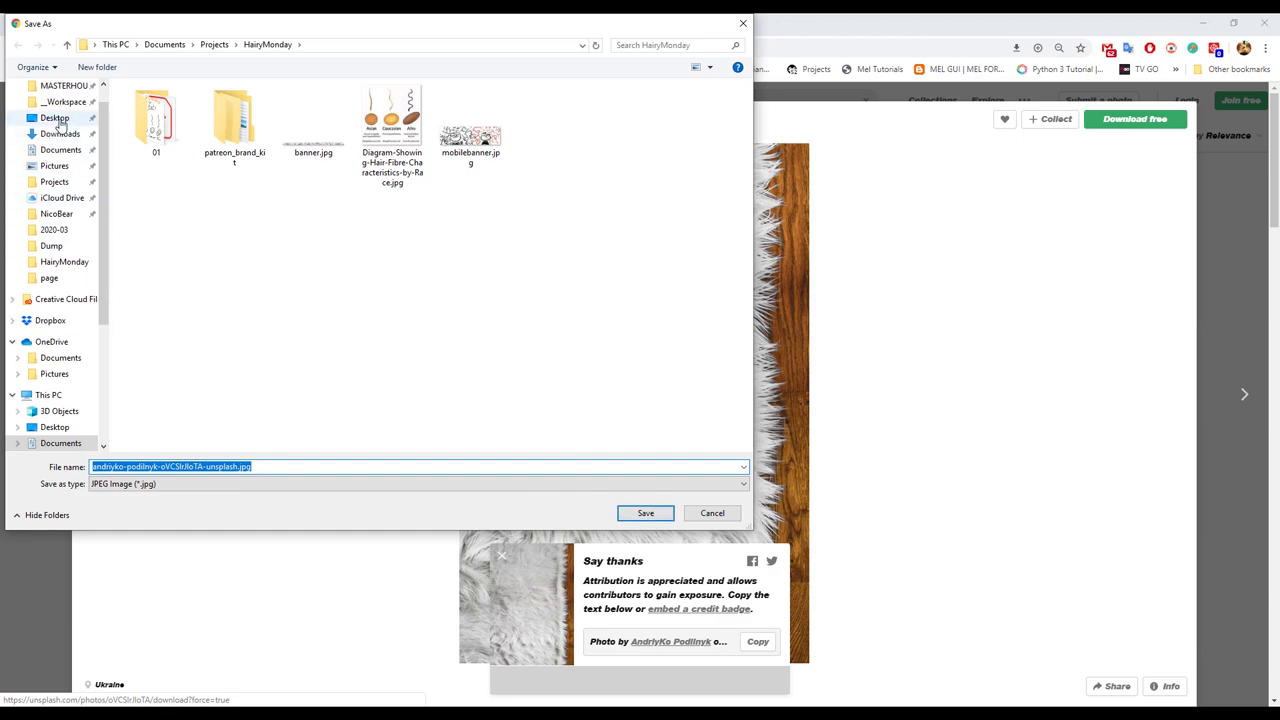
left_click(644, 512)
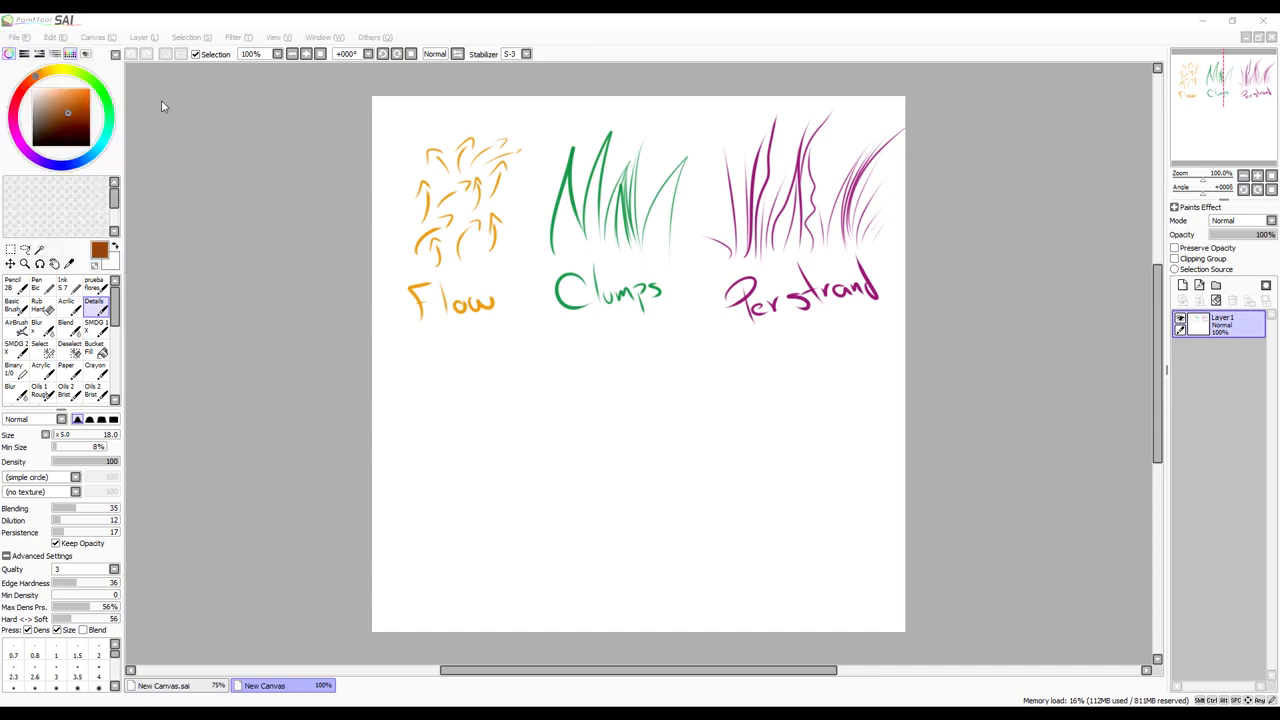
- Begin opening the downloaded sheepskin JPG as its own canvas via File > Open
left_click(390, 684)
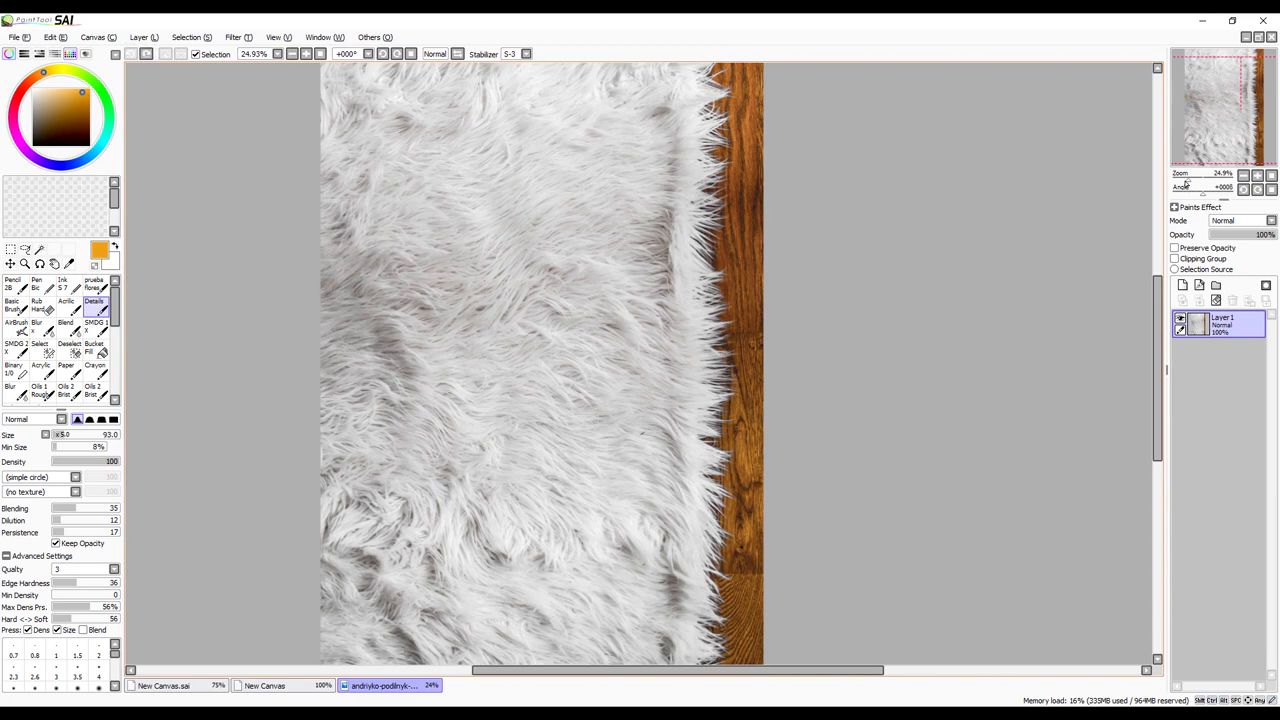
- Undo the orange try and trace brown flow strokes over the upper-left fur
left_click_drag(324, 290, 396, 248)
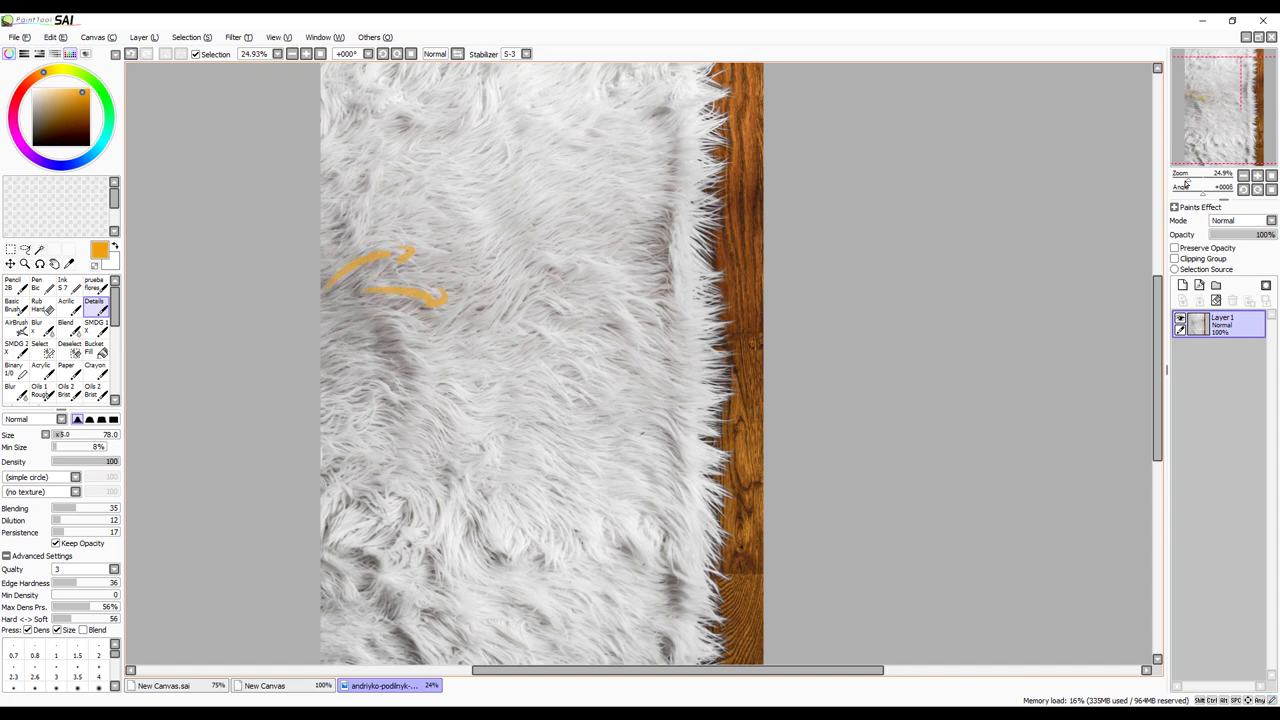
key("ctrl+z")
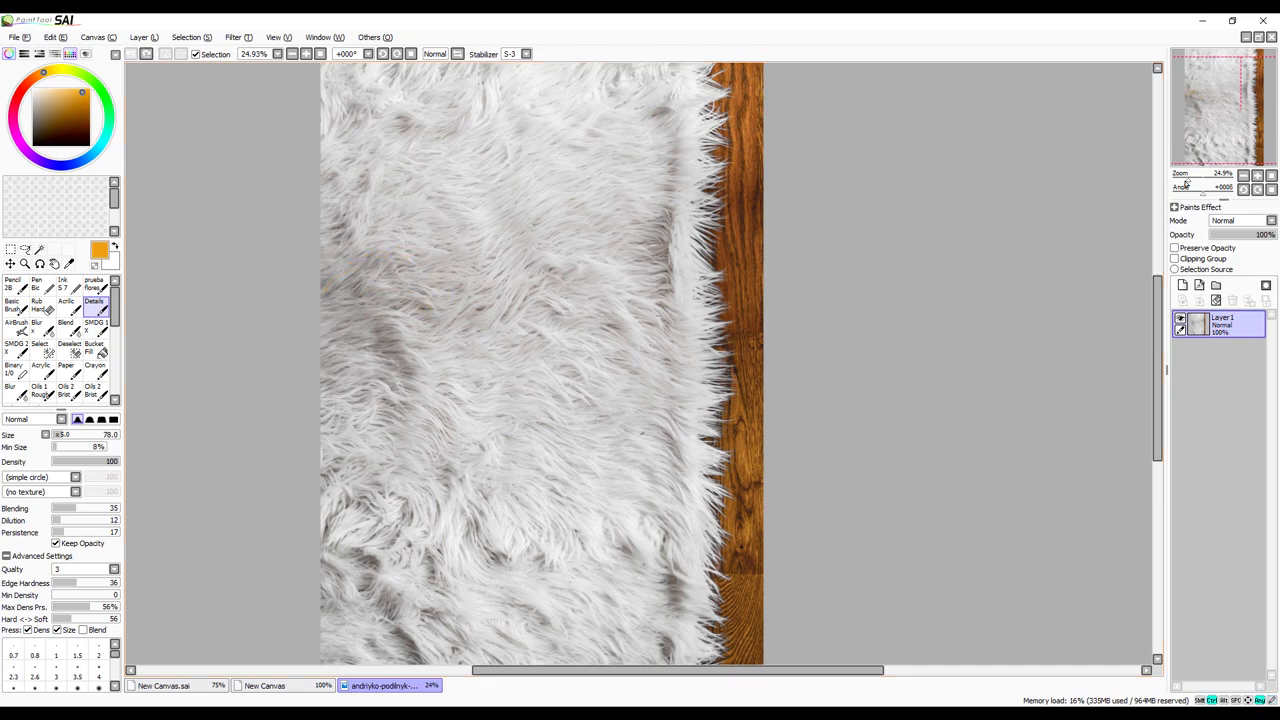
left_click_drag(330, 288, 398, 254)
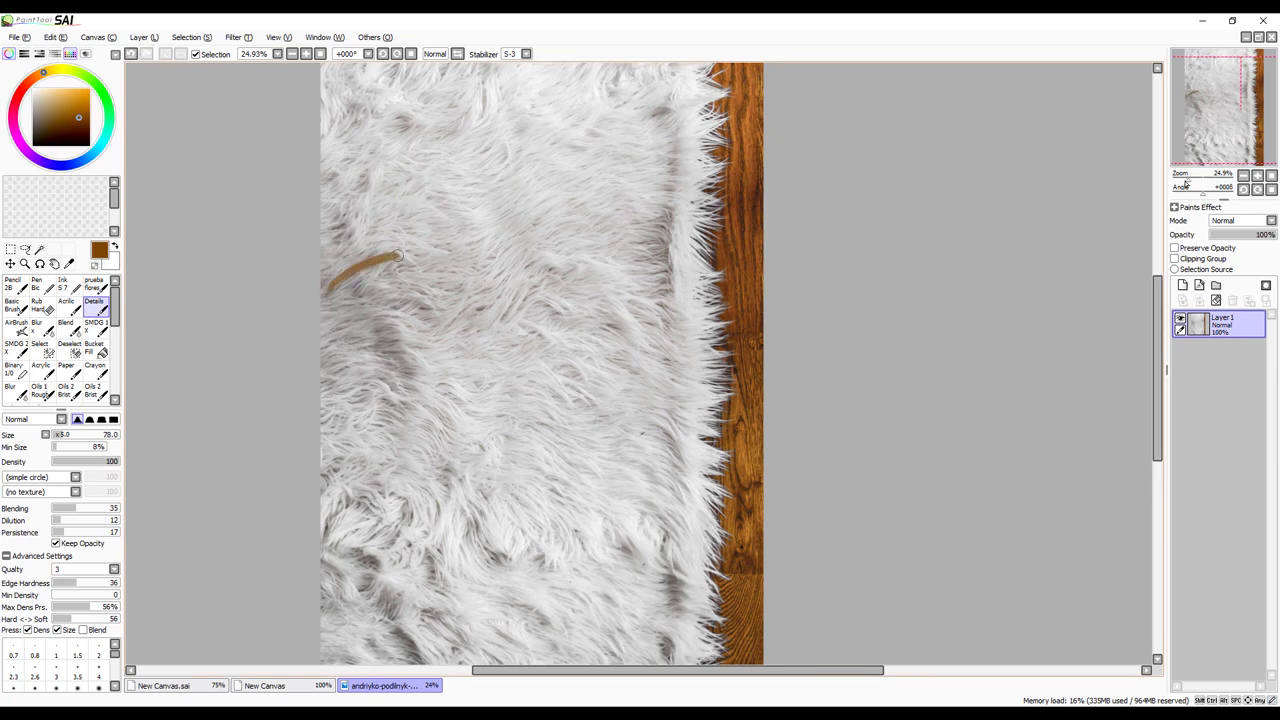
left_click_drag(396, 256, 382, 318)
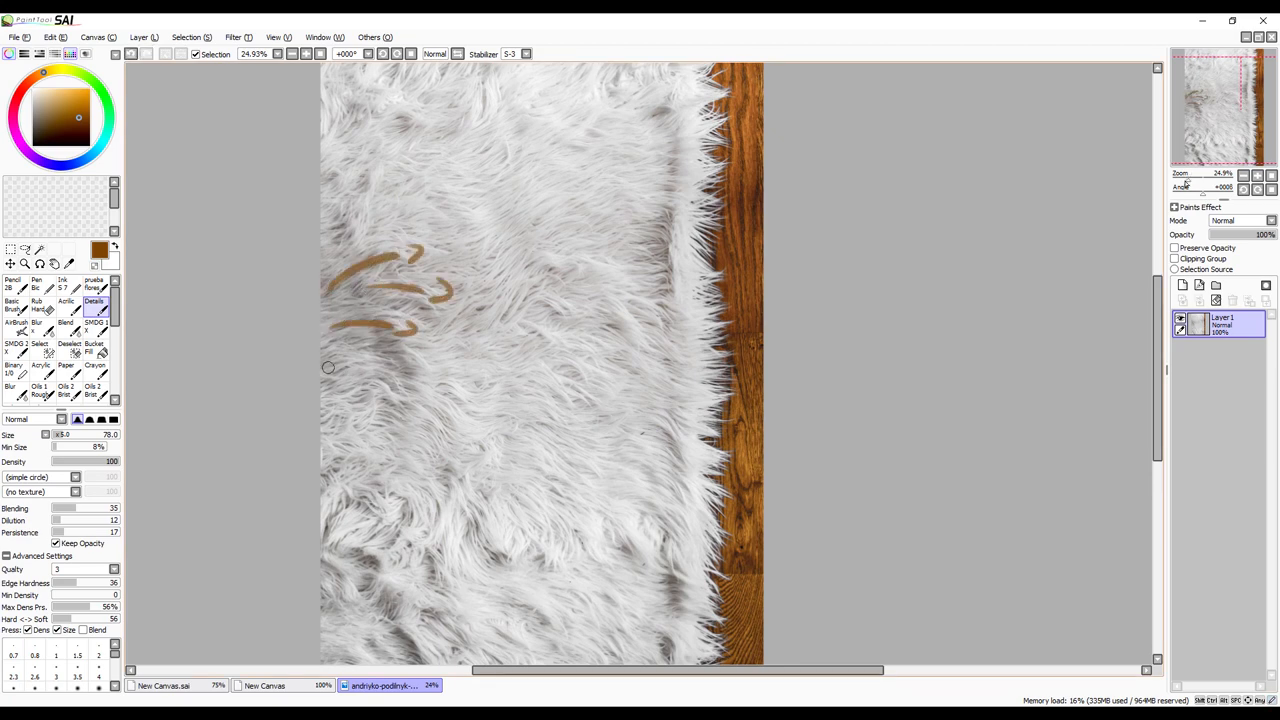
left_click_drag(328, 368, 424, 364)
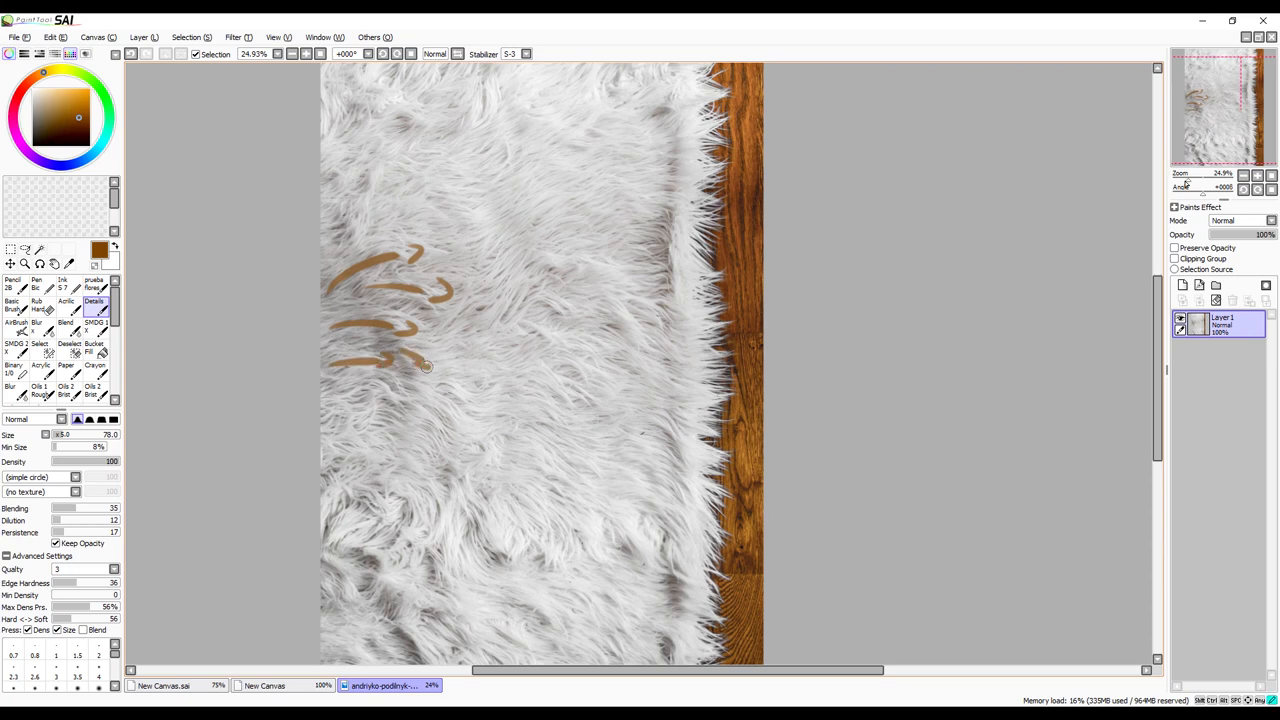
left_click_drag(400, 356, 456, 370)
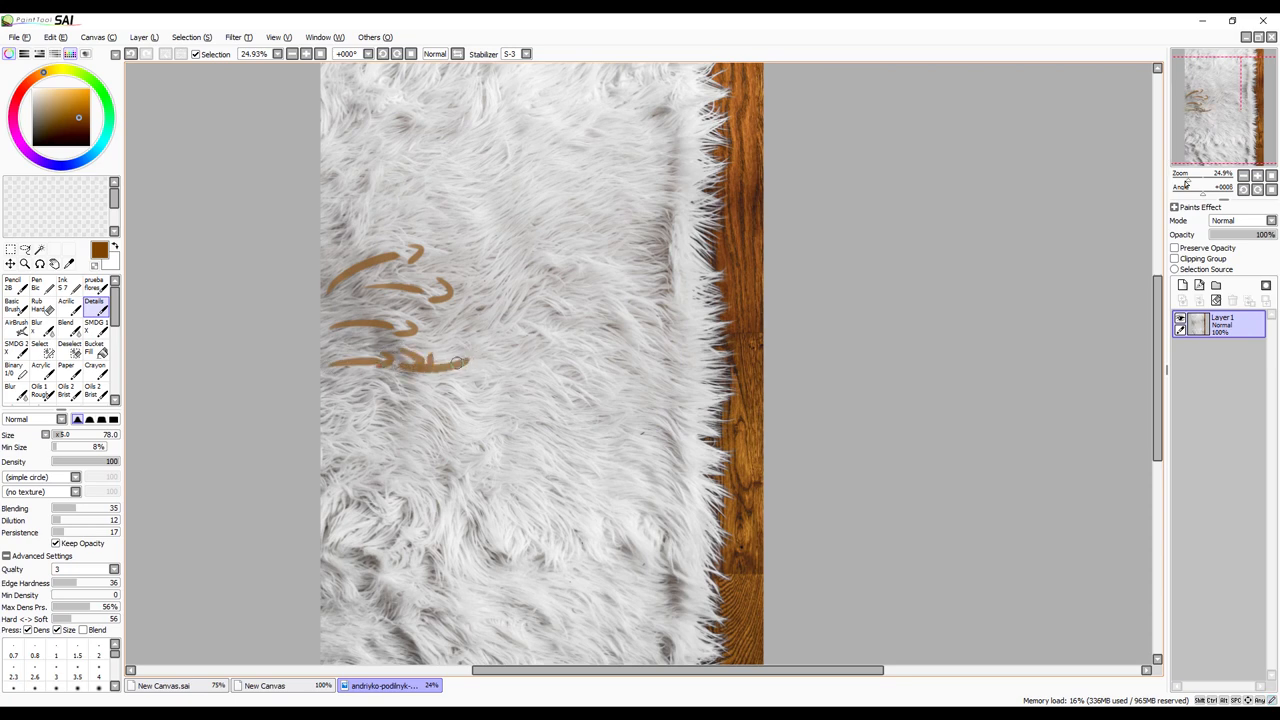
left_click_drag(456, 360, 430, 388)
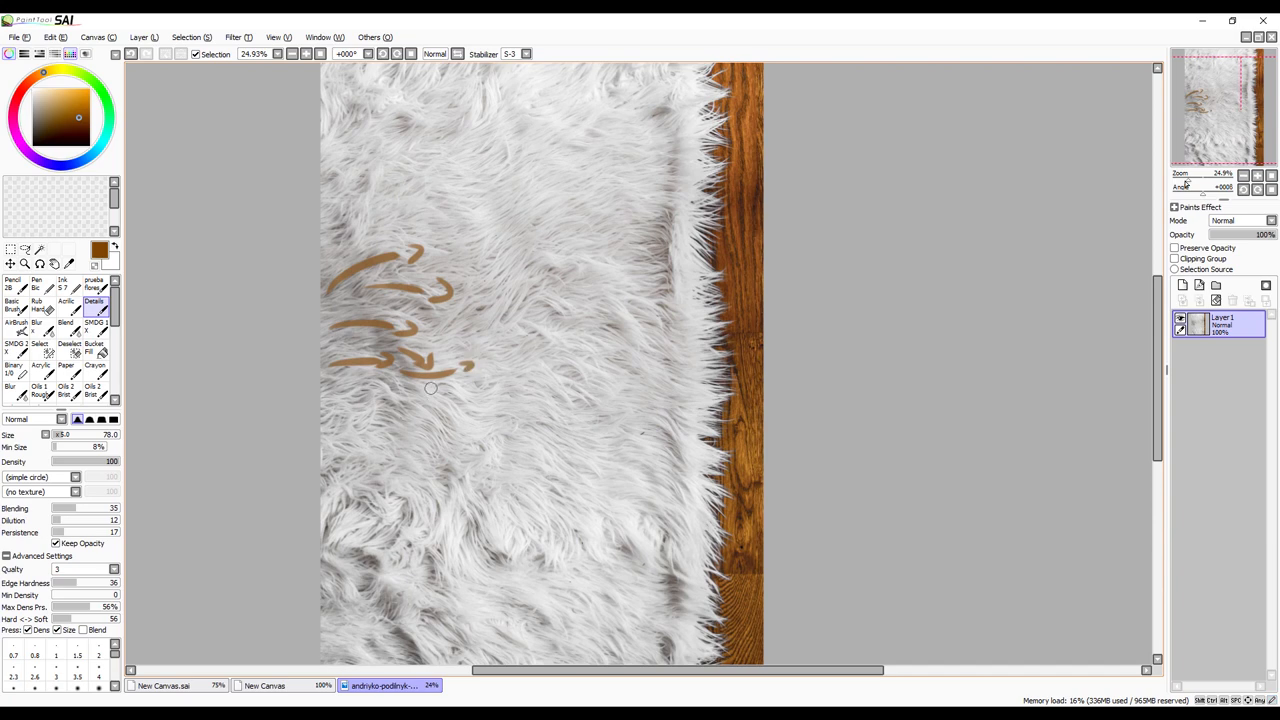
left_click_drag(430, 388, 520, 390)
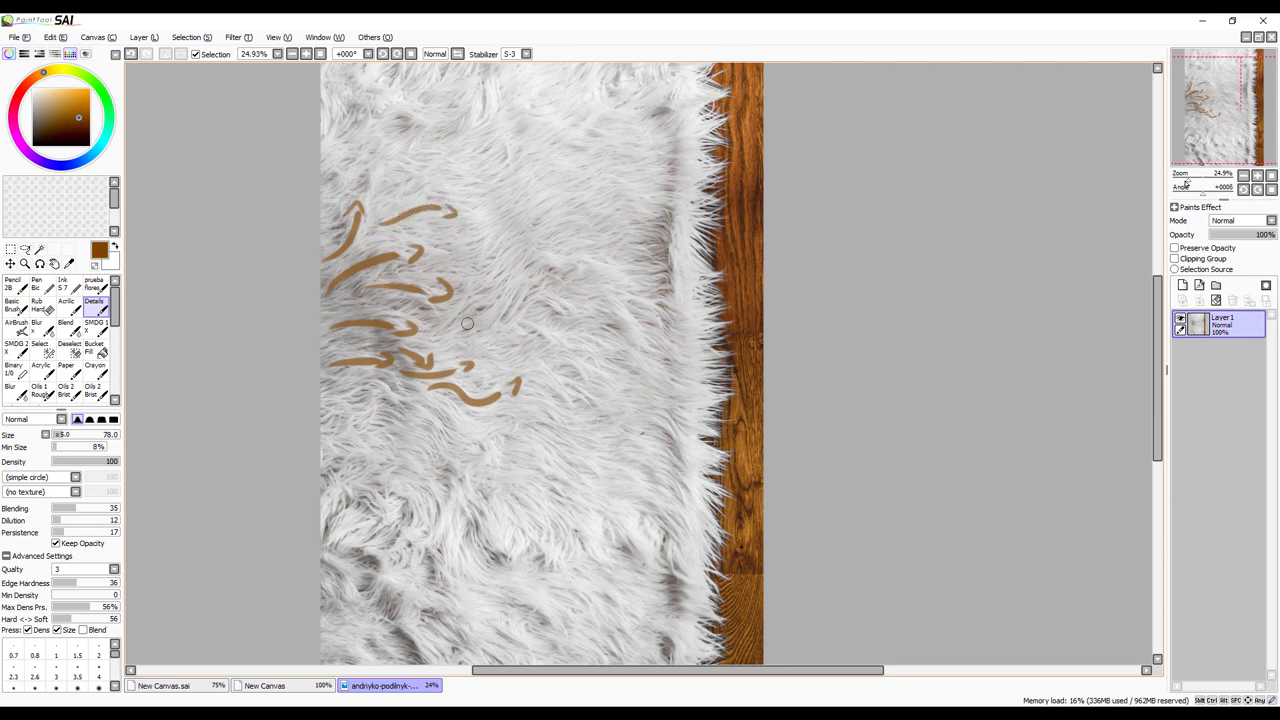
- Add more curved brown flow strokes toward the centre and lower-left fur
left_click_drag(468, 324, 544, 250)
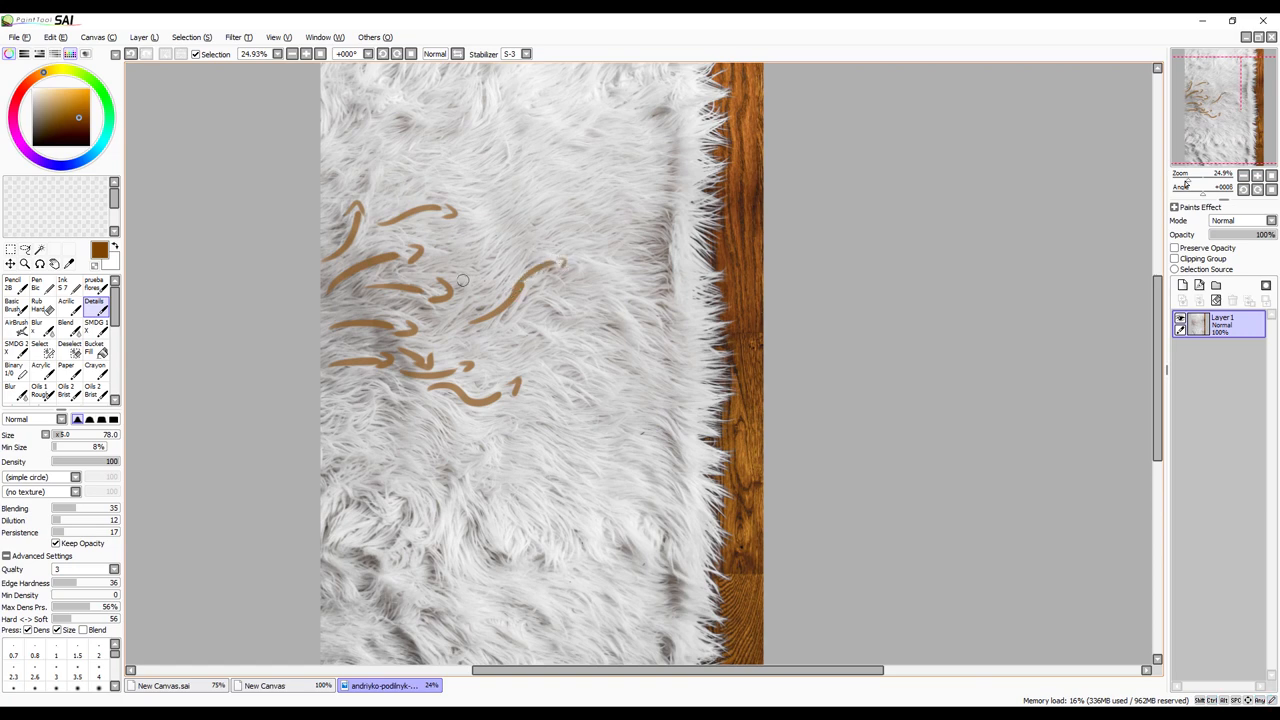
left_click_drag(460, 280, 528, 212)
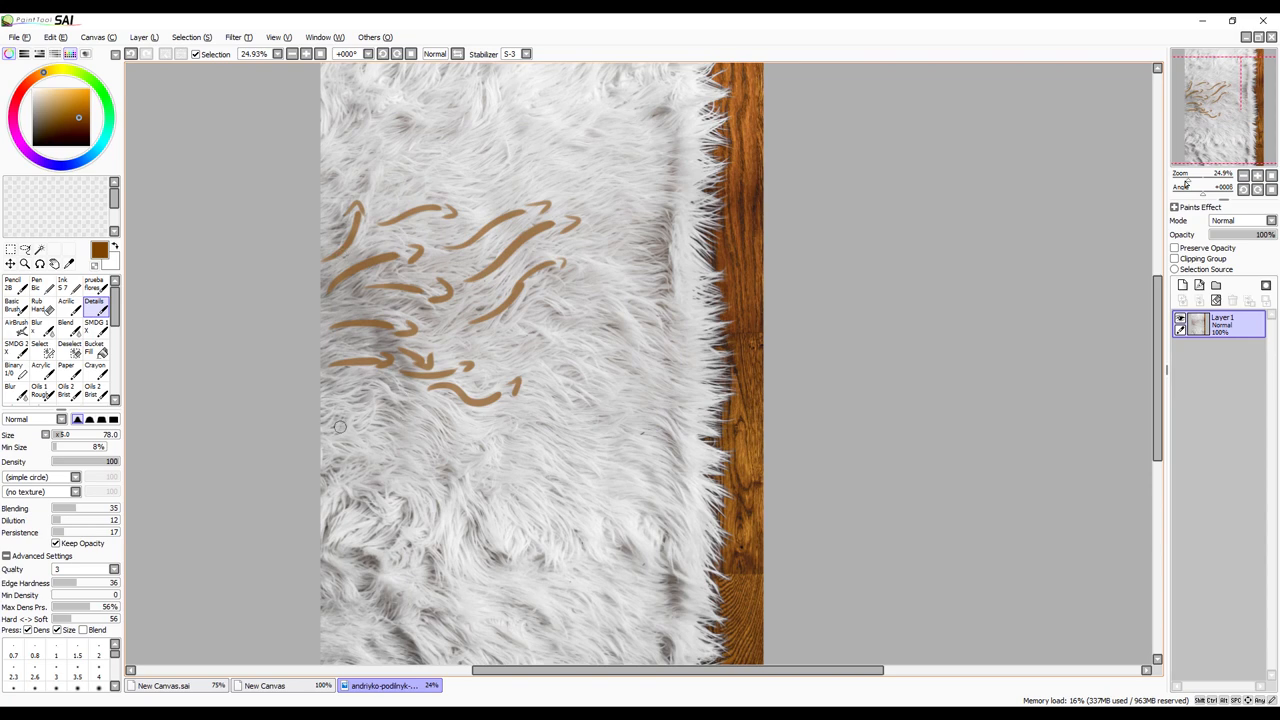
left_click_drag(356, 420, 376, 390)
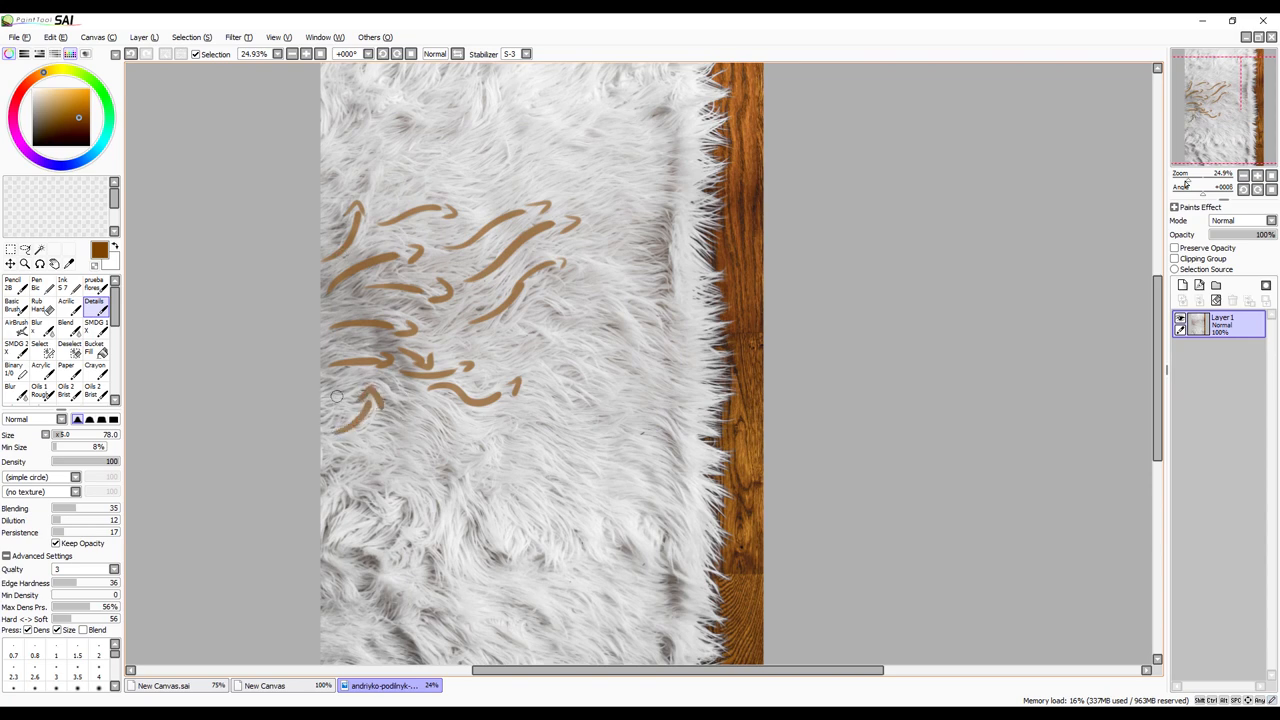
left_click_drag(340, 400, 424, 398)
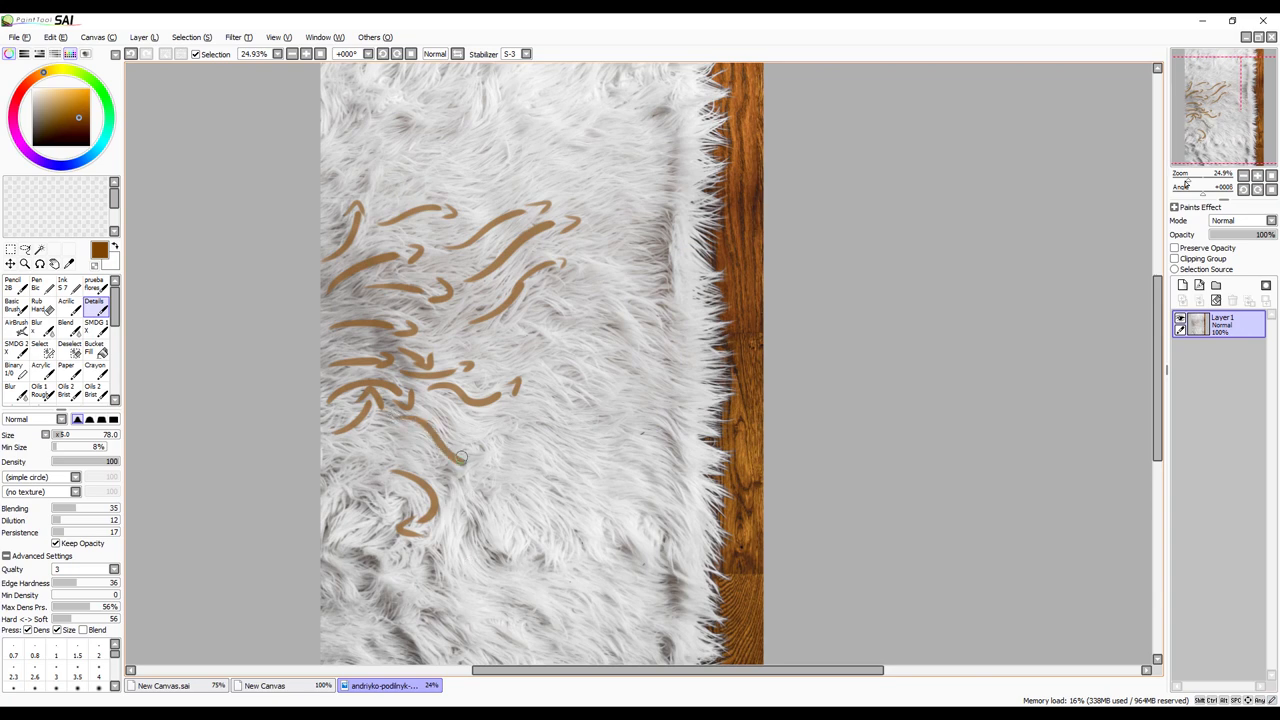
left_click_drag(470, 460, 510, 410)
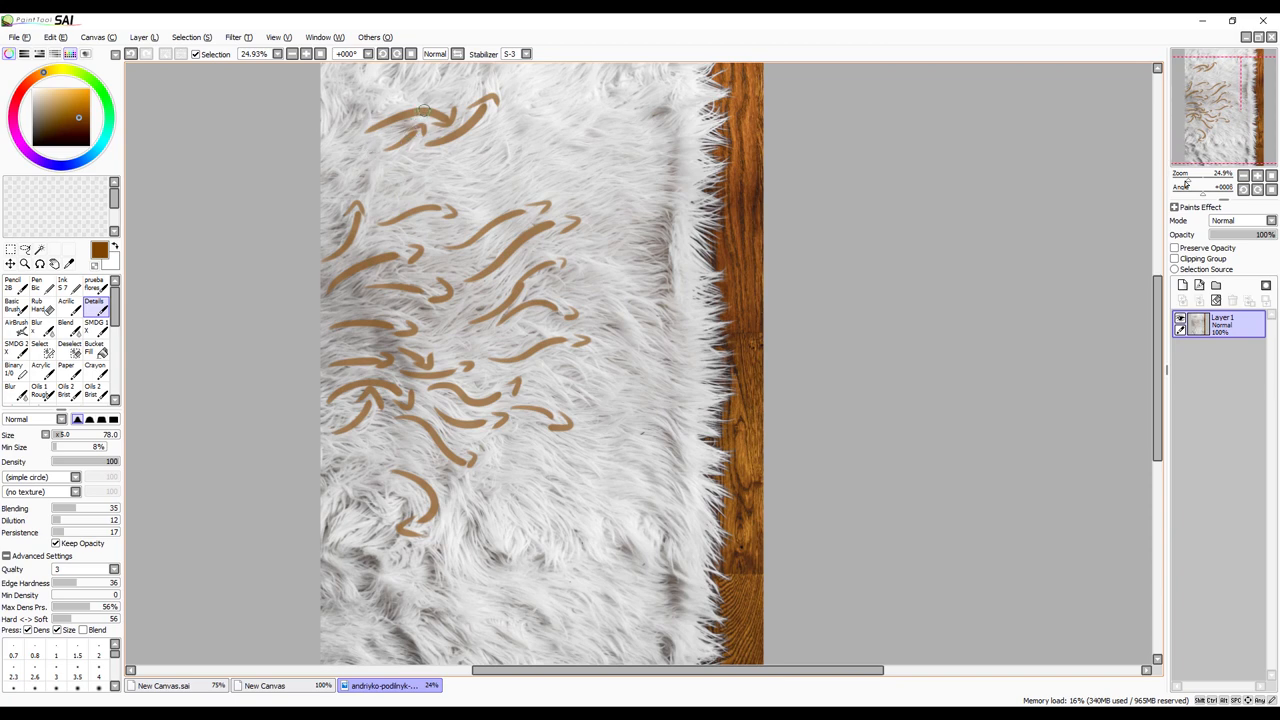
mouse_move(368, 132)
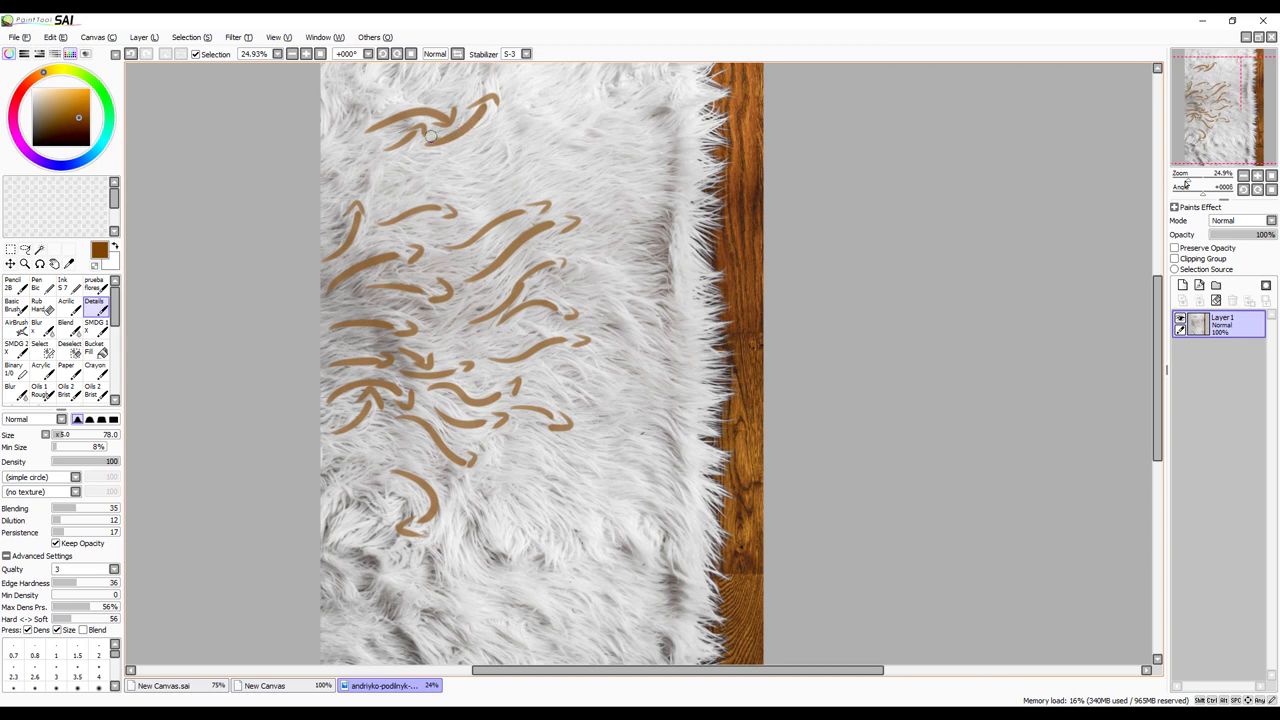
- Add top flow strokes and draw arrowheads on the upper and middle strokes for direction
left_click_drag(430, 136, 512, 108)
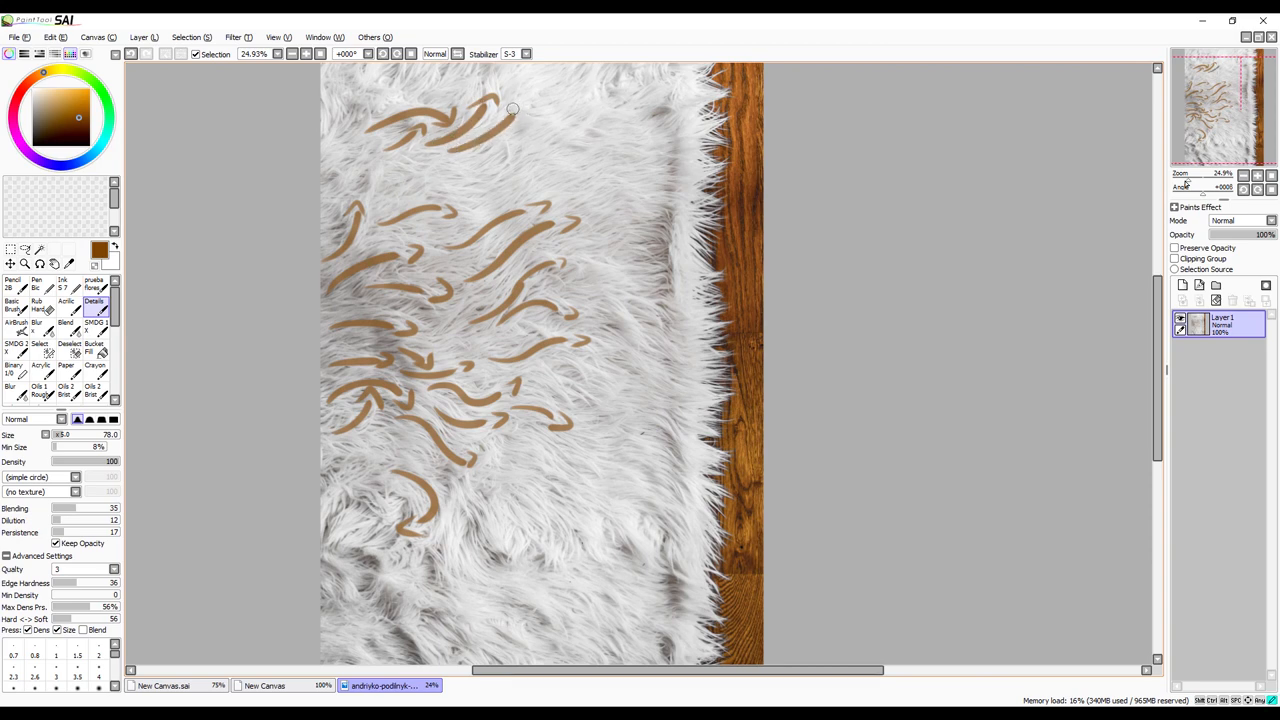
left_click_drag(512, 110, 504, 152)
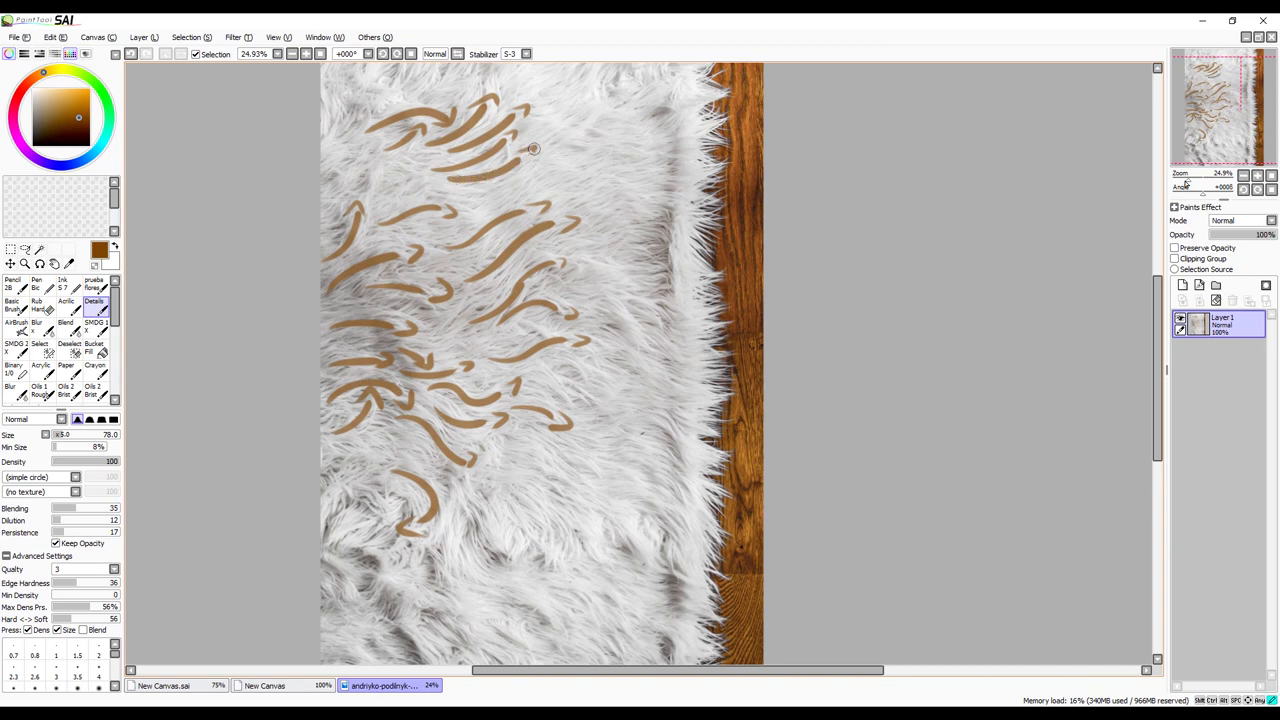
mouse_move(456, 210)
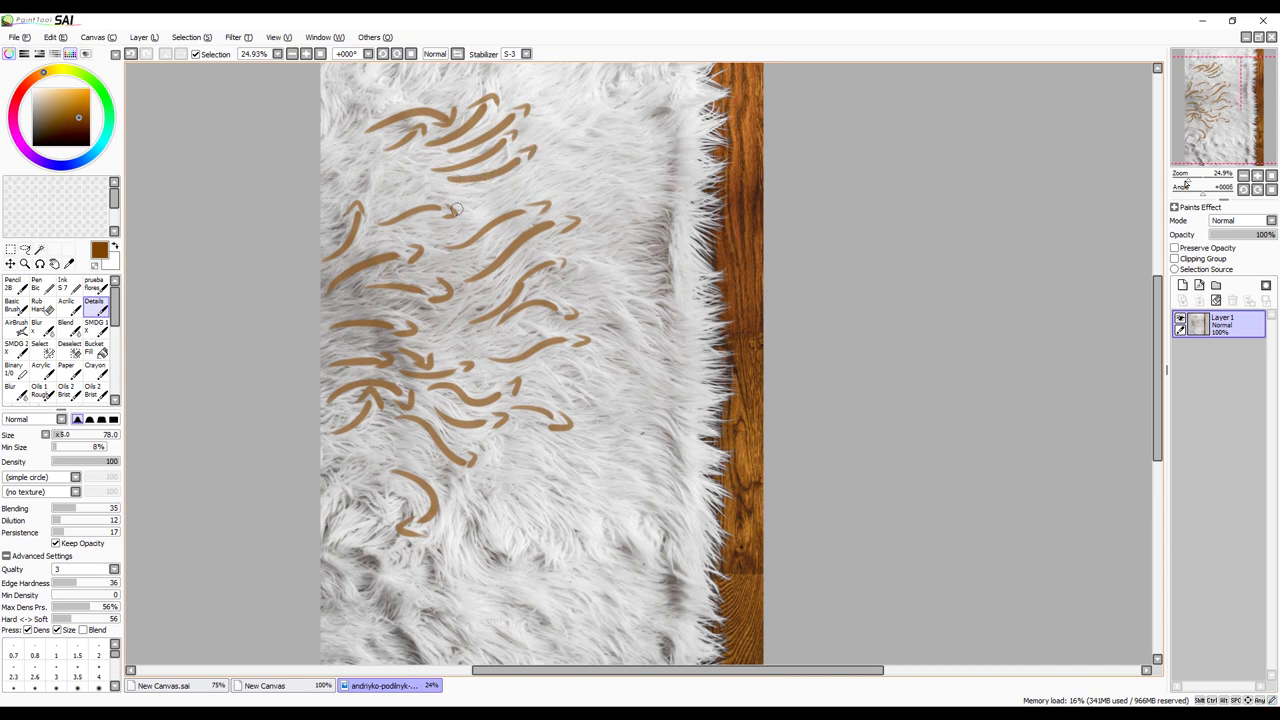
mouse_move(488, 168)
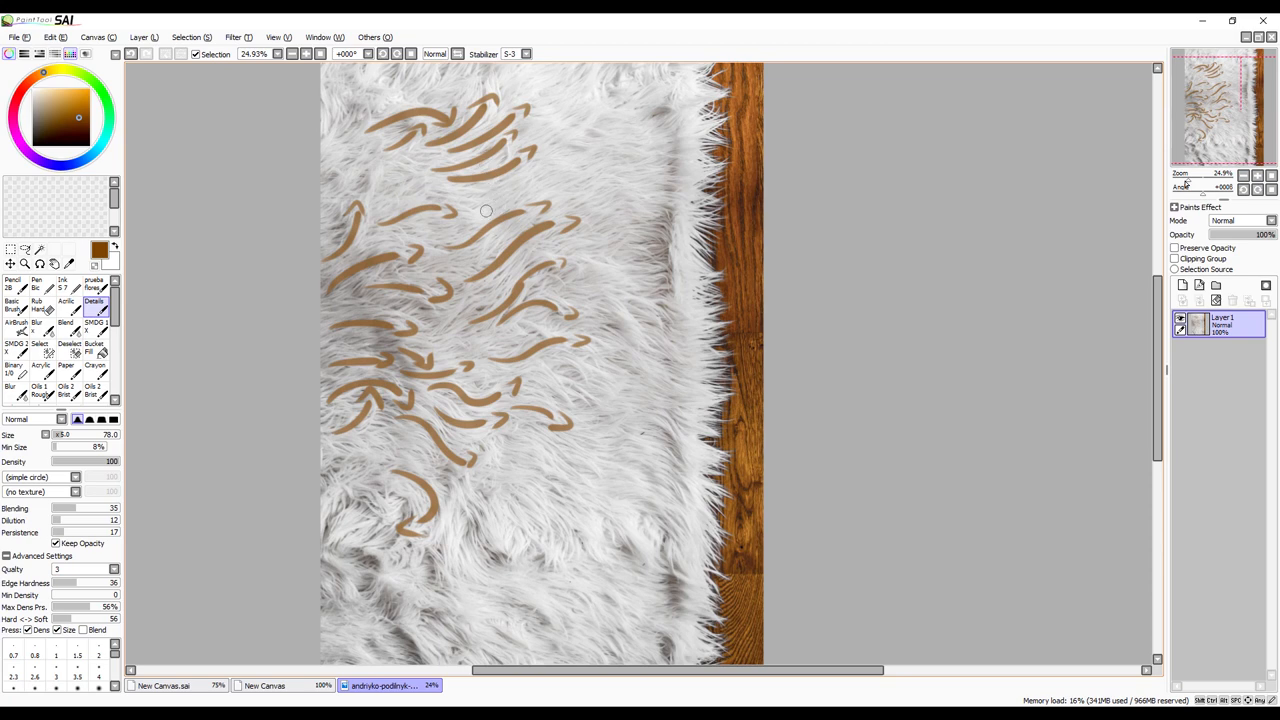
mouse_move(564, 168)
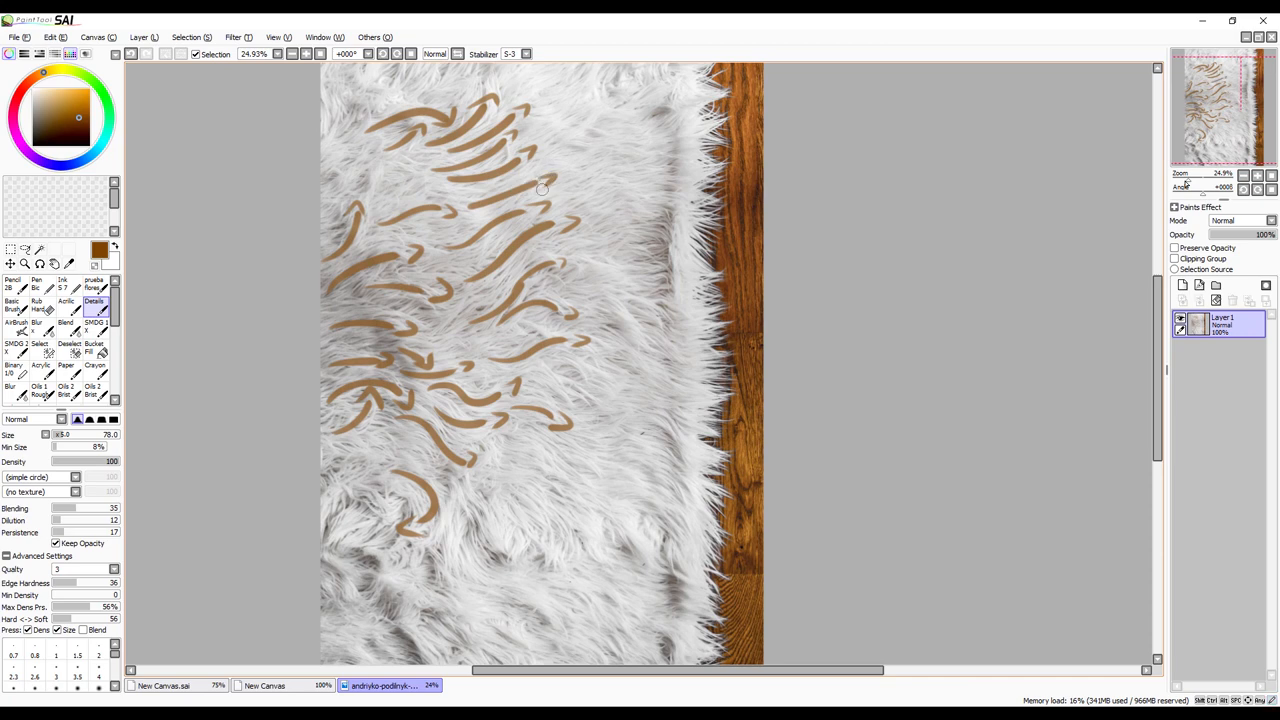
mouse_move(472, 88)
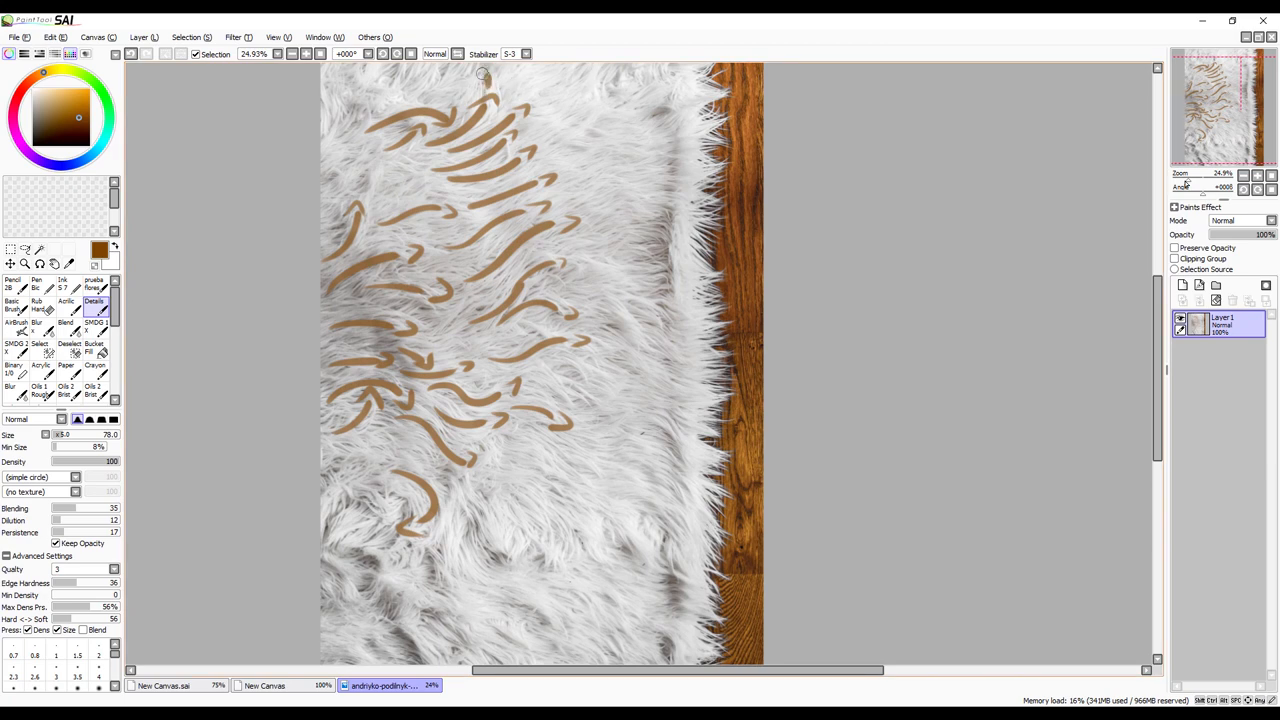
mouse_move(560, 248)
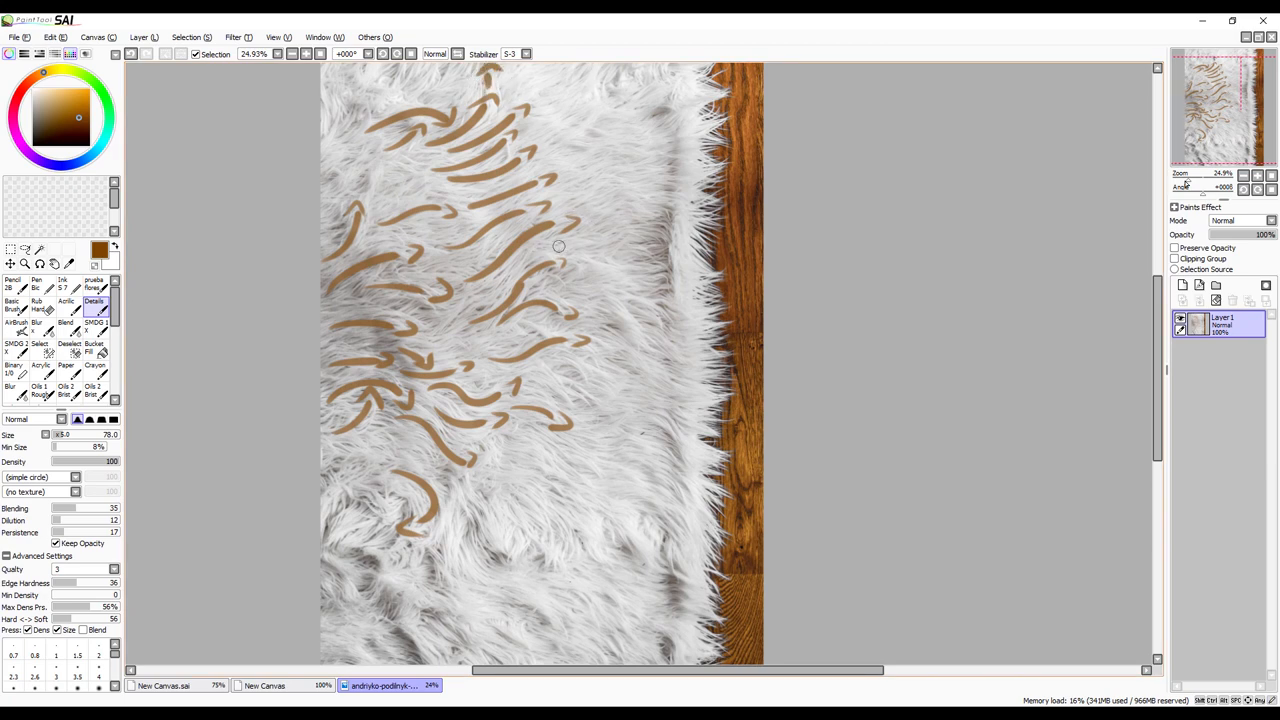
left_click_drag(560, 246, 620, 244)
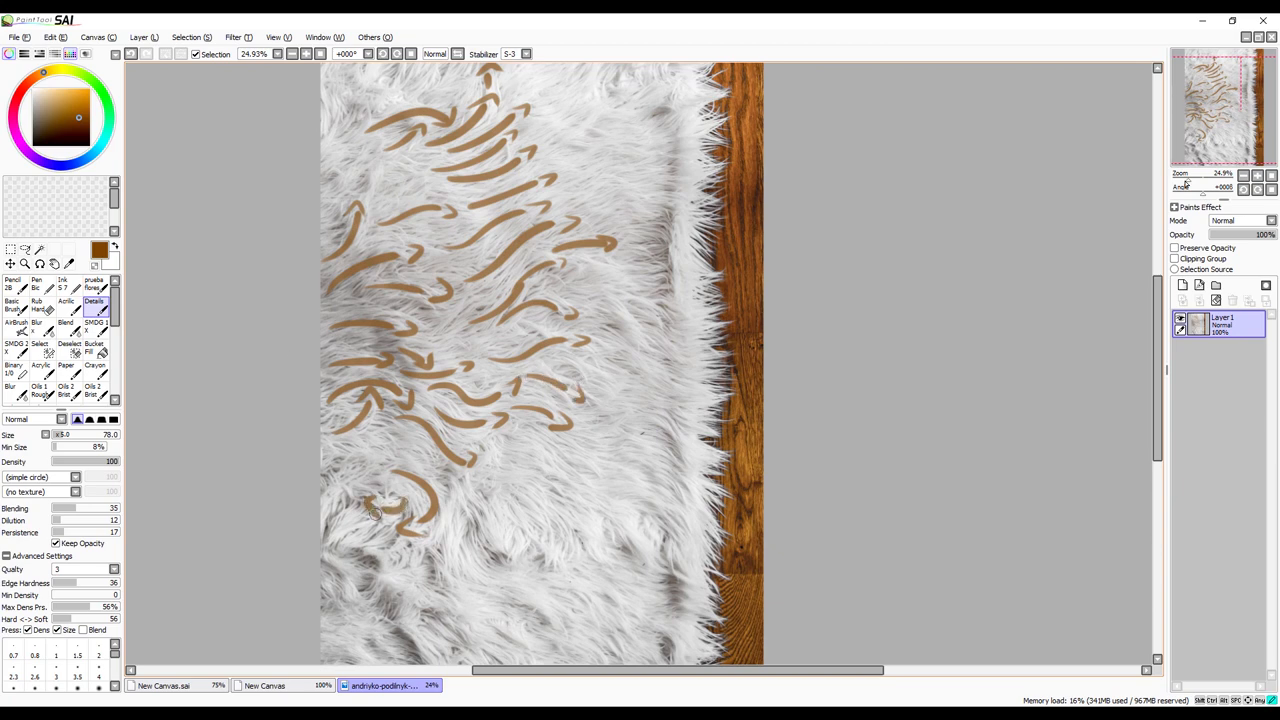
left_click_drag(376, 510, 356, 536)
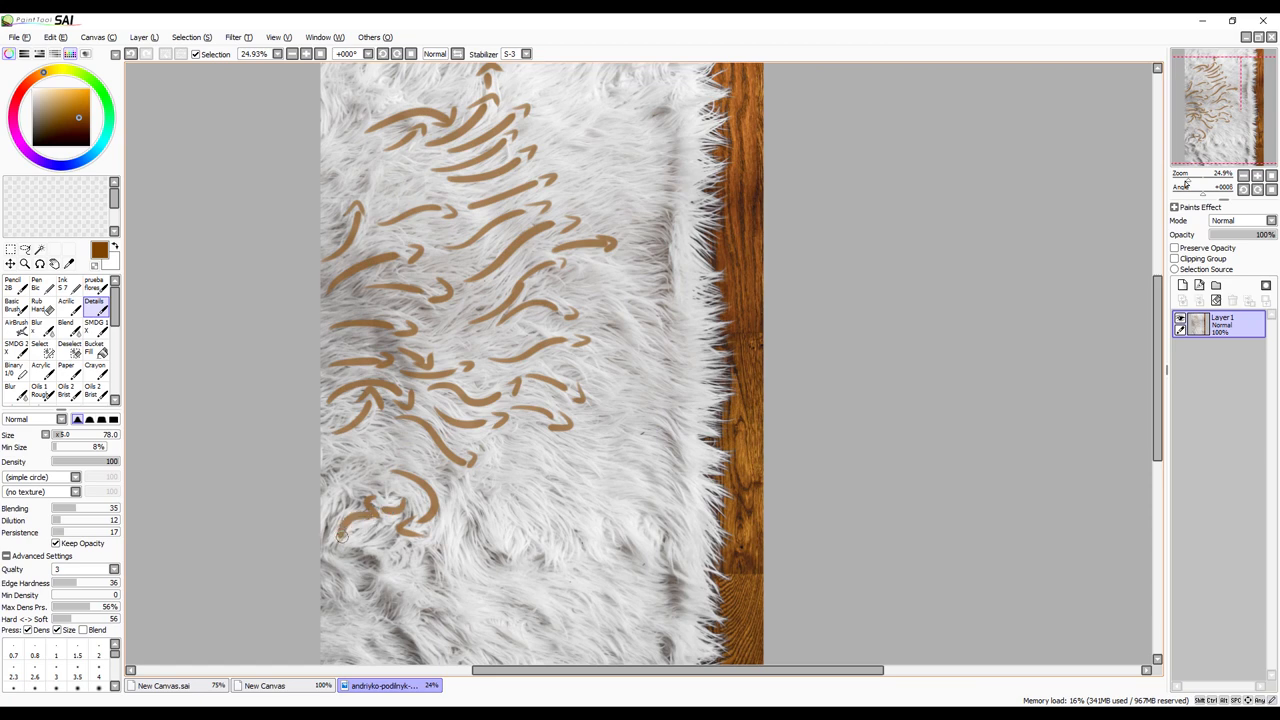
mouse_move(356, 550)
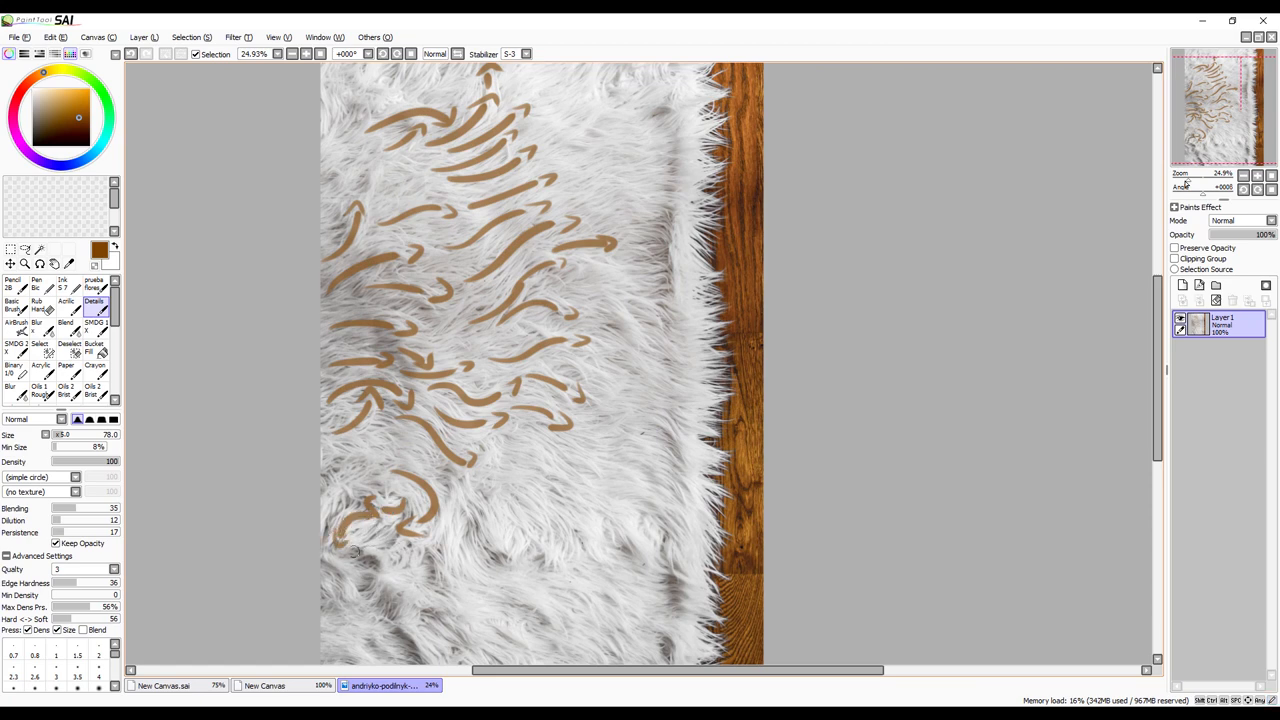
left_click_drag(470, 540, 500, 584)
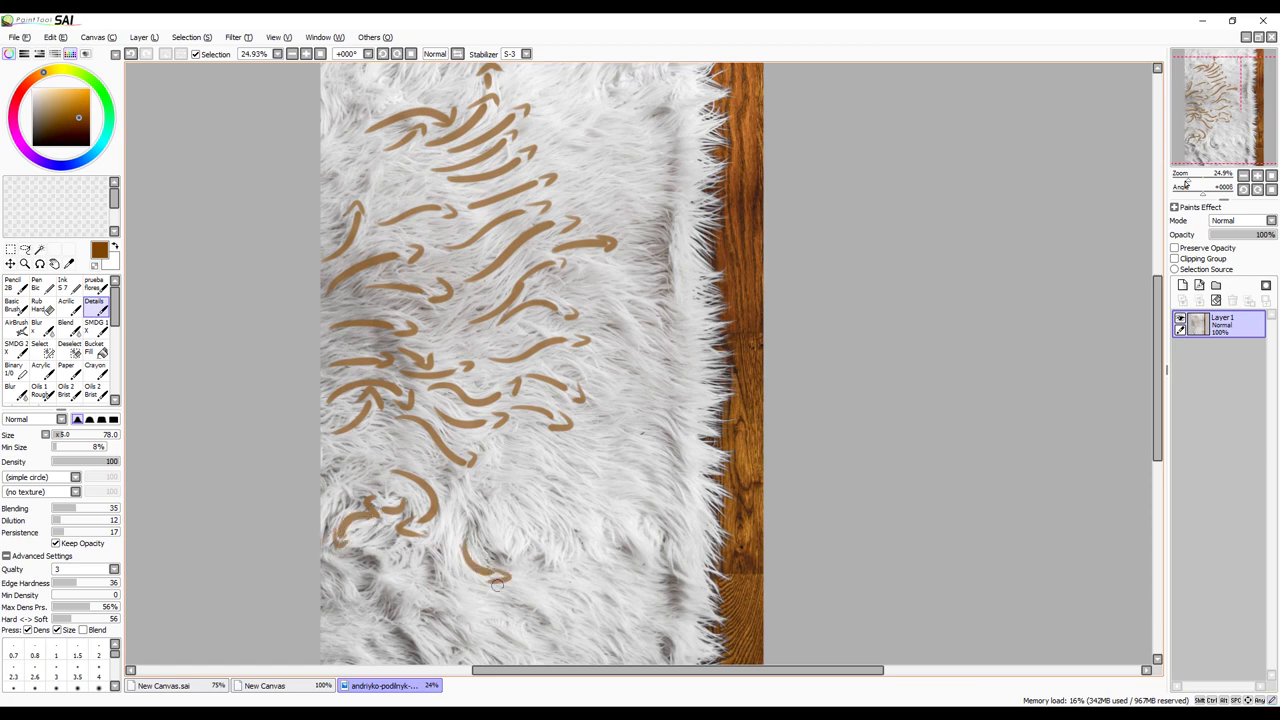
- Draw two more brown flow strokes on the lower-left fur near the photo bottom
scroll("down", 3)
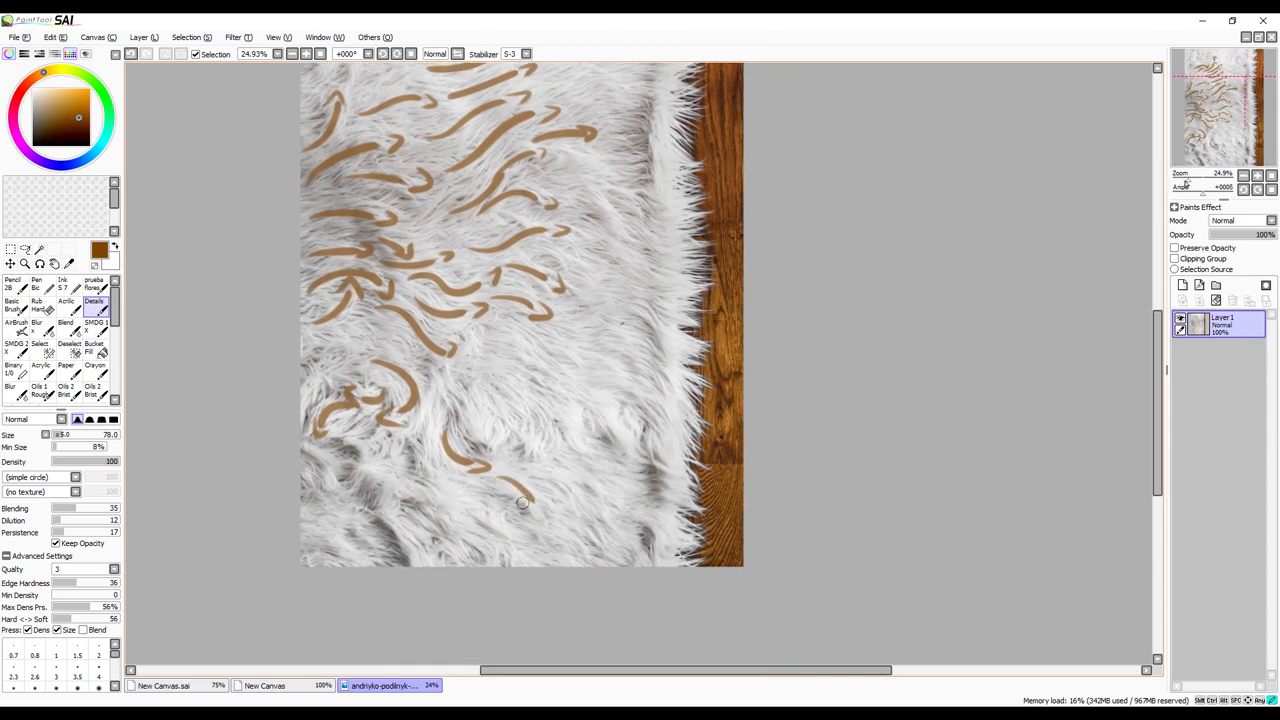
left_click_drag(524, 504, 590, 556)
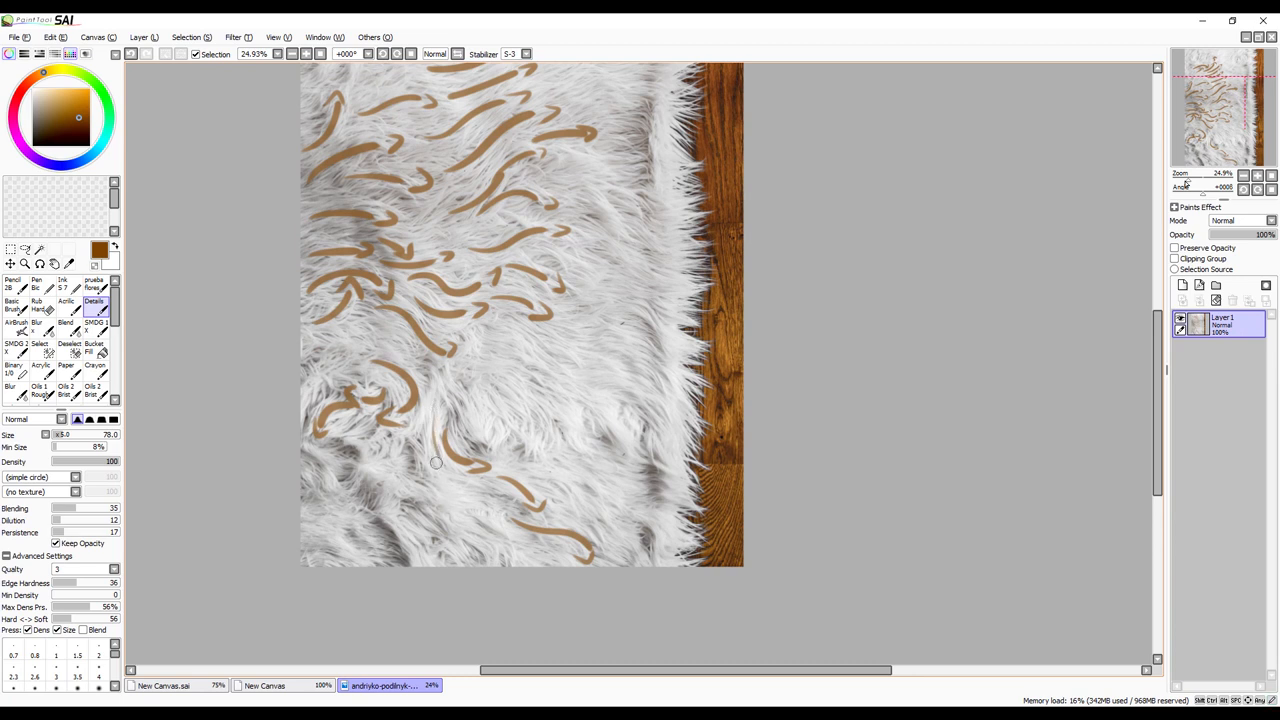
left_click_drag(436, 464, 490, 474)
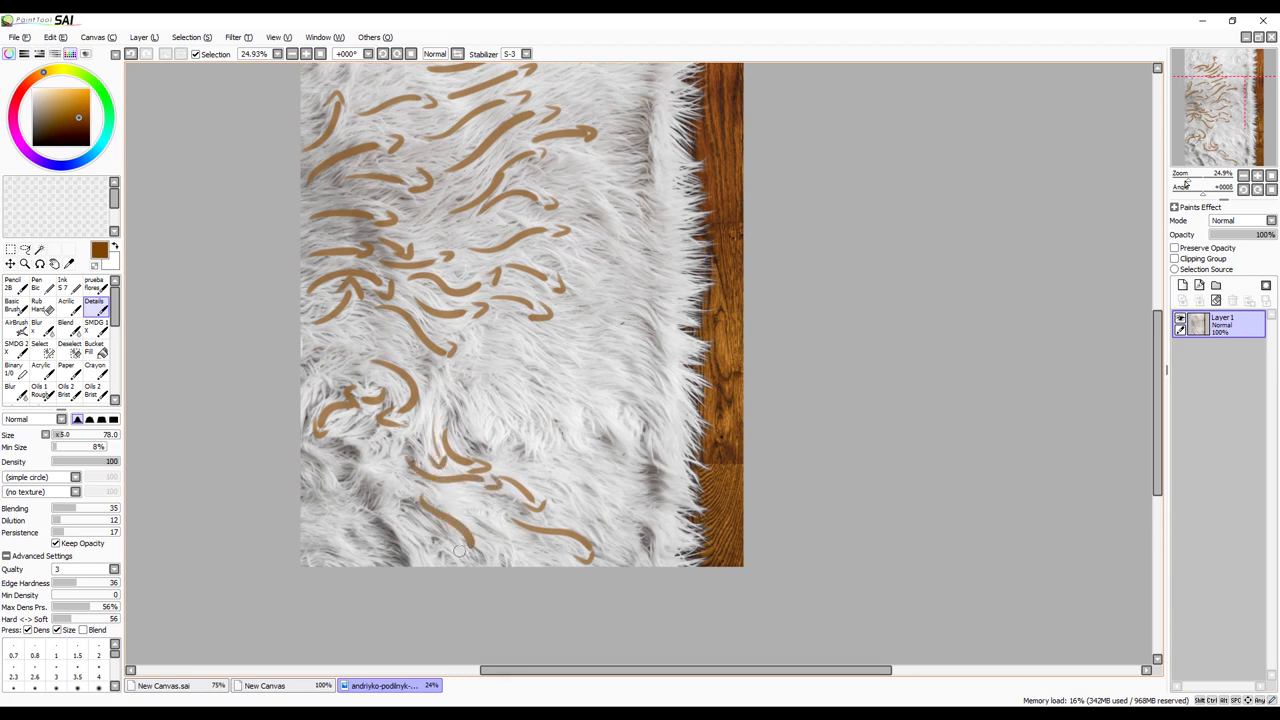
scroll("down", 3)
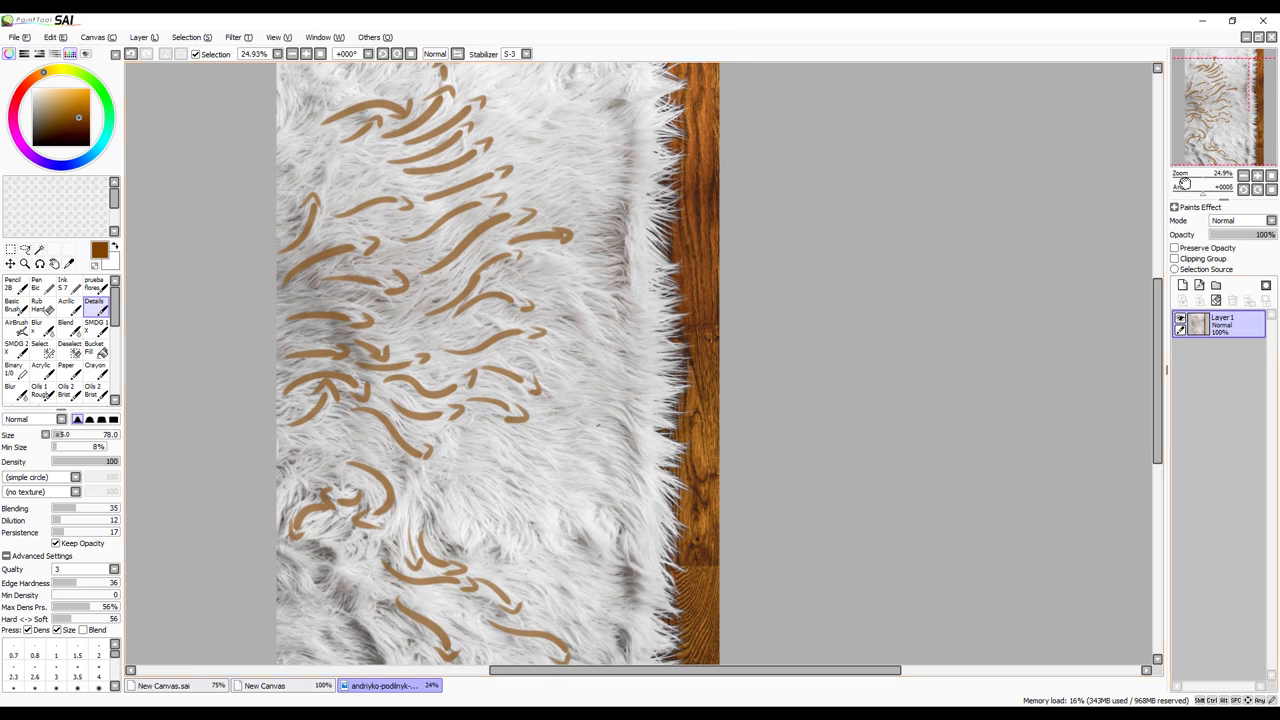
mouse_move(908, 308)
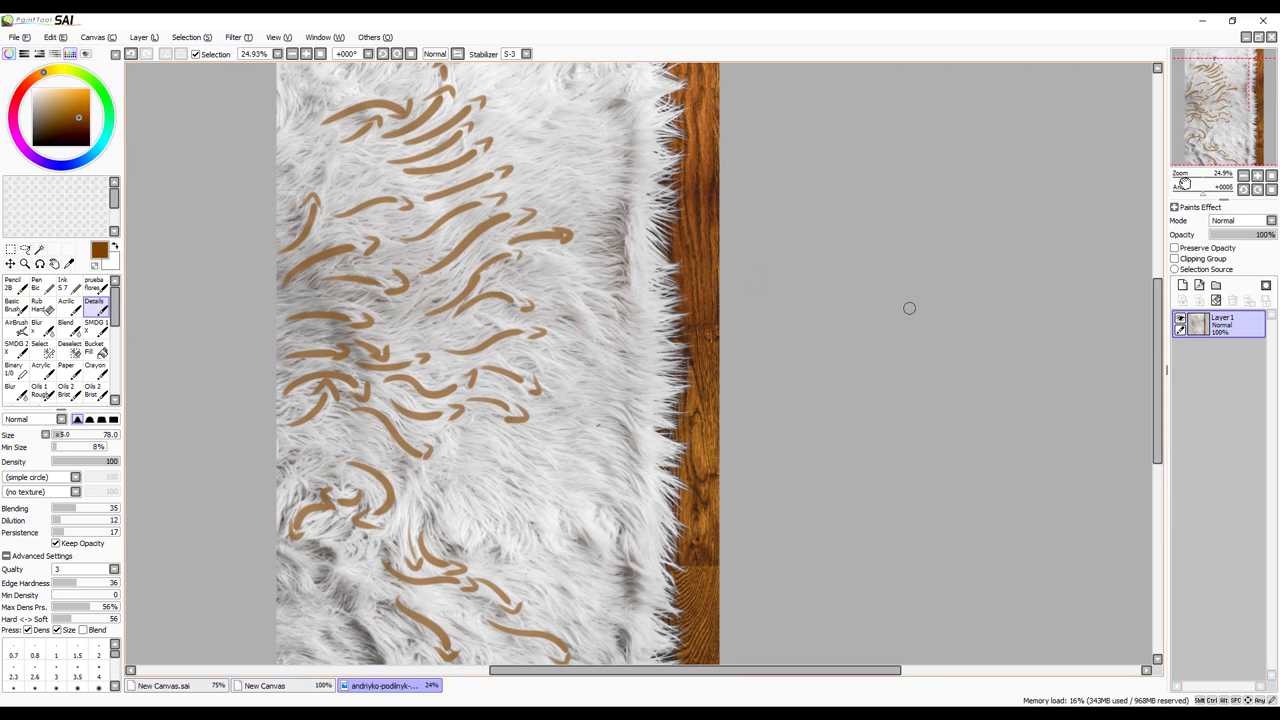
mouse_move(408, 504)
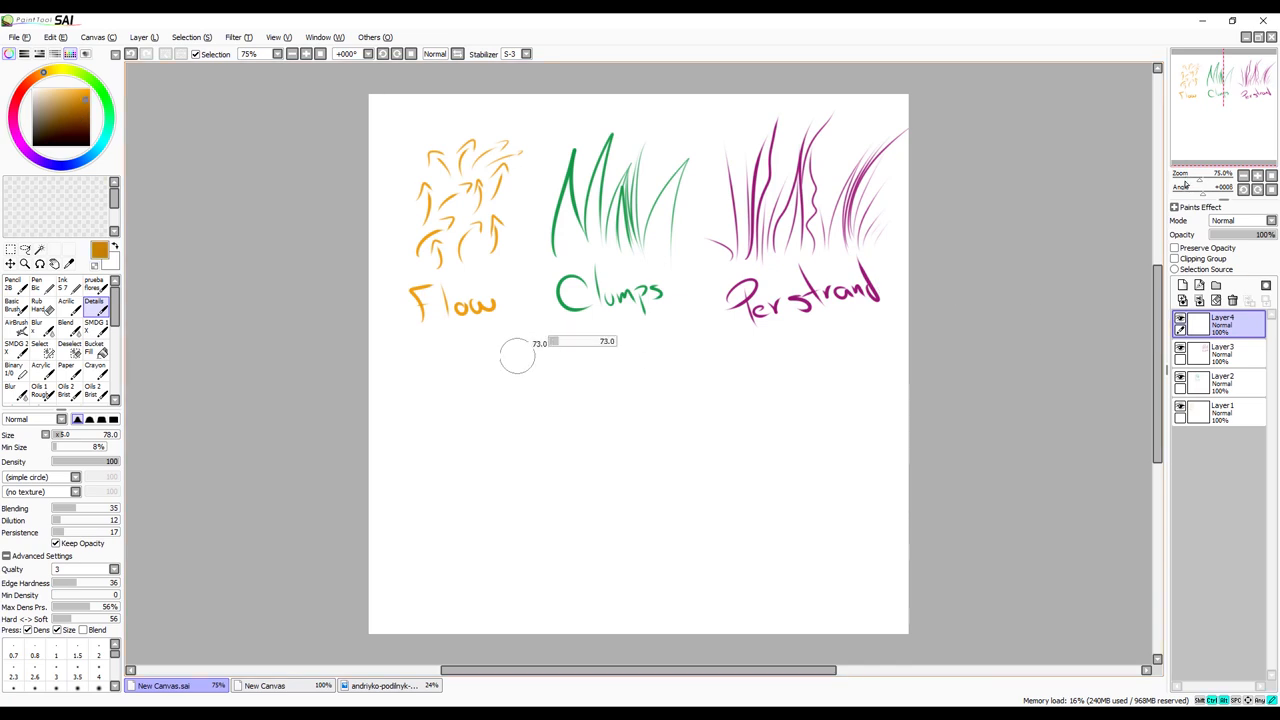
- Sketch a length diagram under the Flow label, then undo it
left_click_drag(490, 336, 698, 328)
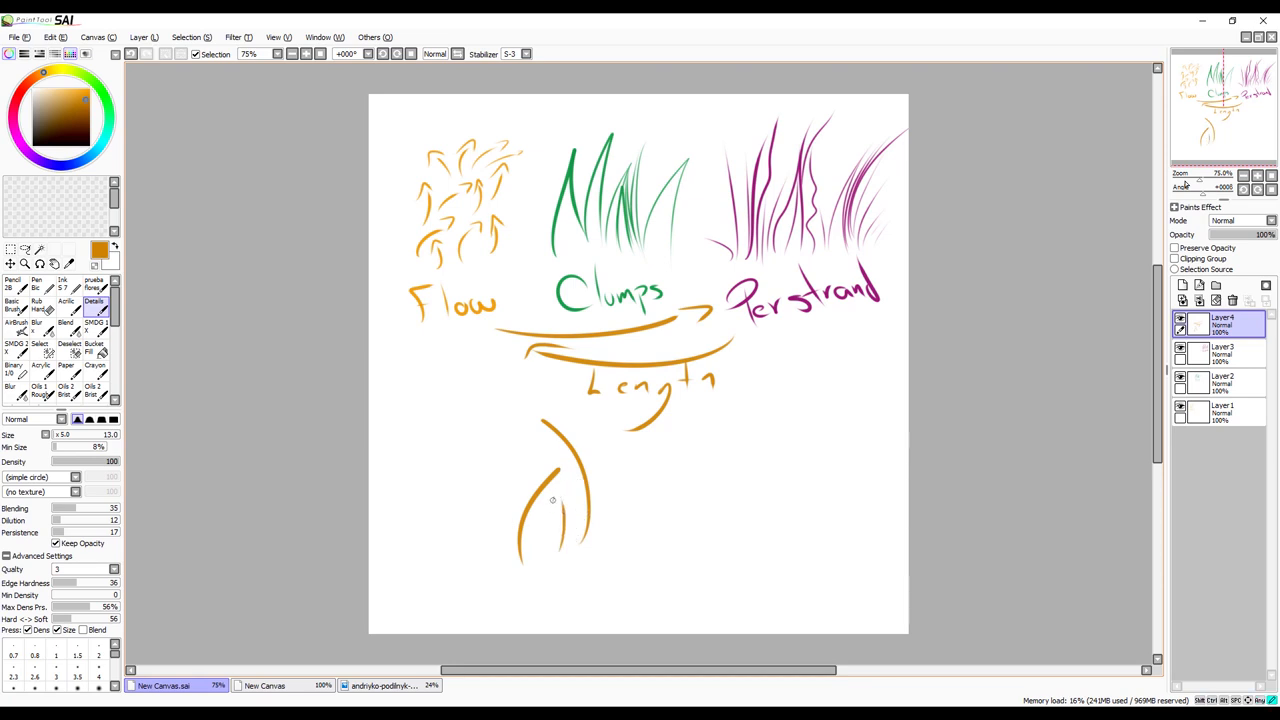
key("ctrl+z")
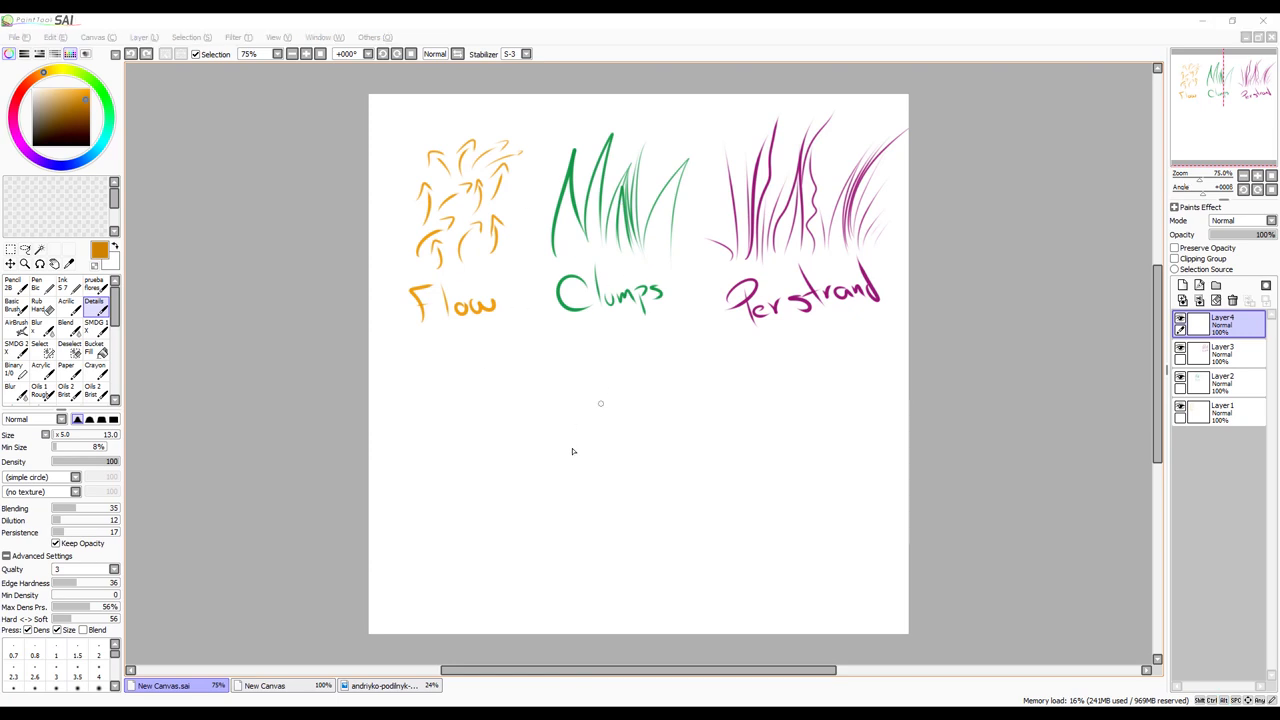
mouse_move(596, 420)
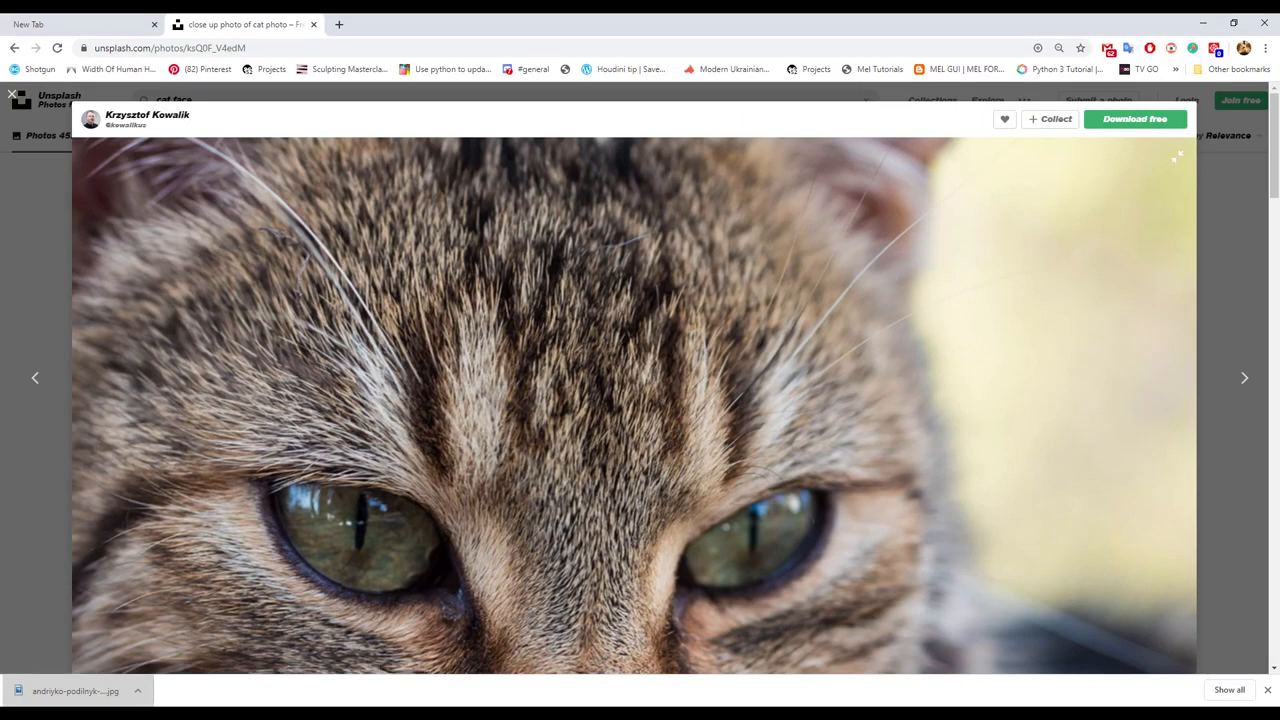
- Scroll the tabby cat close-up photo into view on Unsplash
scroll("down", 3)
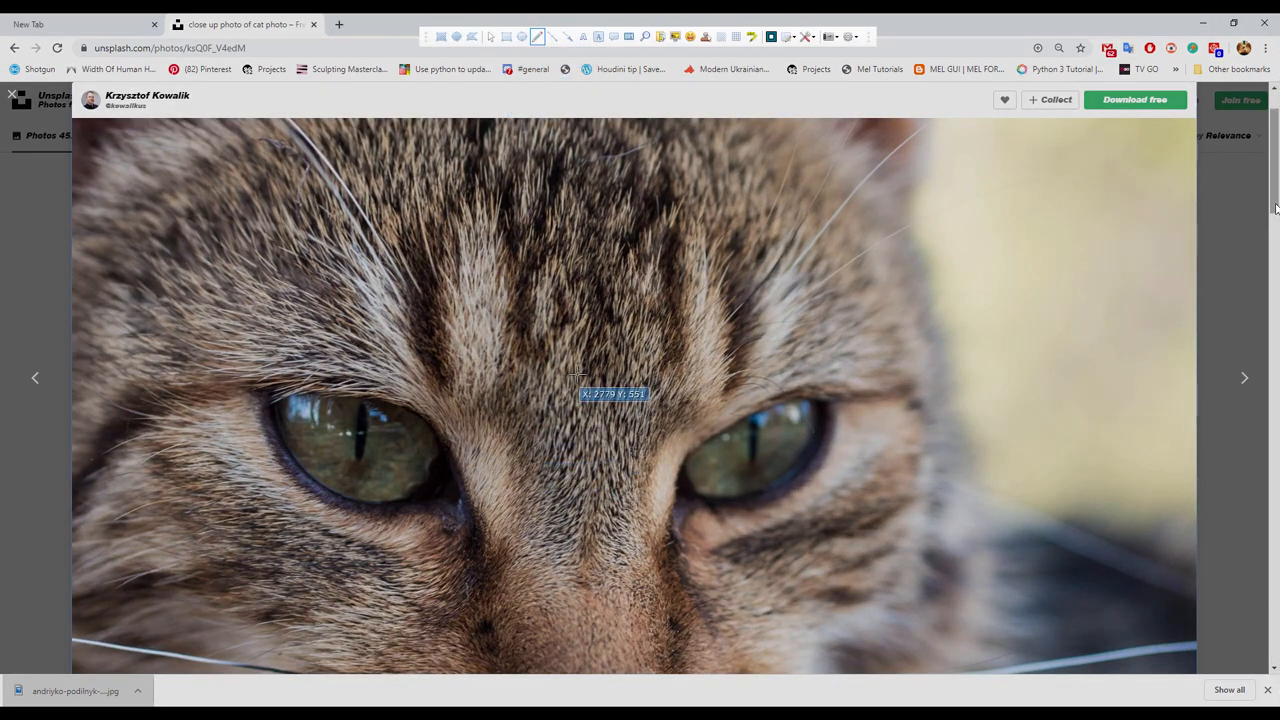
mouse_move(492, 608)
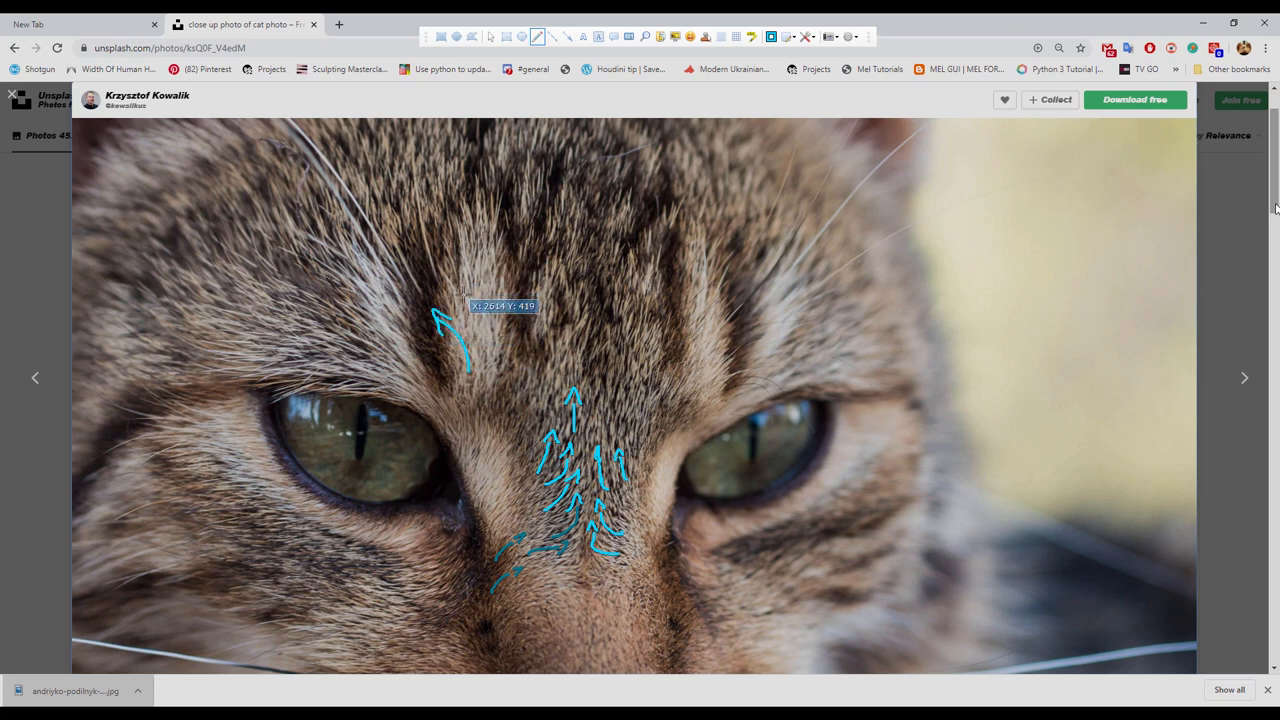
- Draw cyan fur arrows up the forehead and across the left brow above the eye
left_click_drag(464, 296, 482, 200)
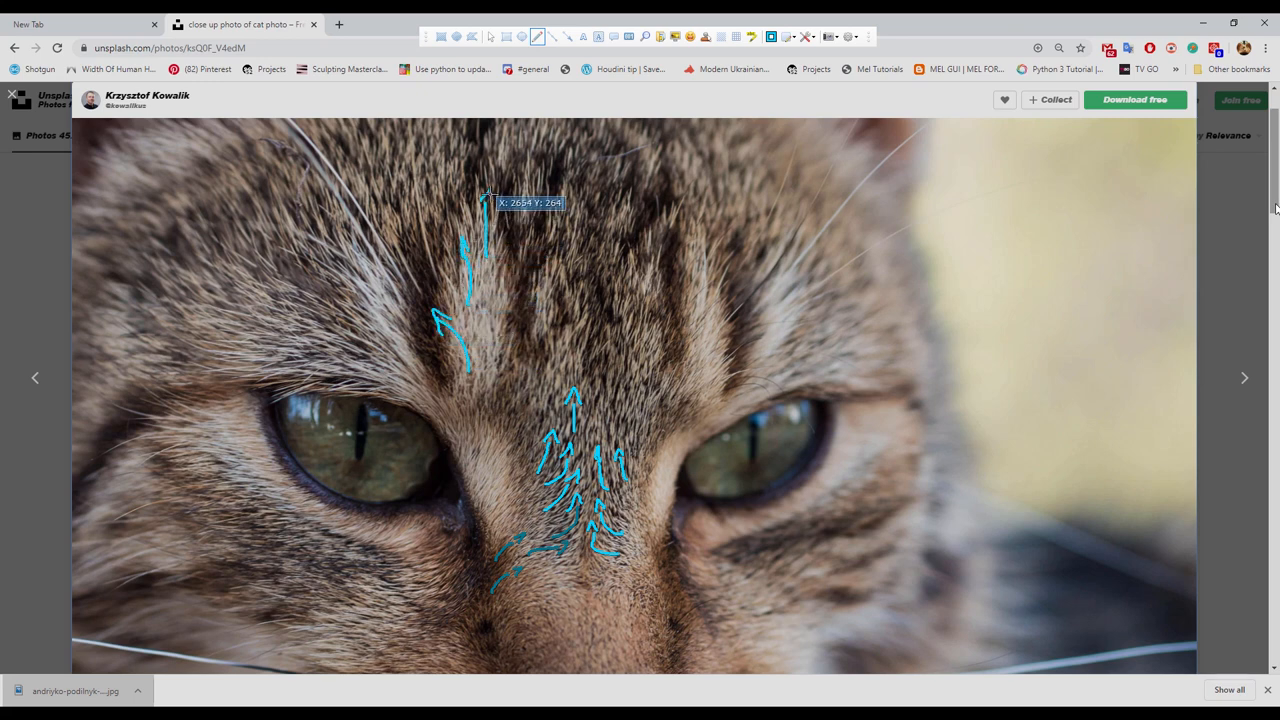
left_click_drag(490, 196, 352, 376)
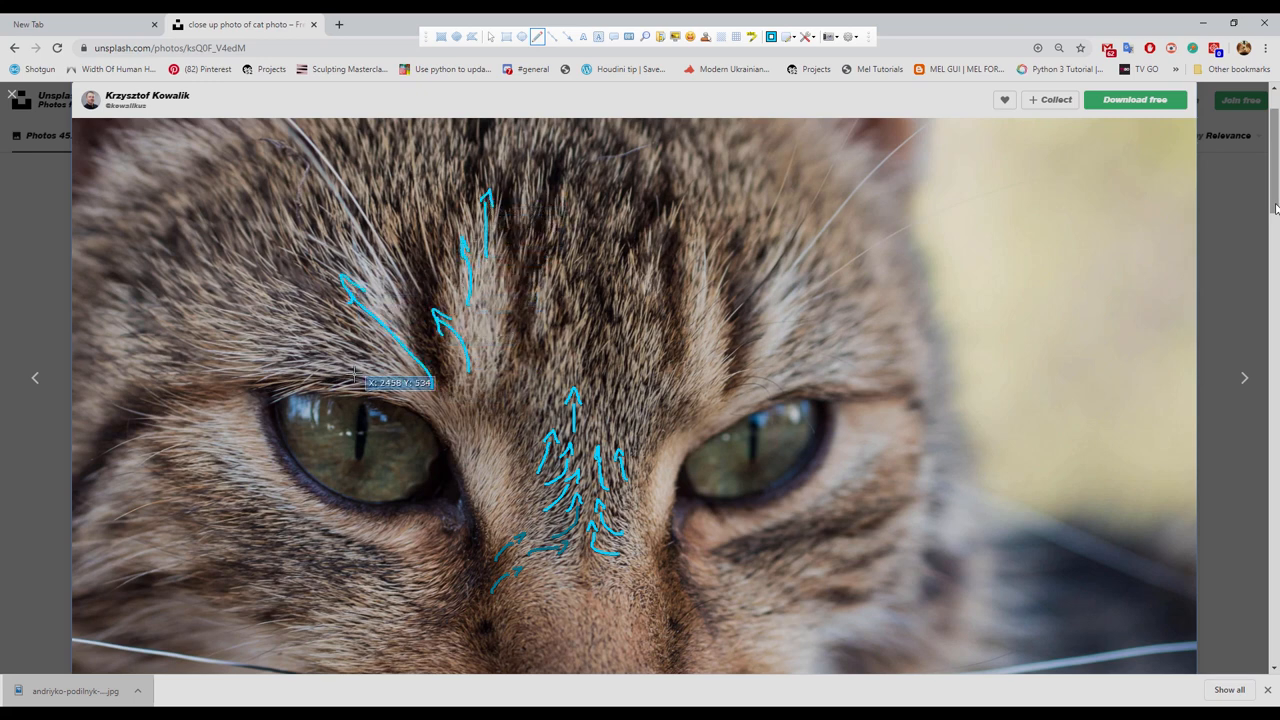
left_click_drag(356, 382, 244, 288)
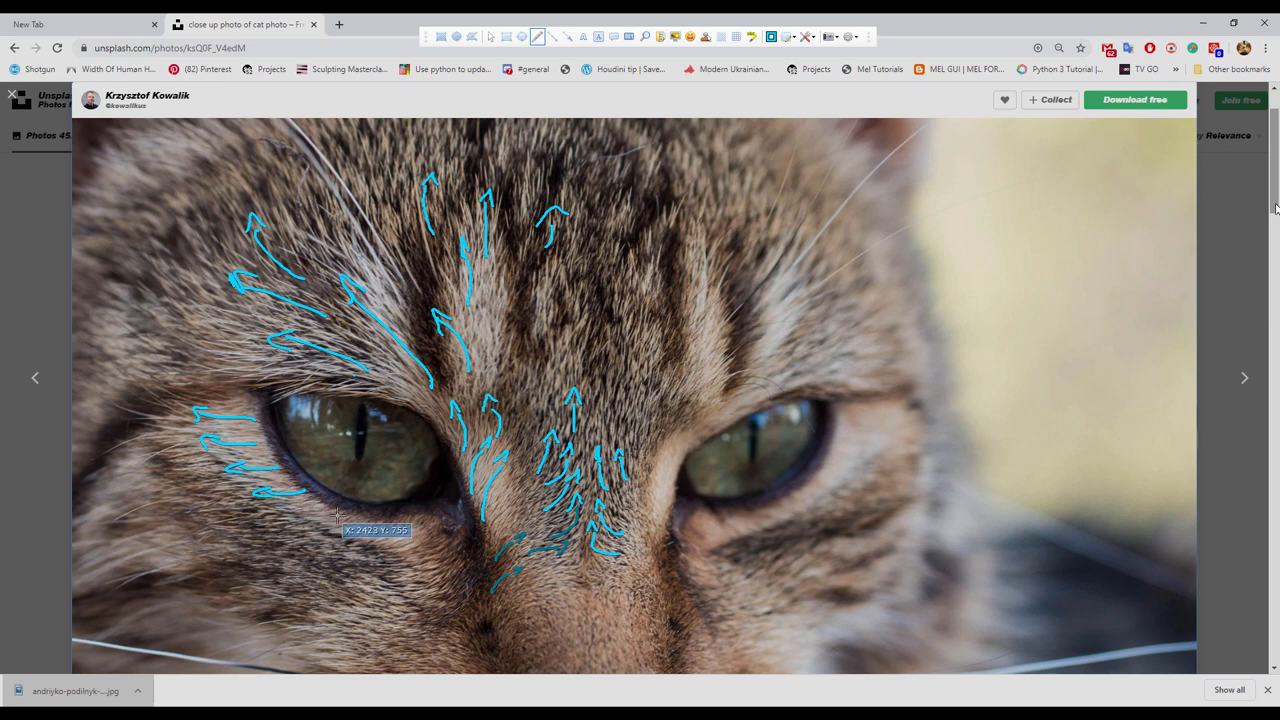
mouse_move(350, 530)
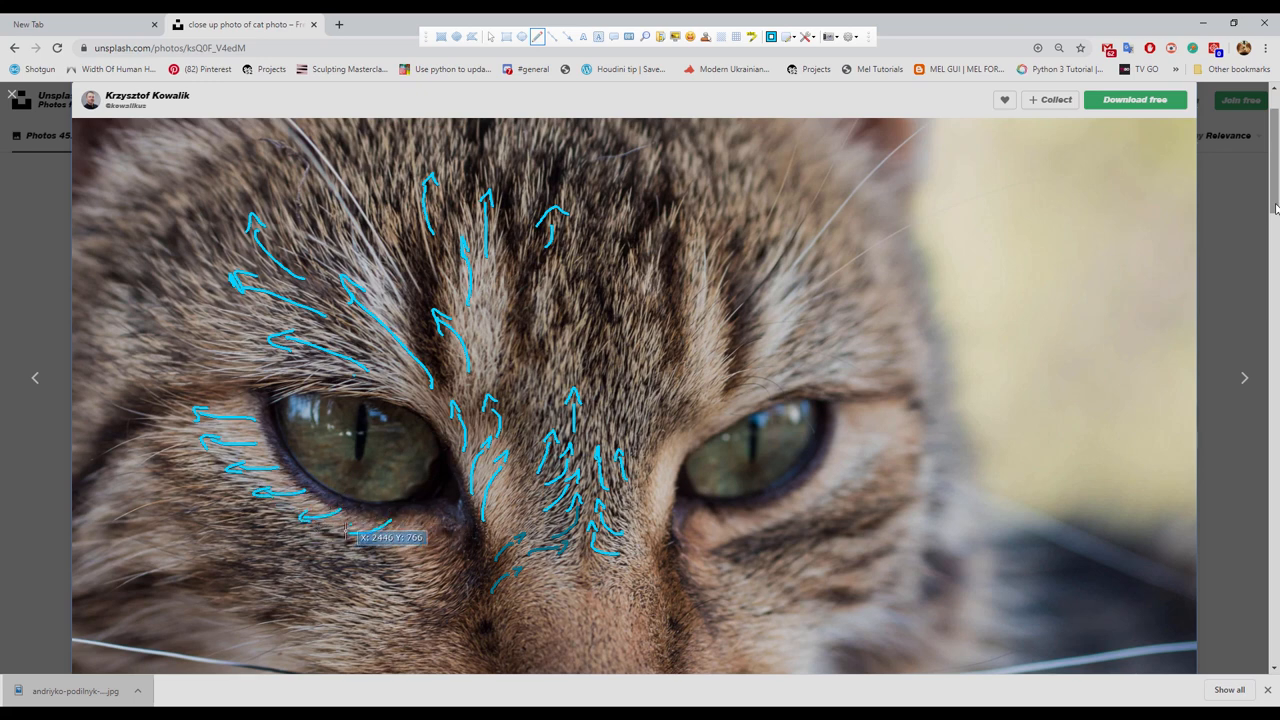
mouse_move(616, 520)
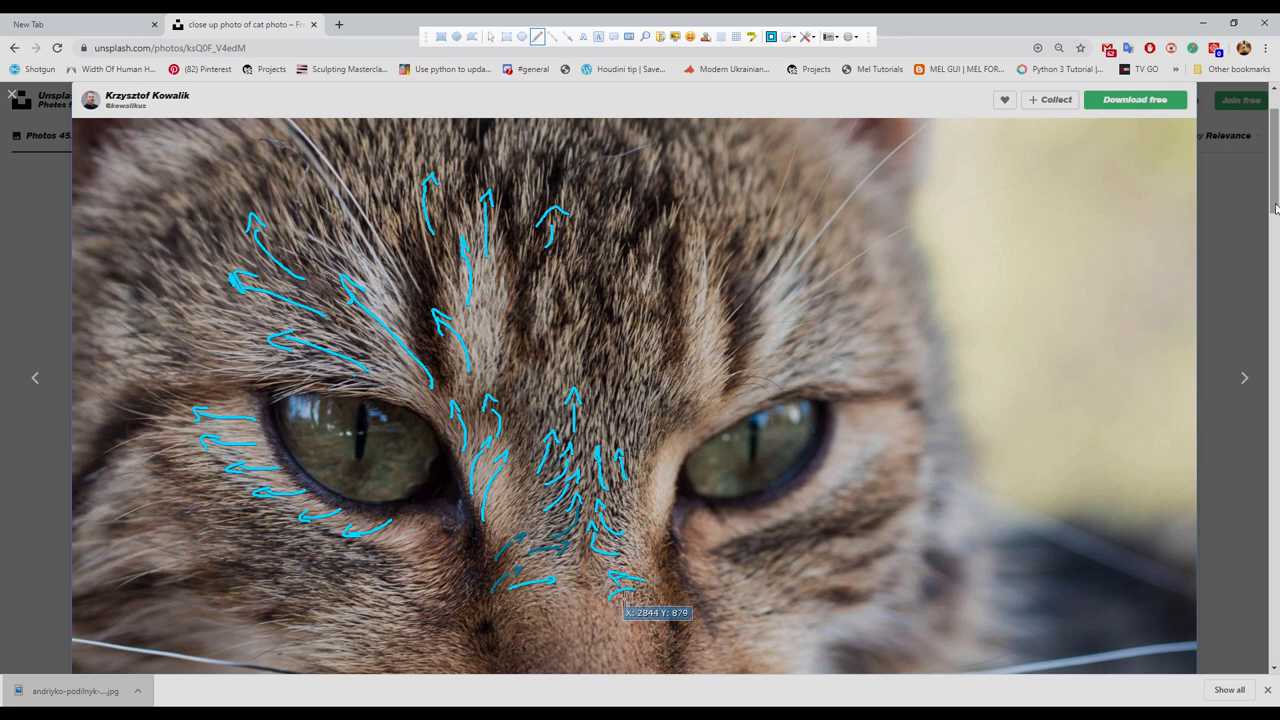
mouse_move(584, 600)
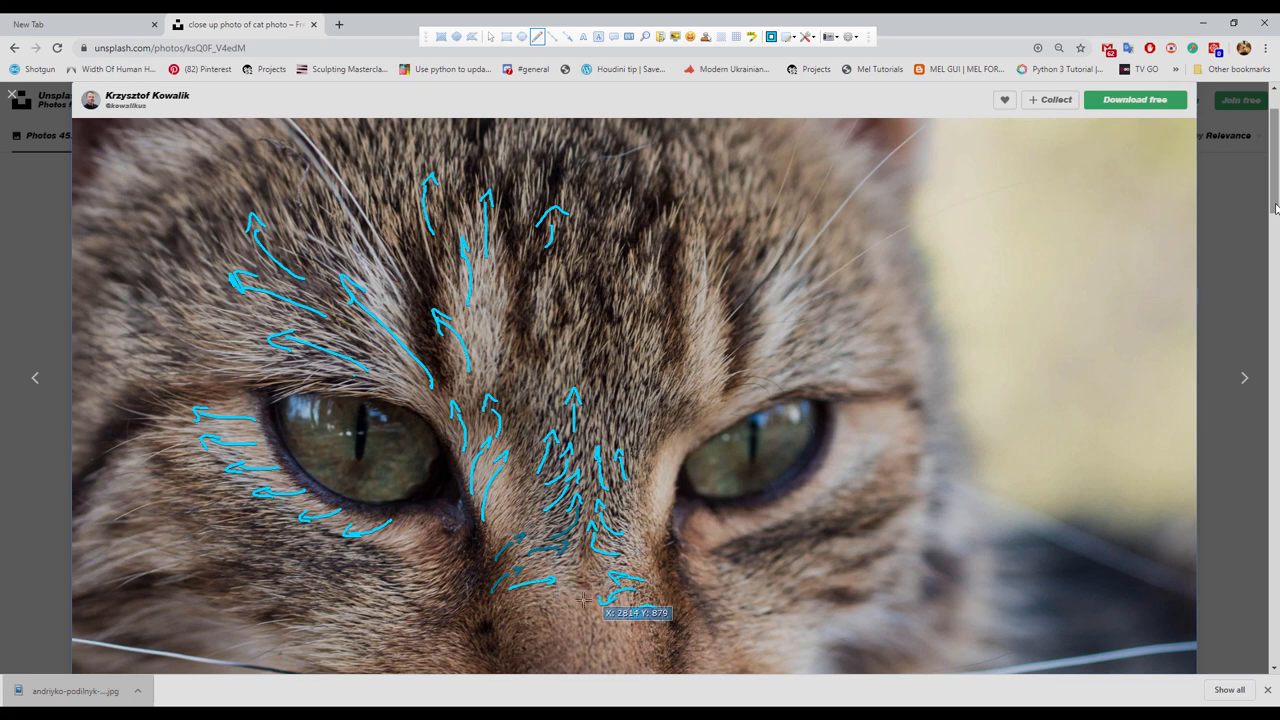
mouse_move(484, 610)
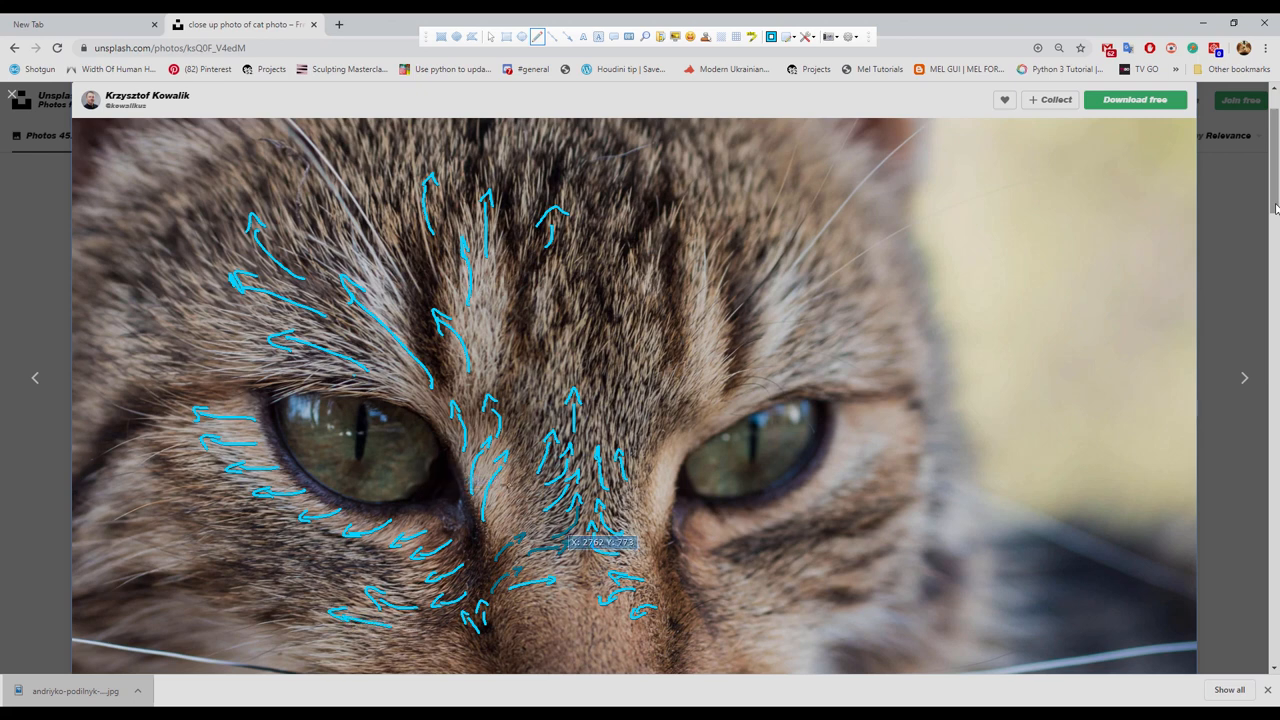
mouse_move(204, 318)
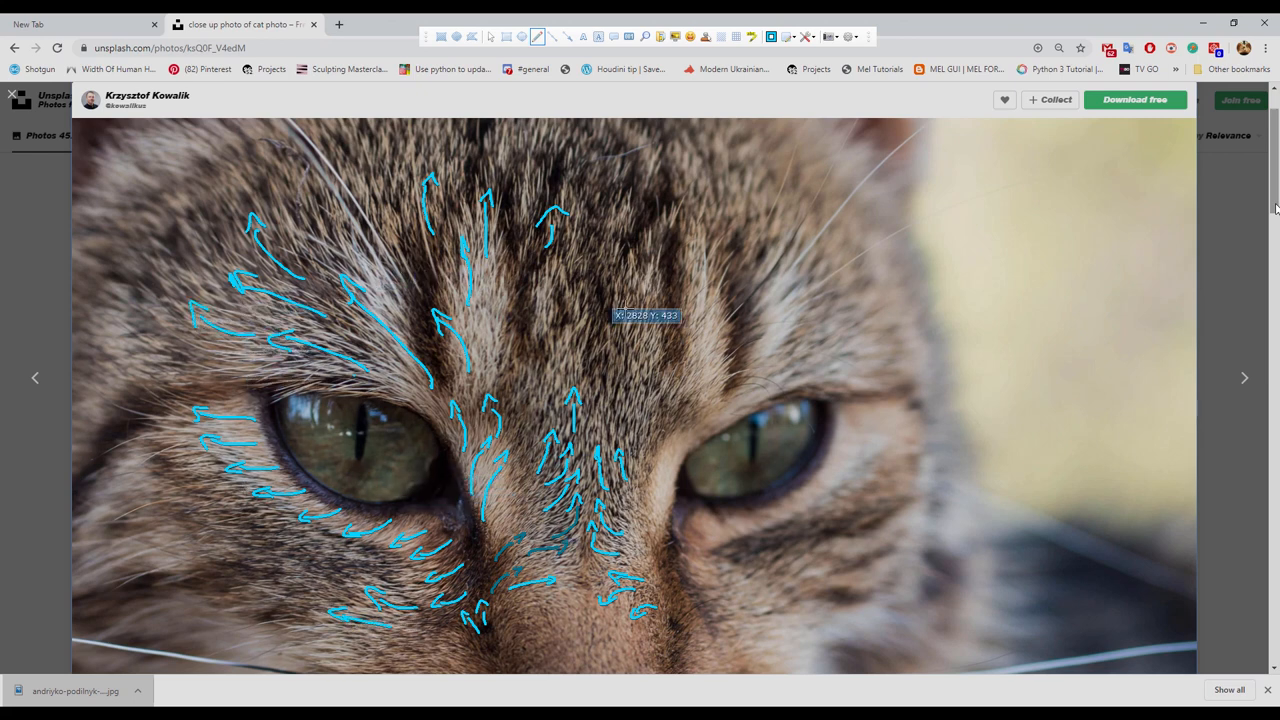
- Add cyan fur arrows on the forehead above the right eye
left_click_drag(644, 316, 630, 250)
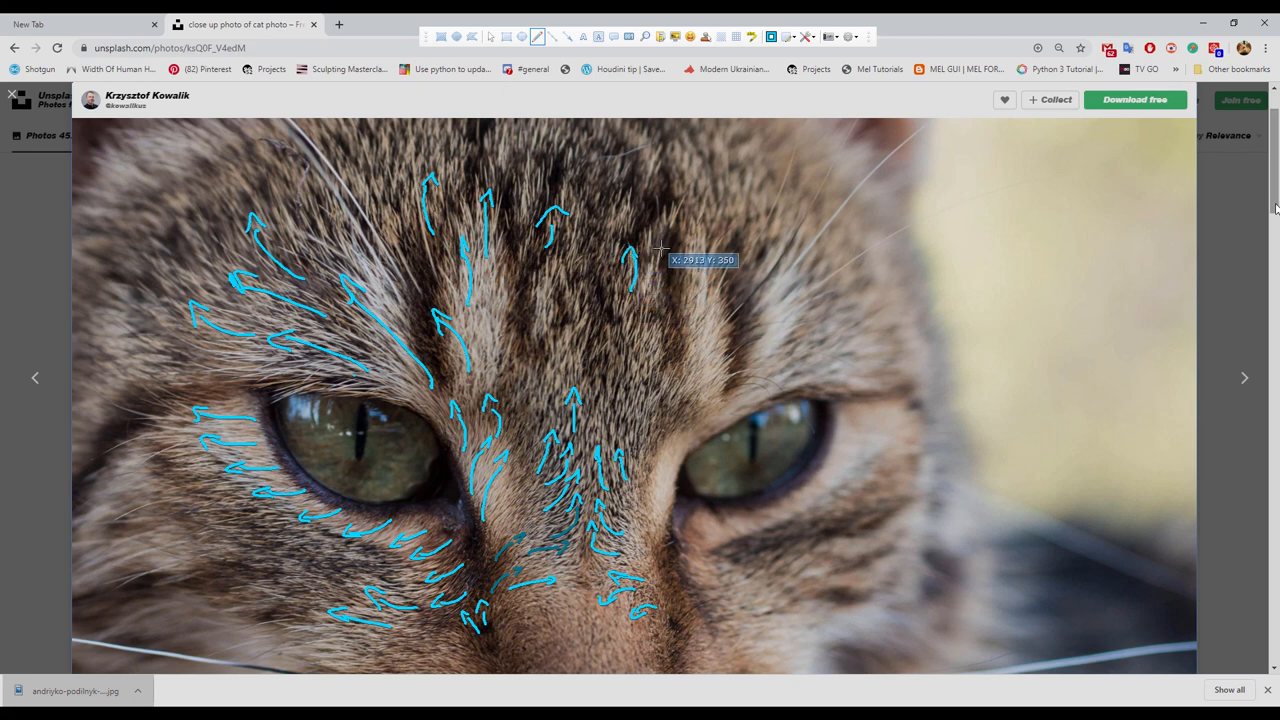
left_click_drag(660, 250, 680, 204)
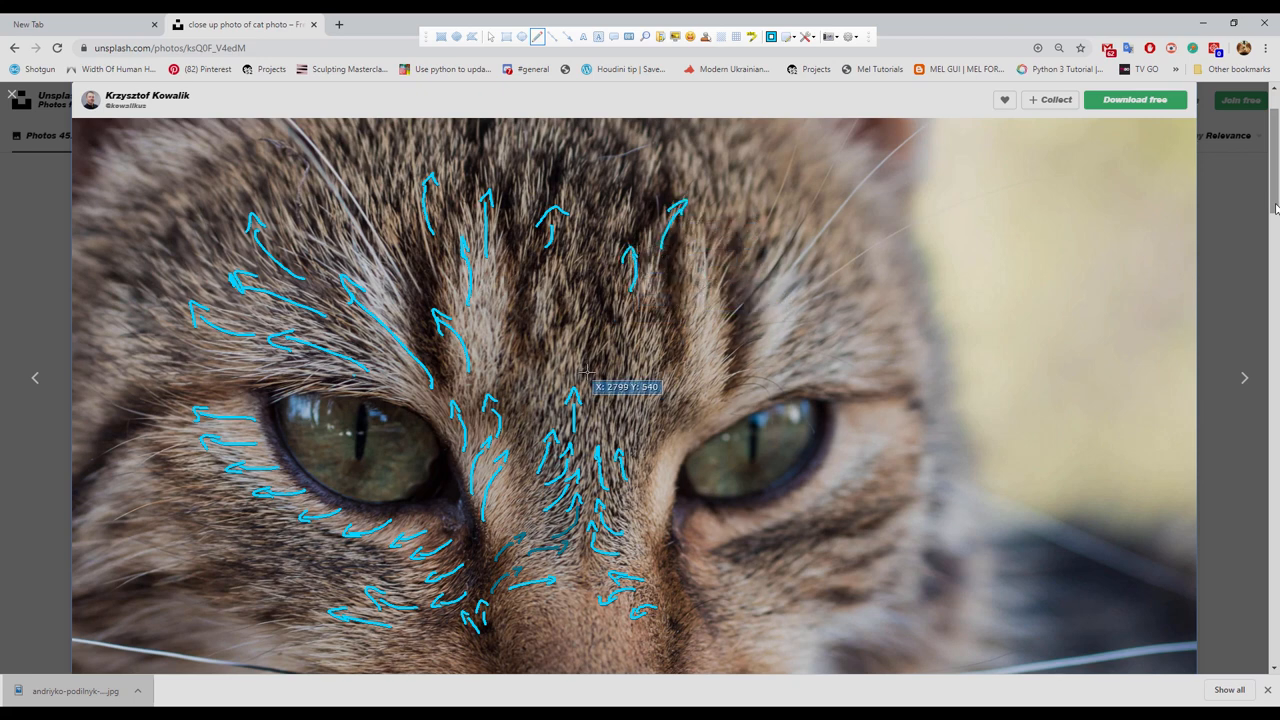
mouse_move(444, 528)
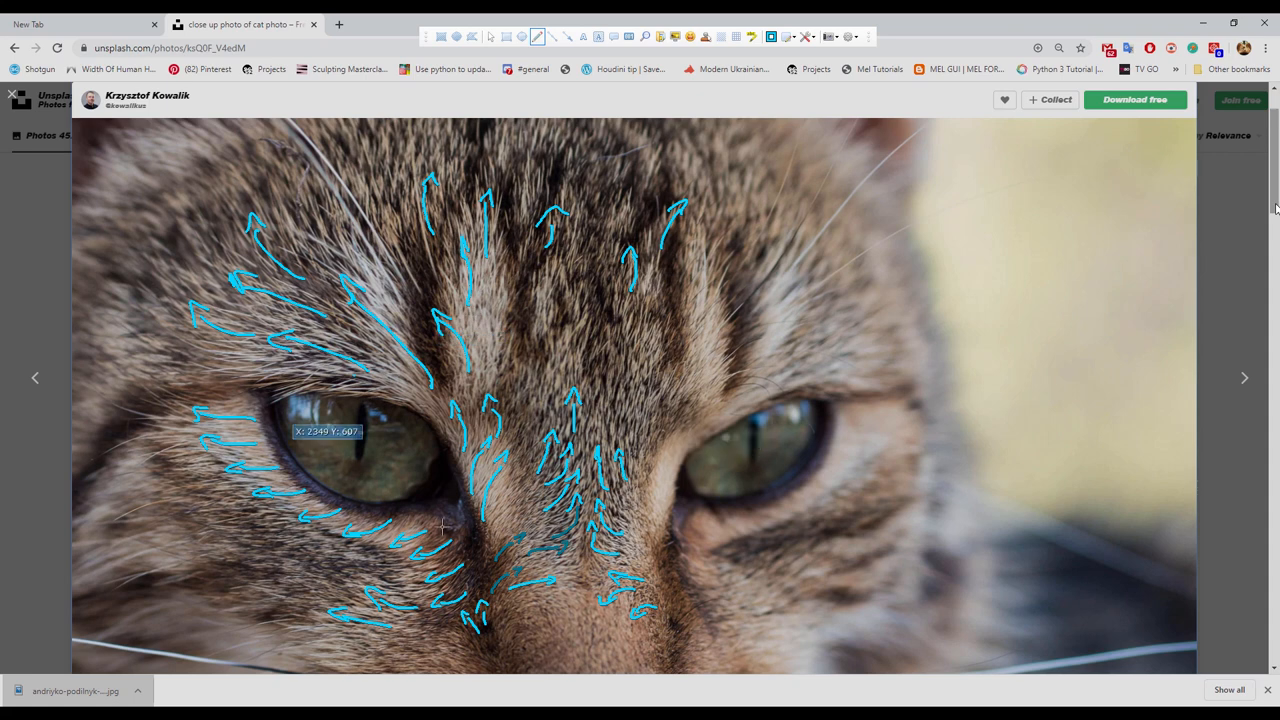
mouse_move(564, 470)
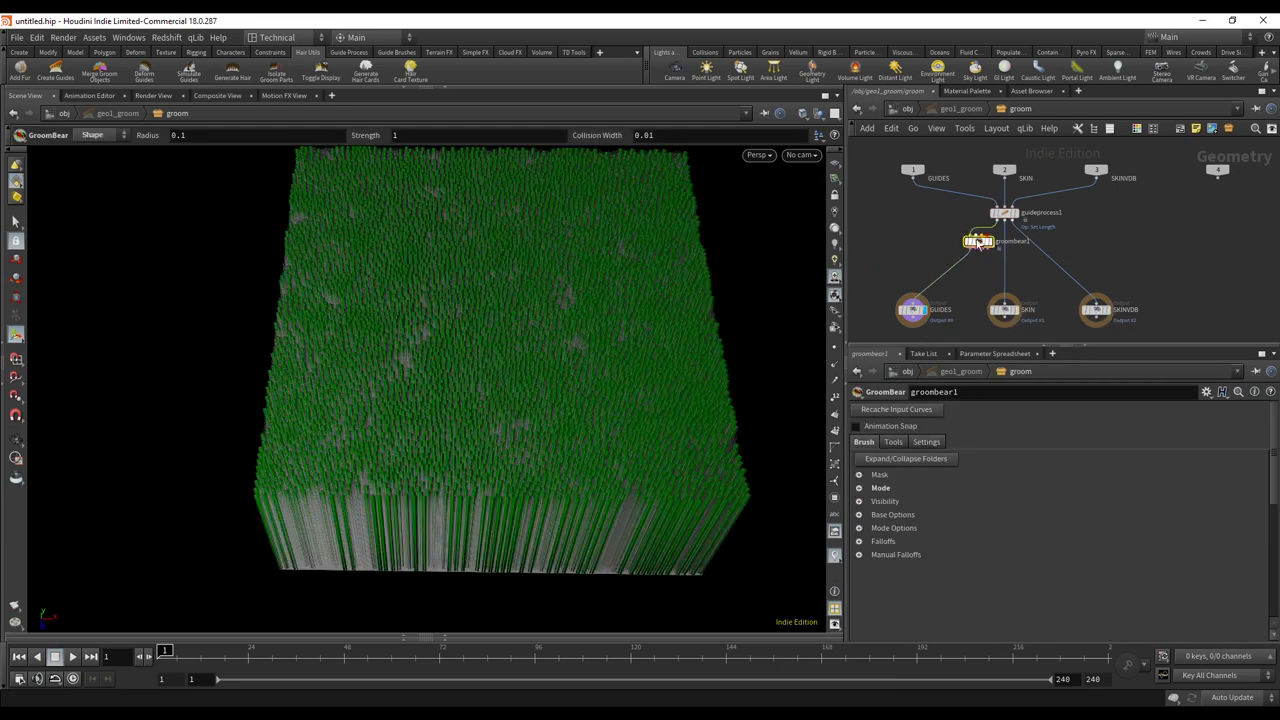
- Show the Groom shelf set and paint a magenta patch onto the grass-like hair
left_click_drag(980, 248, 968, 258)
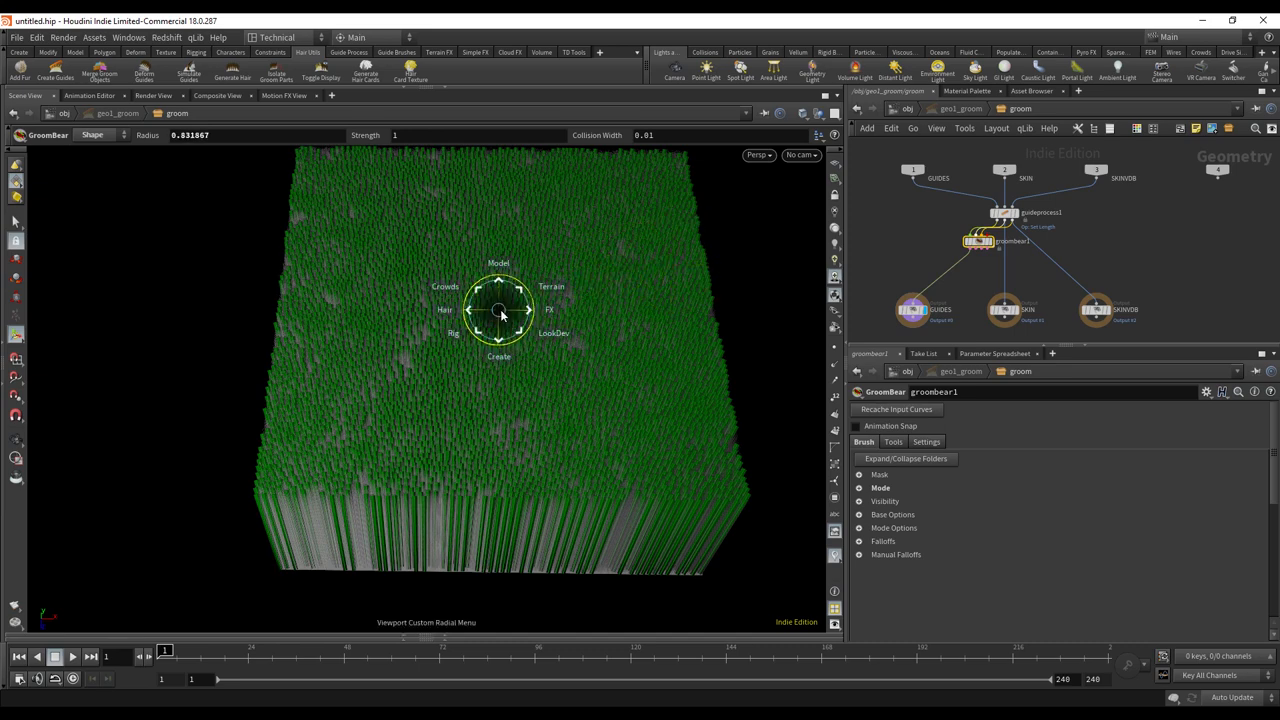
left_click(356, 36)
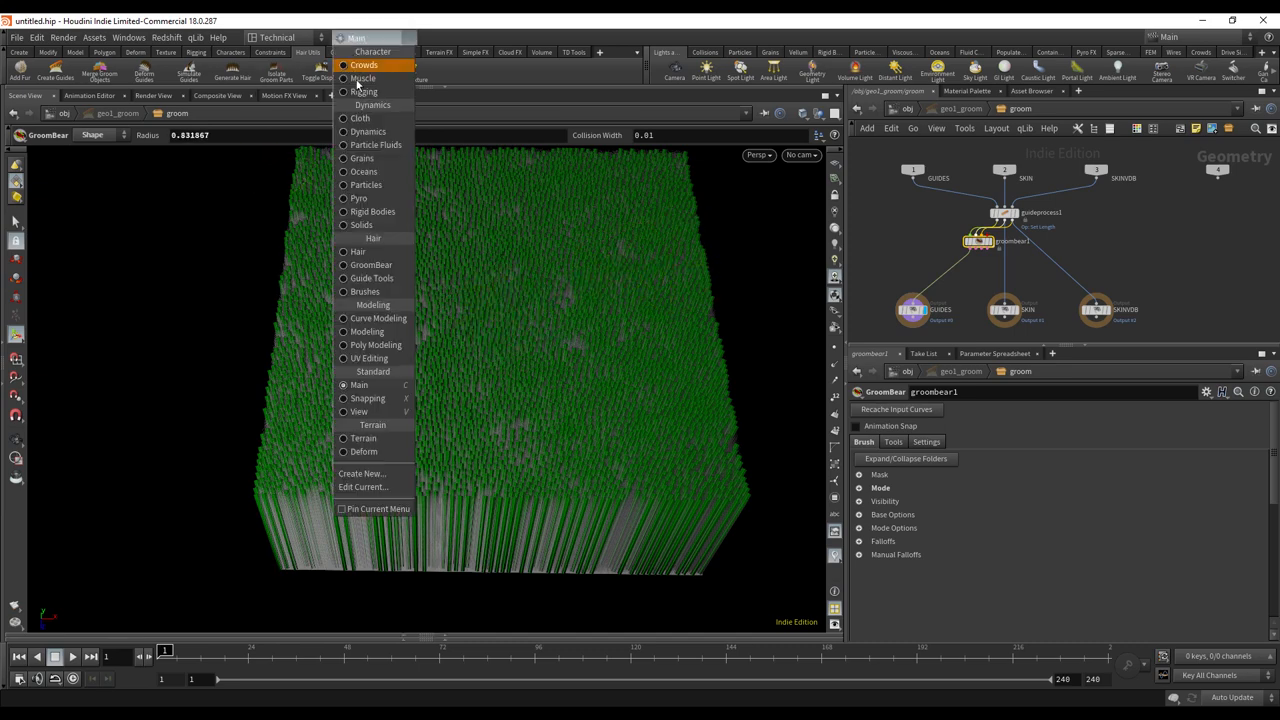
left_click(372, 264)
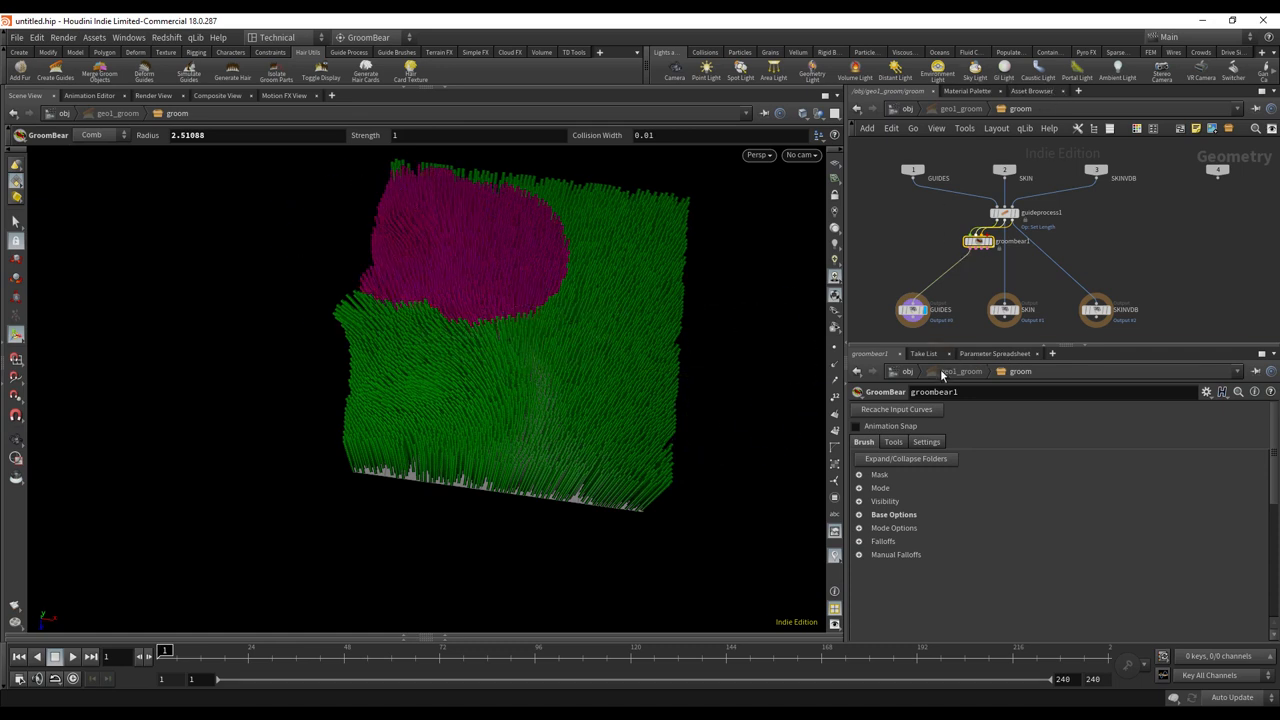
mouse_move(856, 508)
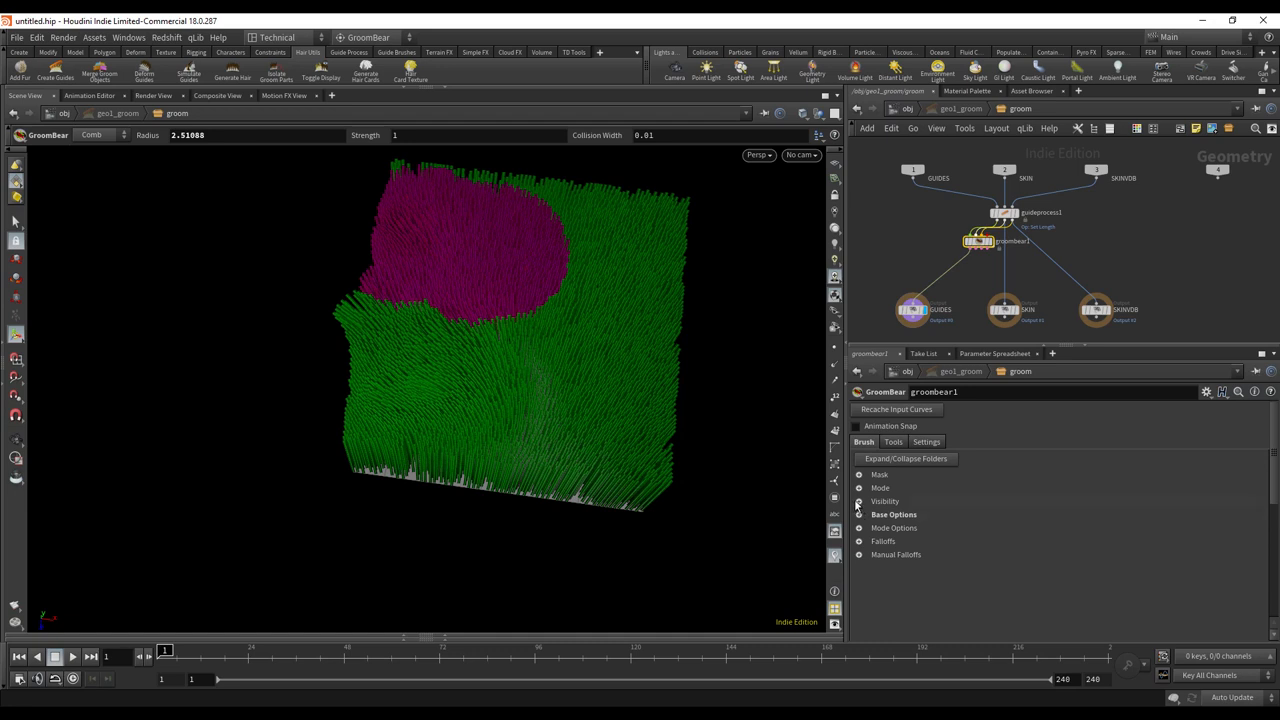
- Comb the Houdini groom with the Groombear Comb brush so strands swirl across the right, top, centre and lower areas
left_click(858, 488)
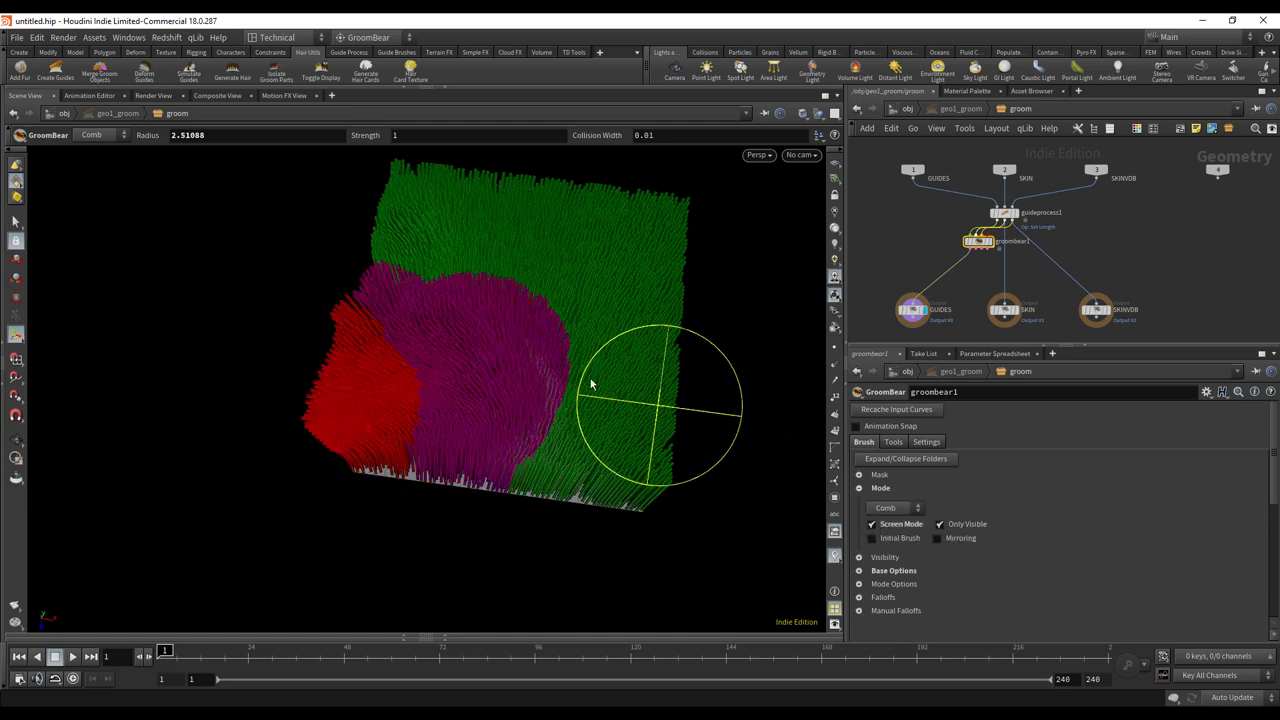
left_click_drag(650, 404, 456, 390)
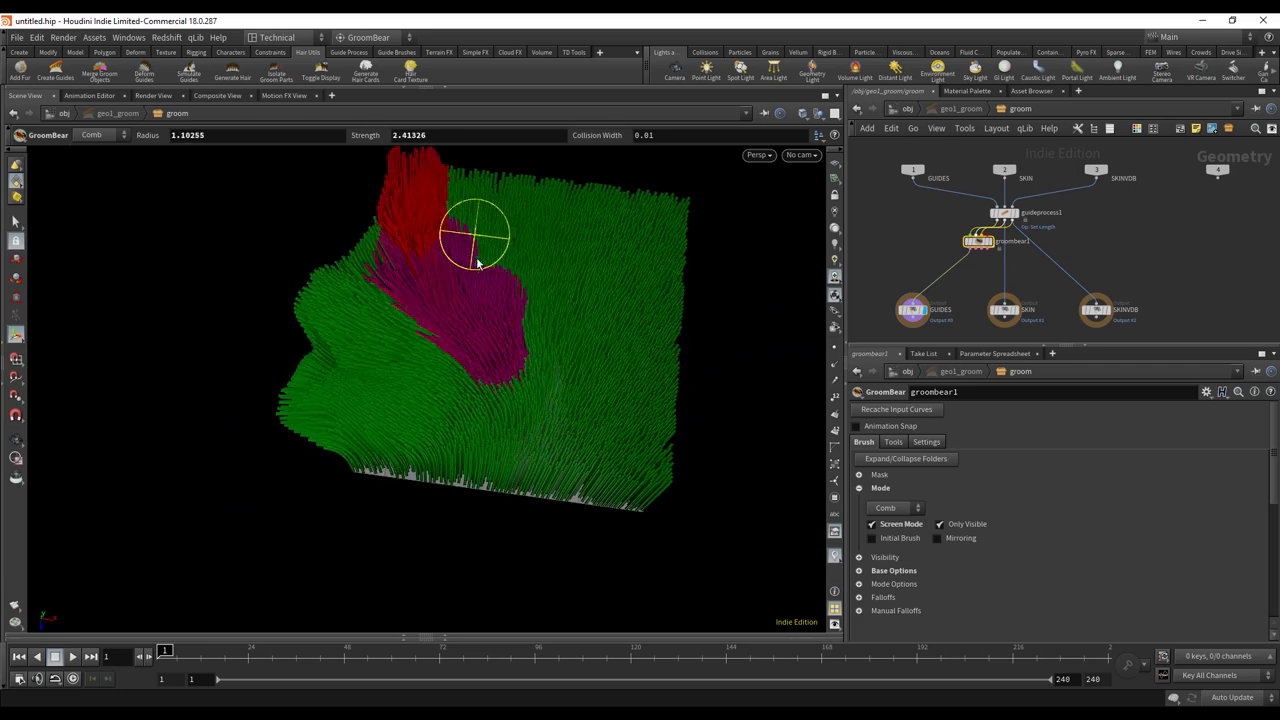
left_click_drag(476, 236, 520, 360)
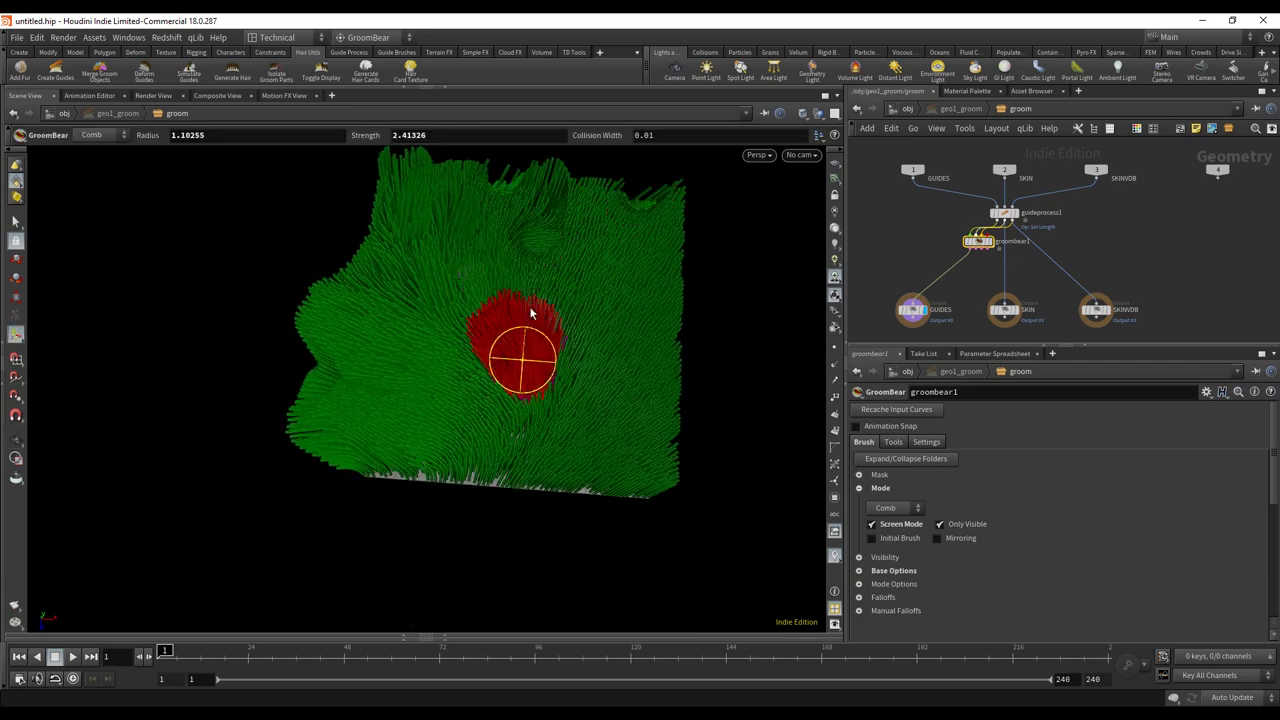
left_click_drag(524, 360, 484, 390)
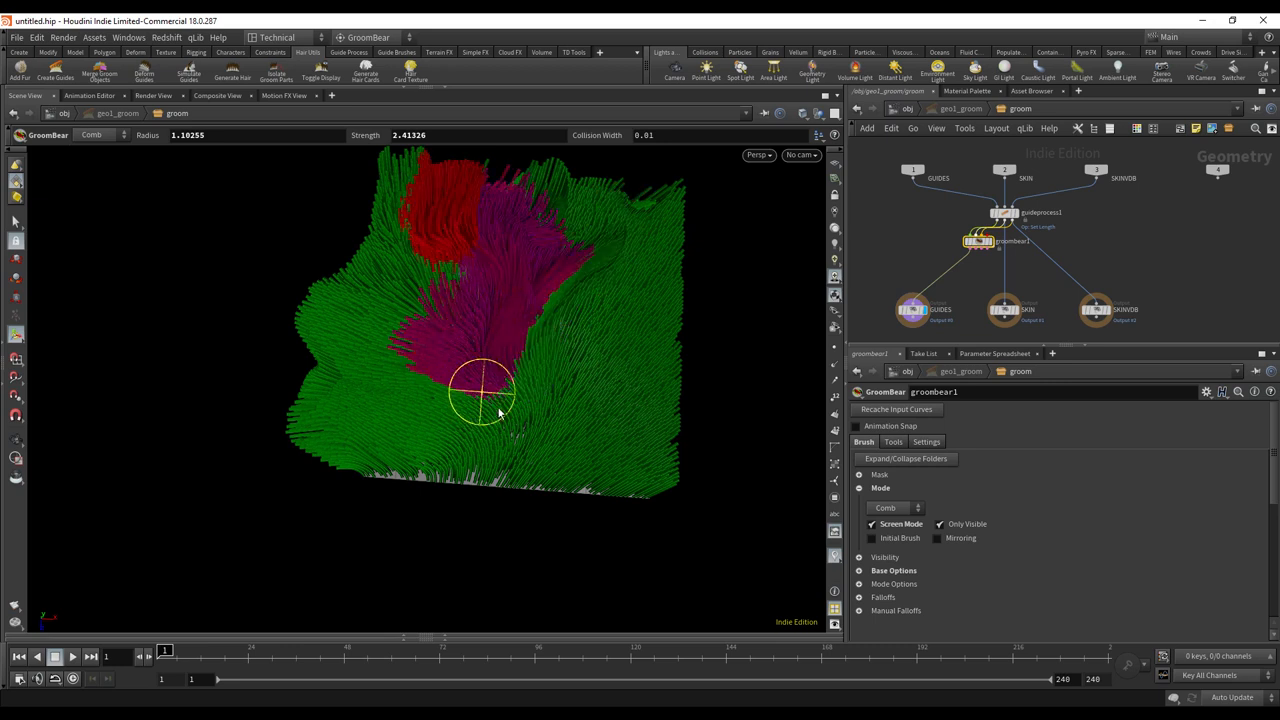
left_click_drag(484, 390, 536, 344)
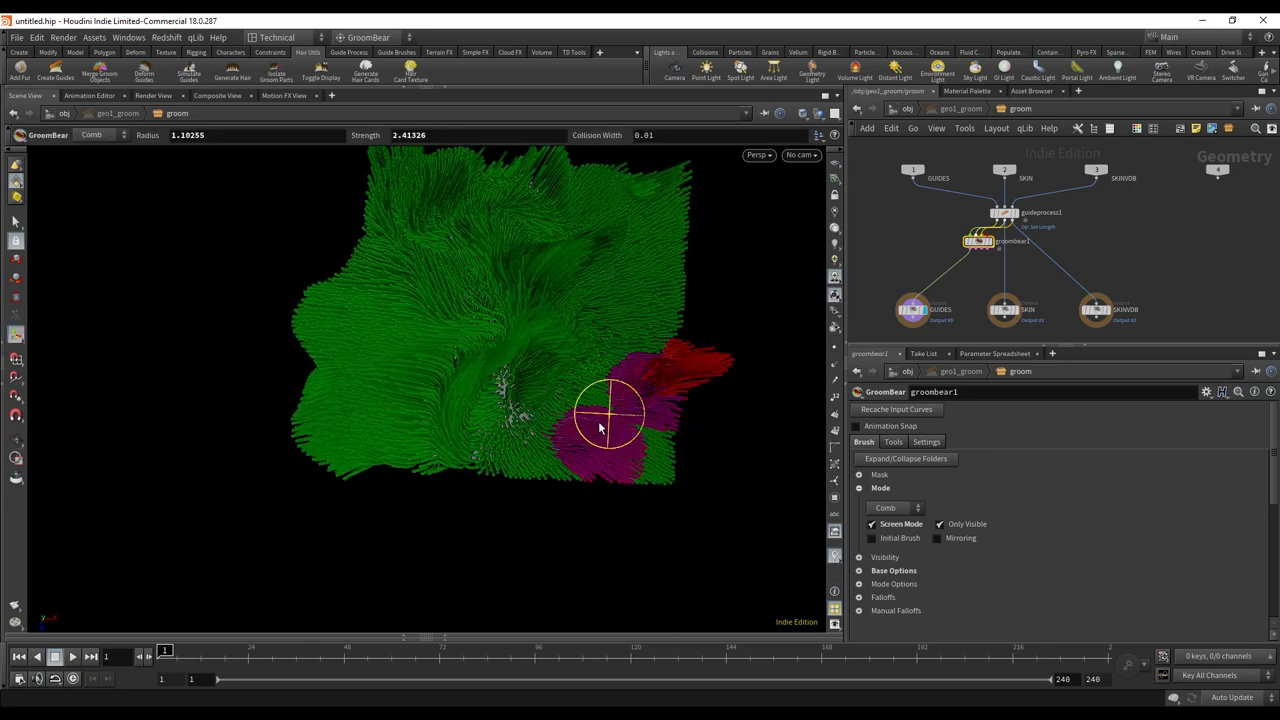
left_click_drag(600, 414, 558, 302)
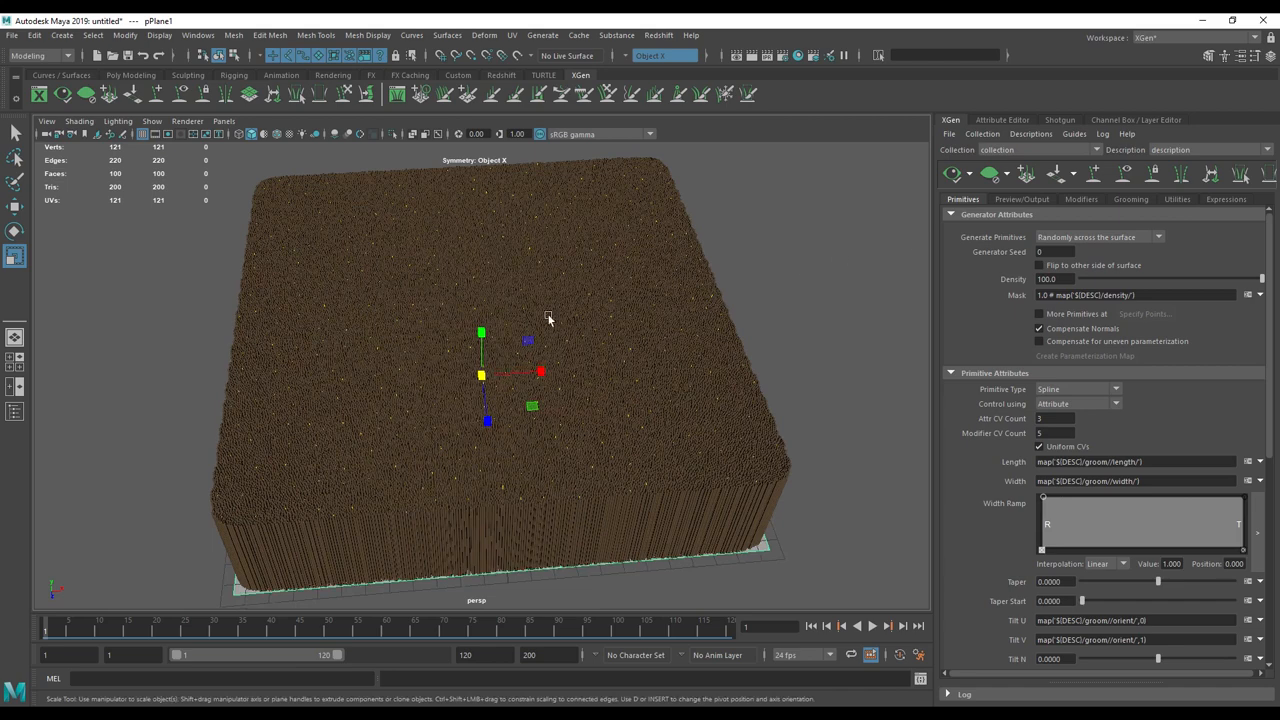
mouse_move(832, 252)
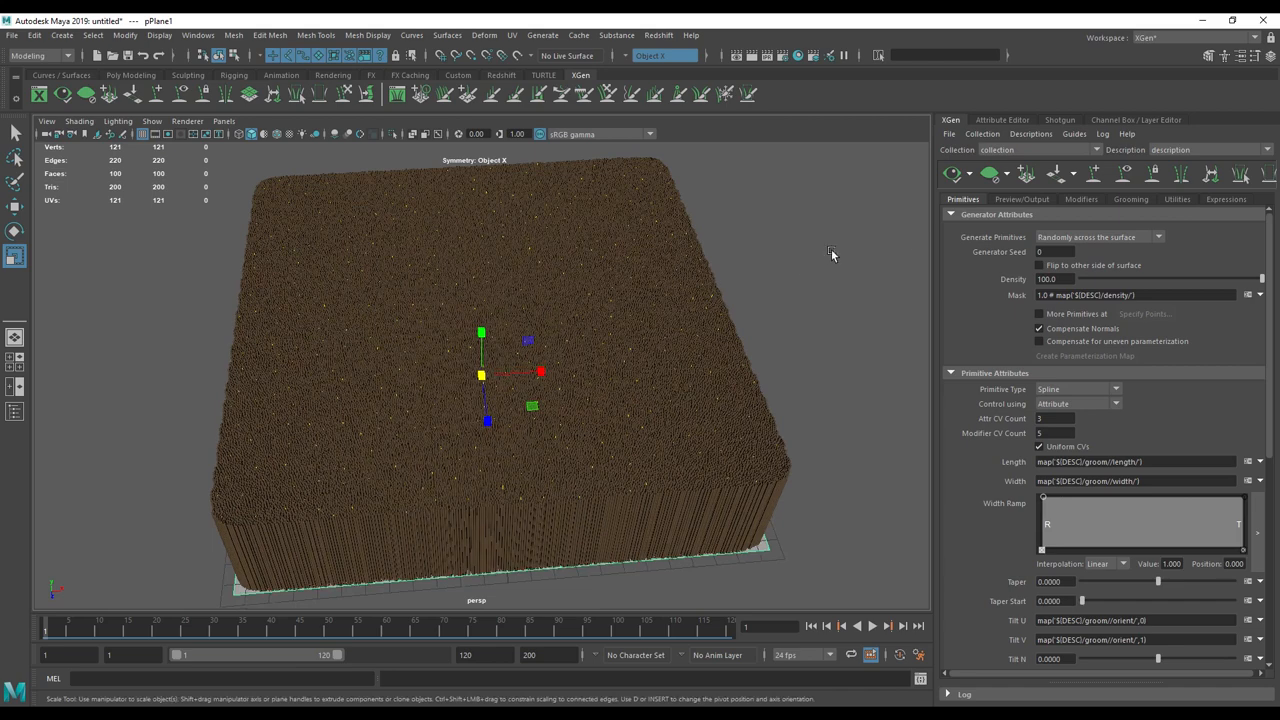
- With the XGen Pose brush, comb the guide hairs across the left, upper middle and right of the plane
left_click(1132, 200)
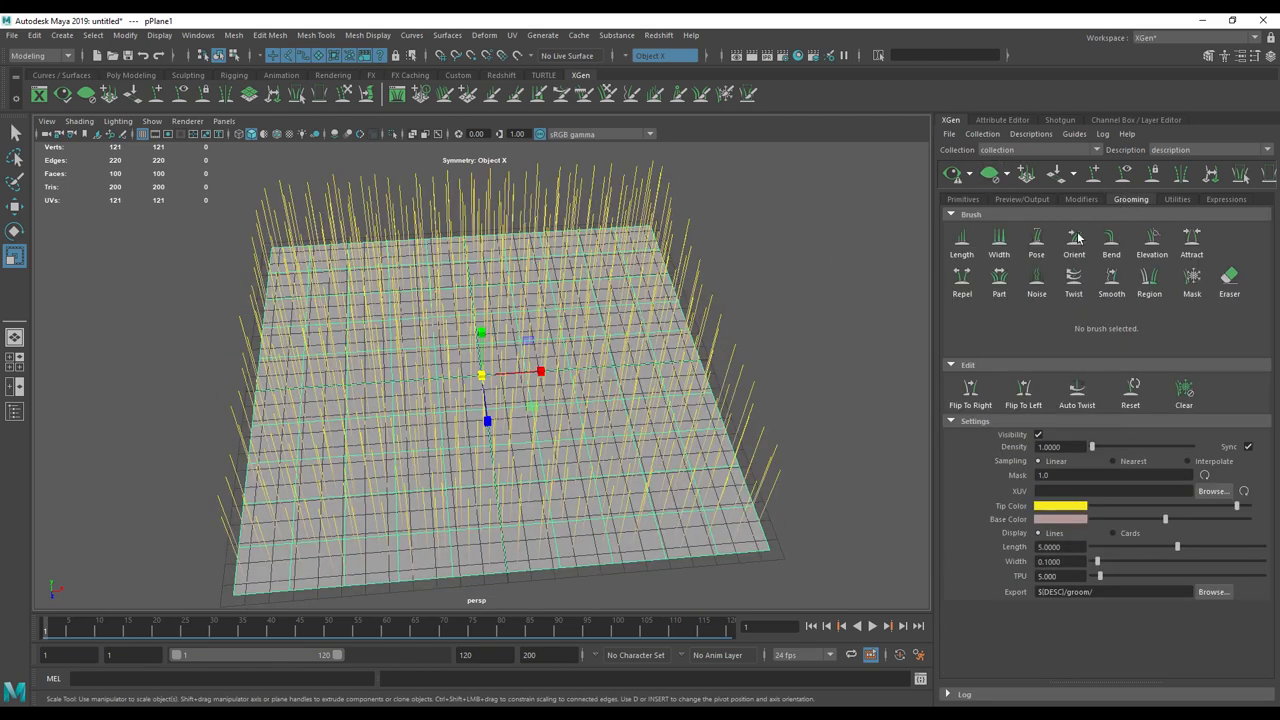
left_click(1036, 240)
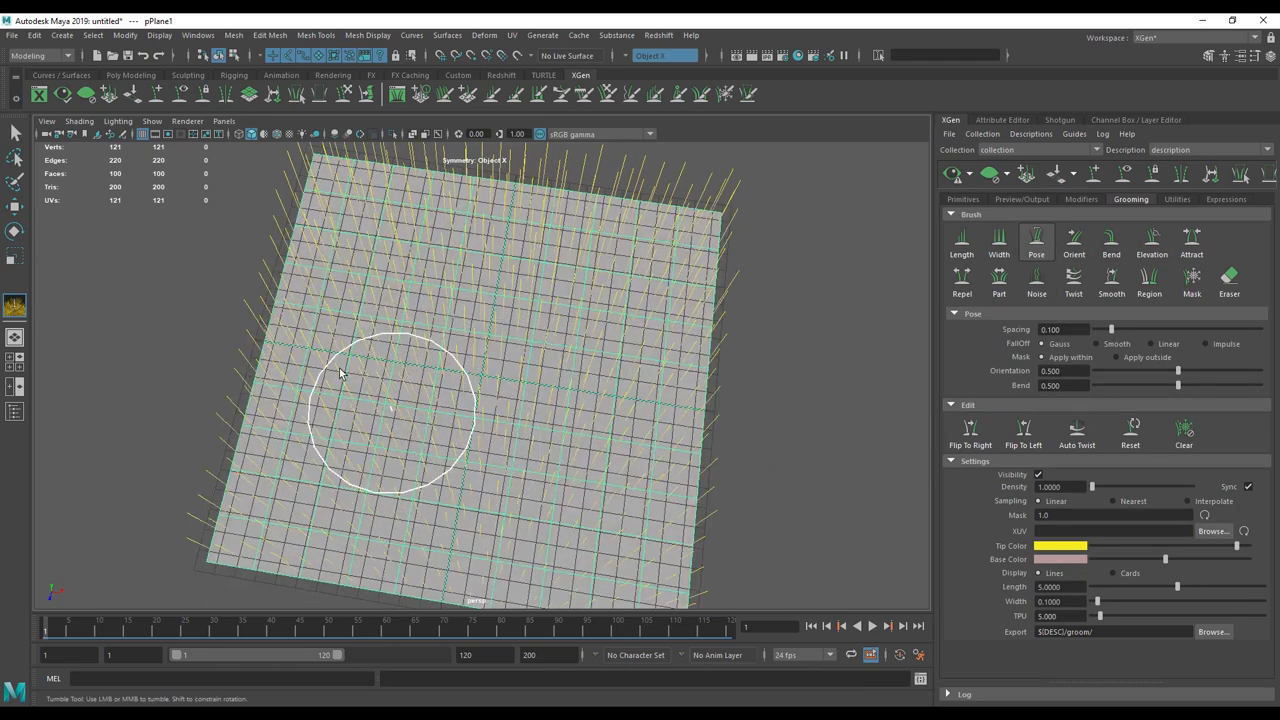
left_click_drag(340, 376, 500, 356)
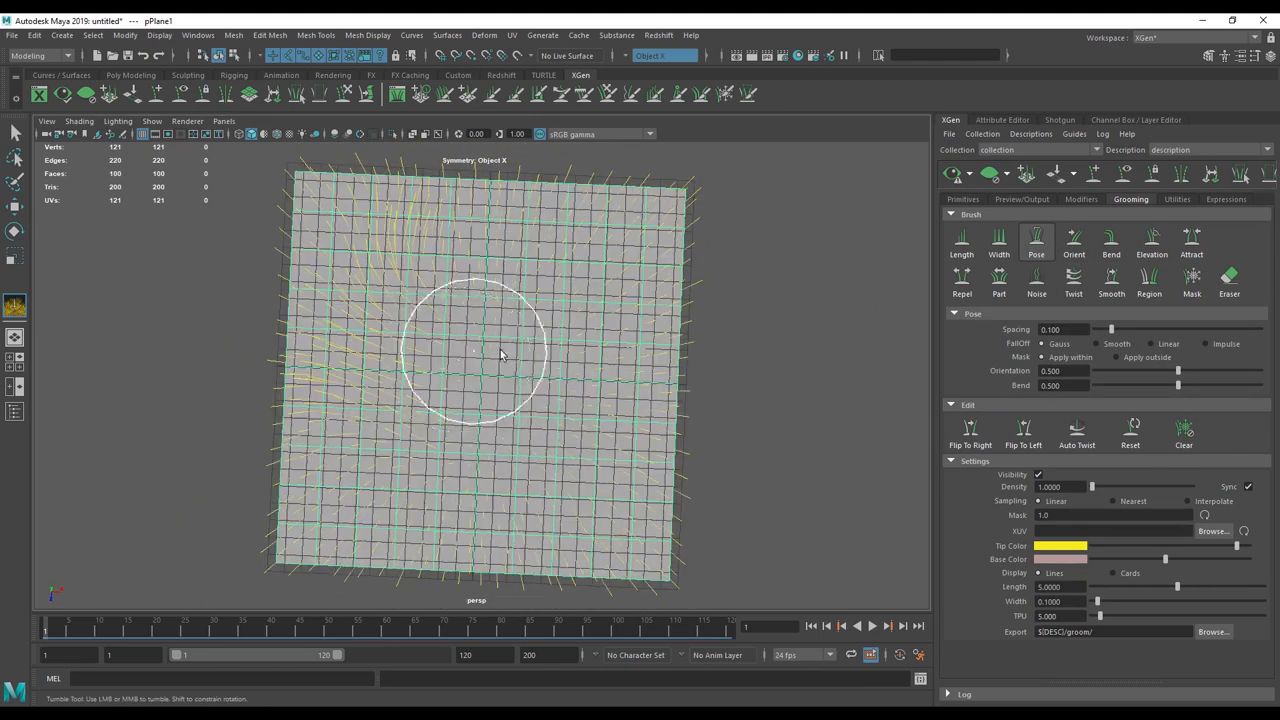
left_click_drag(500, 356, 540, 330)
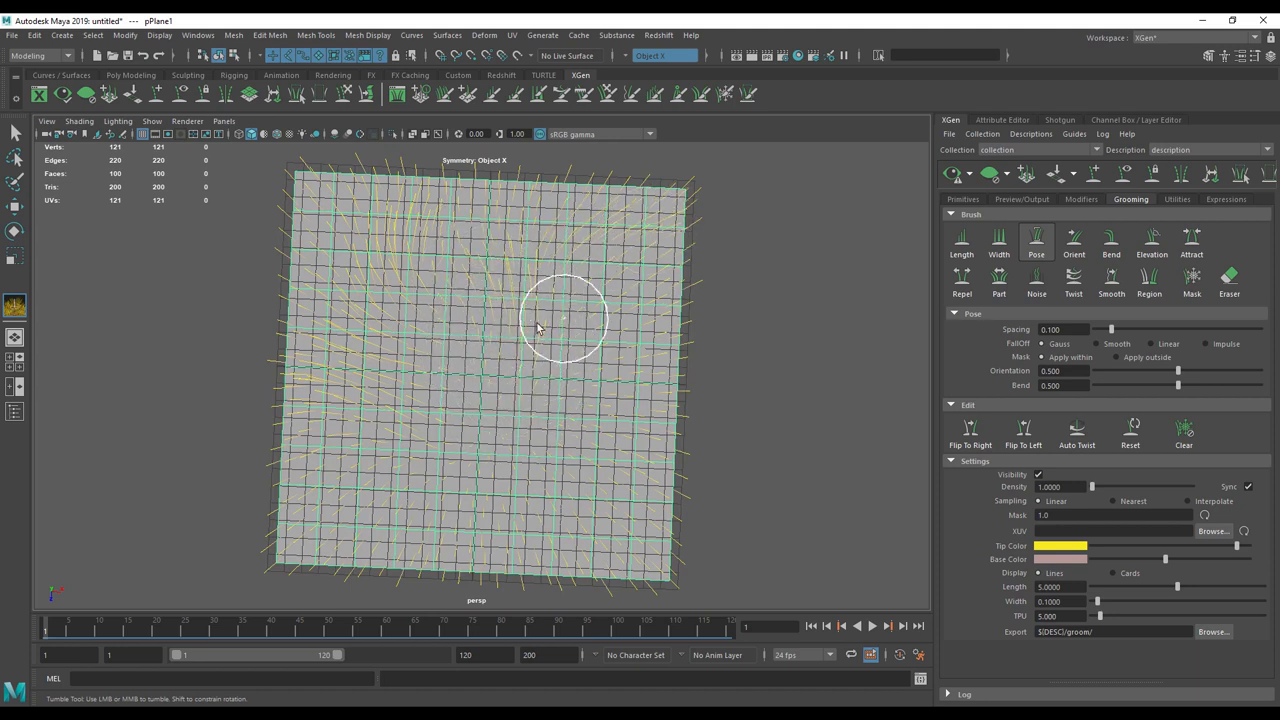
left_click_drag(564, 320, 690, 270)
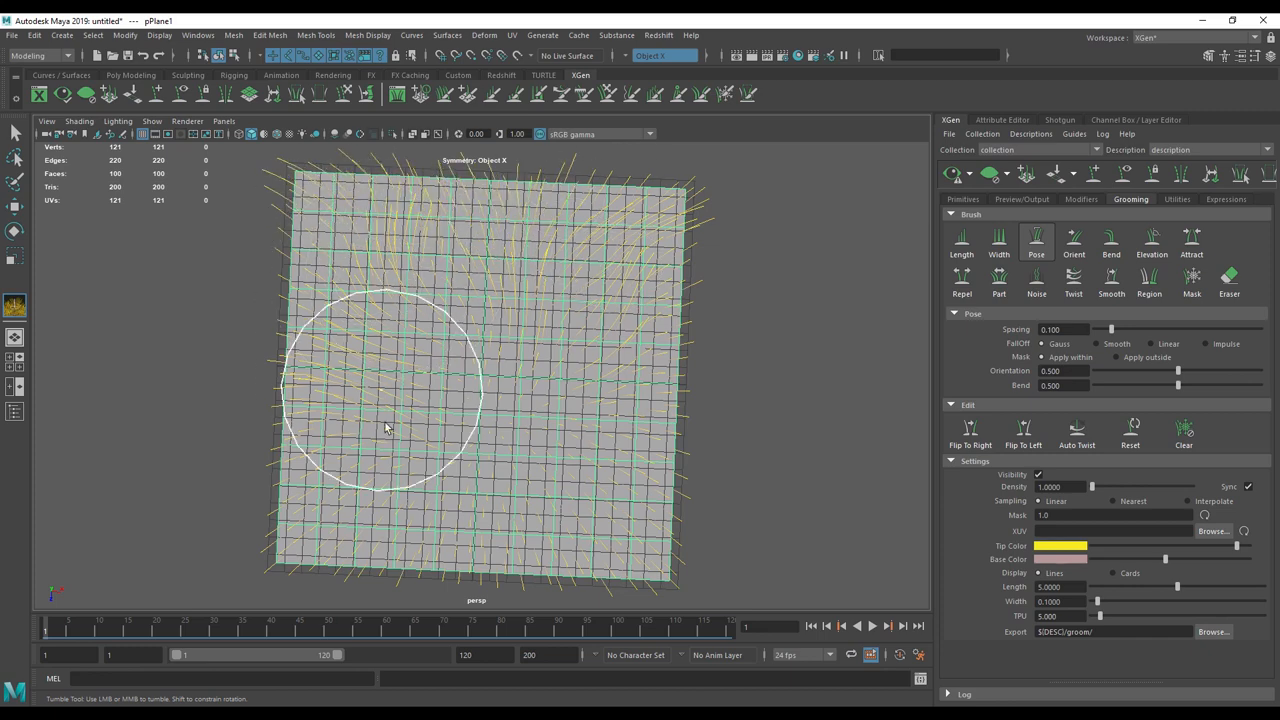
- Comb the hairs along the left edge, bottom, upper right and front into varied directions
left_click_drag(384, 424, 518, 478)
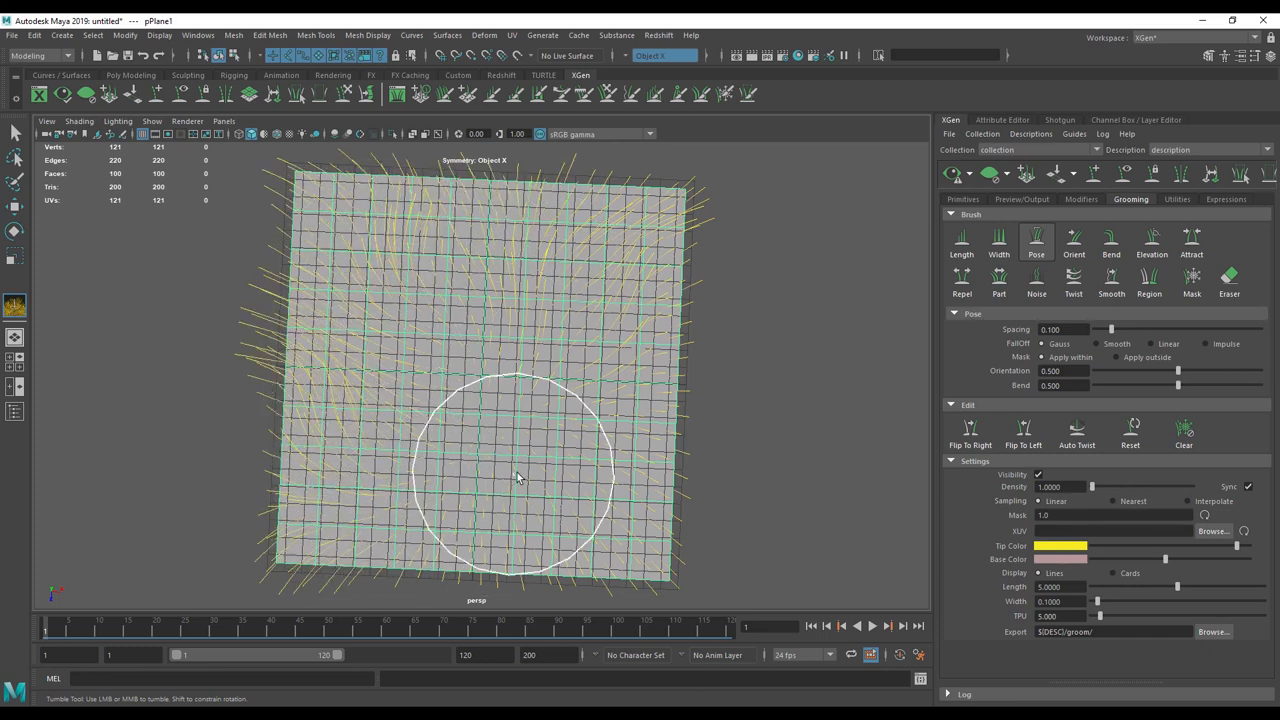
left_click_drag(518, 476, 584, 320)
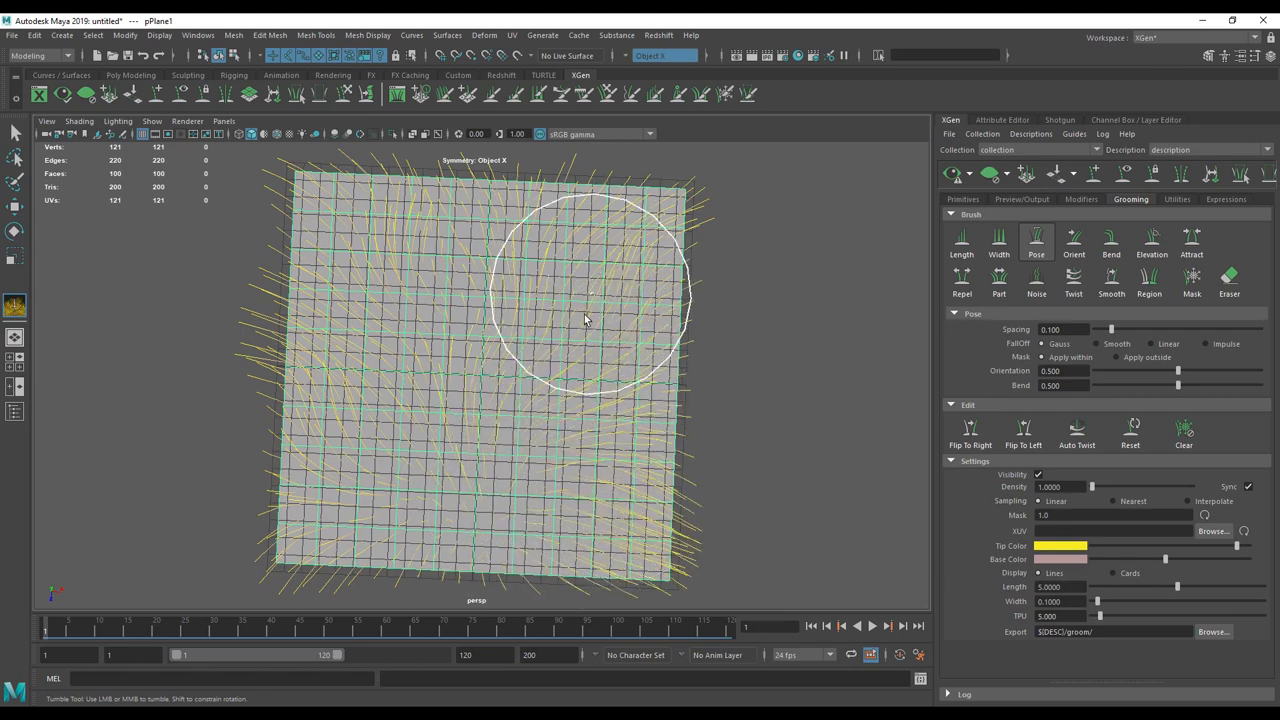
left_click_drag(584, 320, 504, 340)
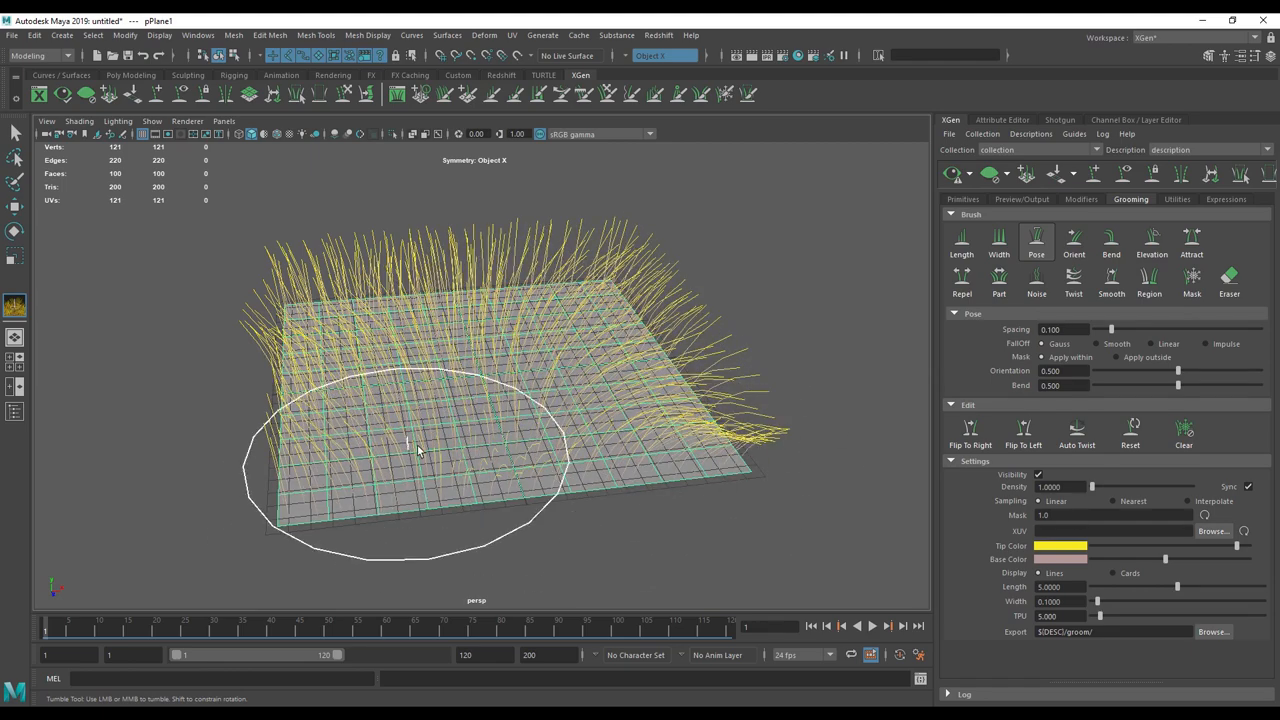
left_click_drag(420, 450, 370, 400)
type("50.000")
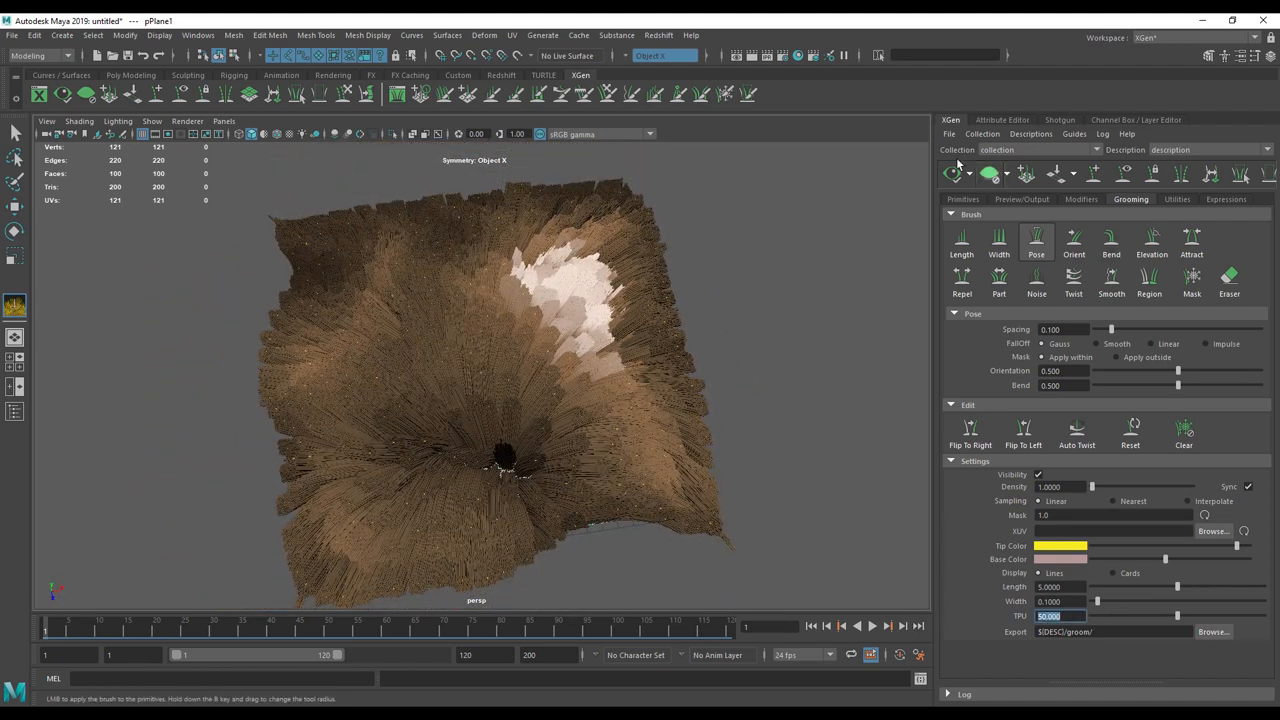
- Increase the grooming density and stroke the hair outward from the plane's centre with the Pose brush
left_click_drag(500, 460, 676, 486)
type("50.0000")
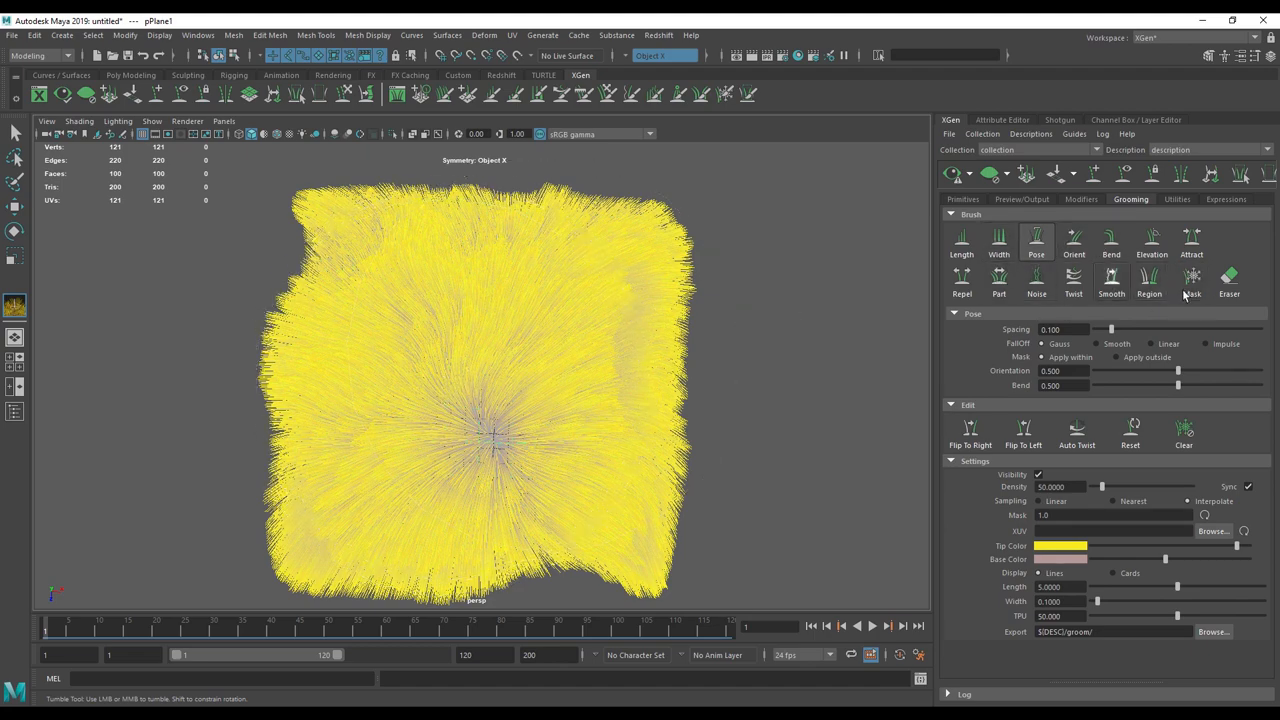
left_click(1112, 284)
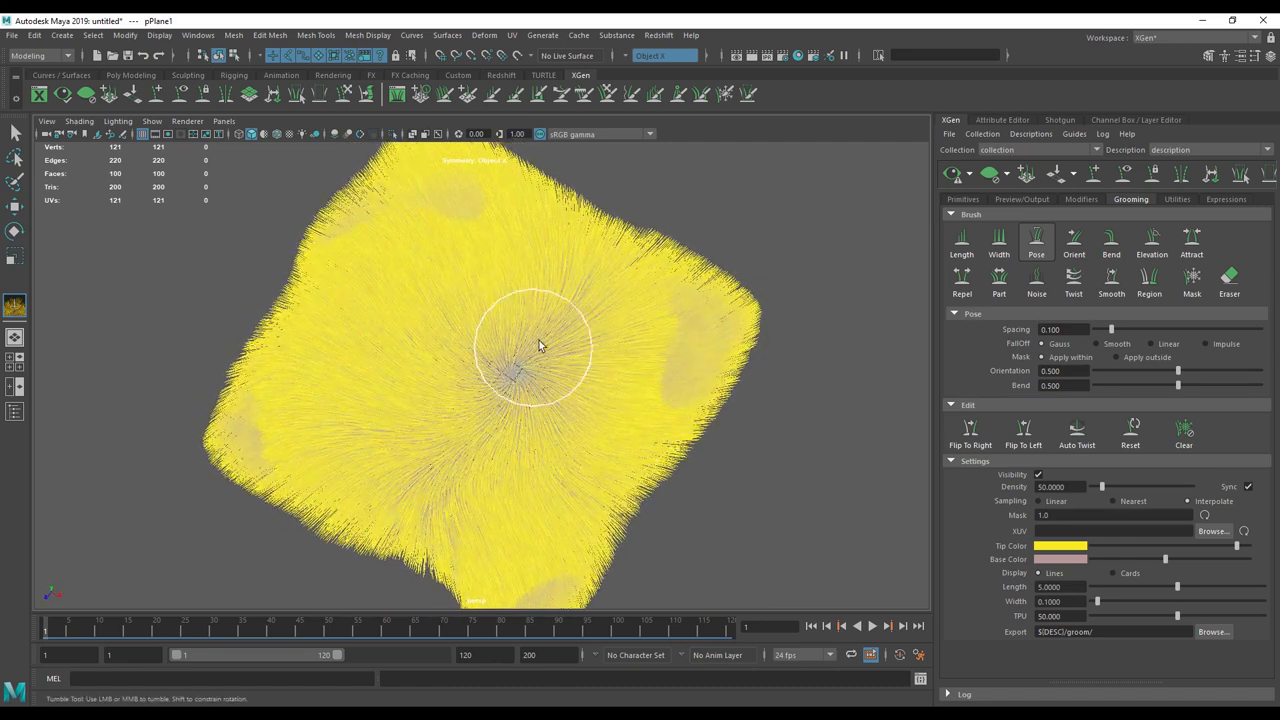
left_click_drag(540, 344, 490, 350)
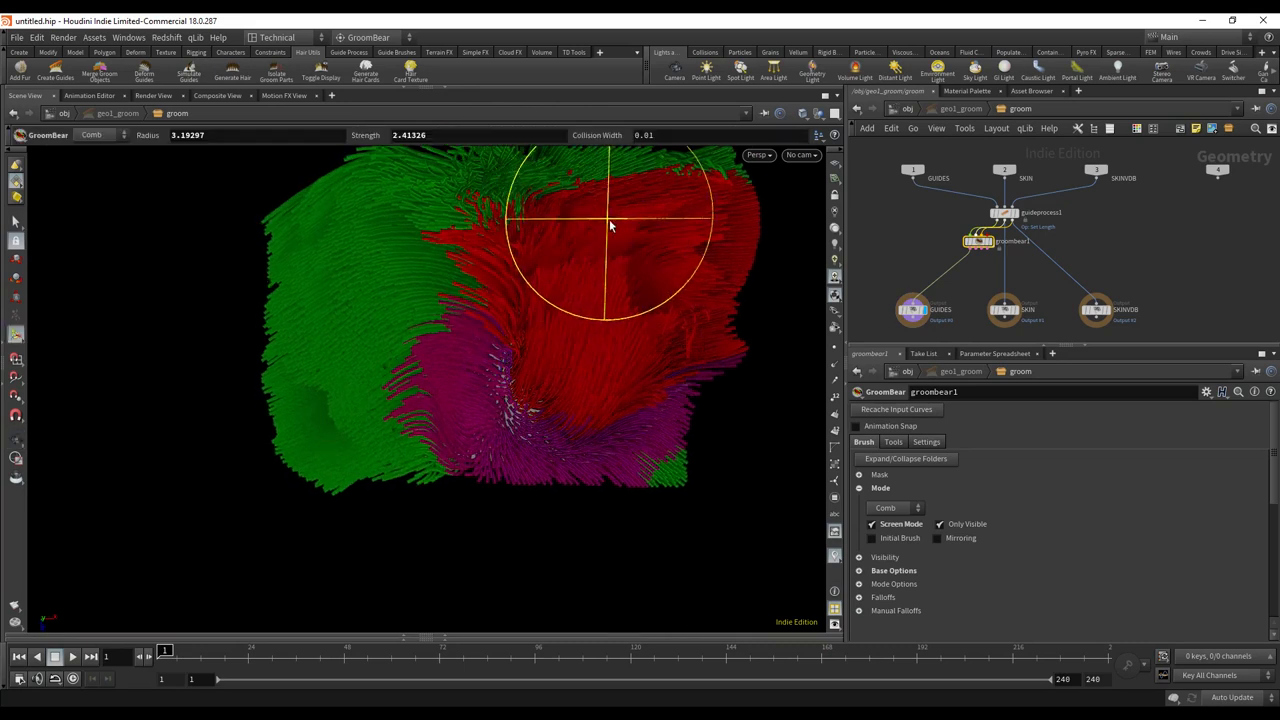
- Comb the hair across the upper, red-tinted region of the Houdini groom
left_click_drag(610, 224, 570, 450)
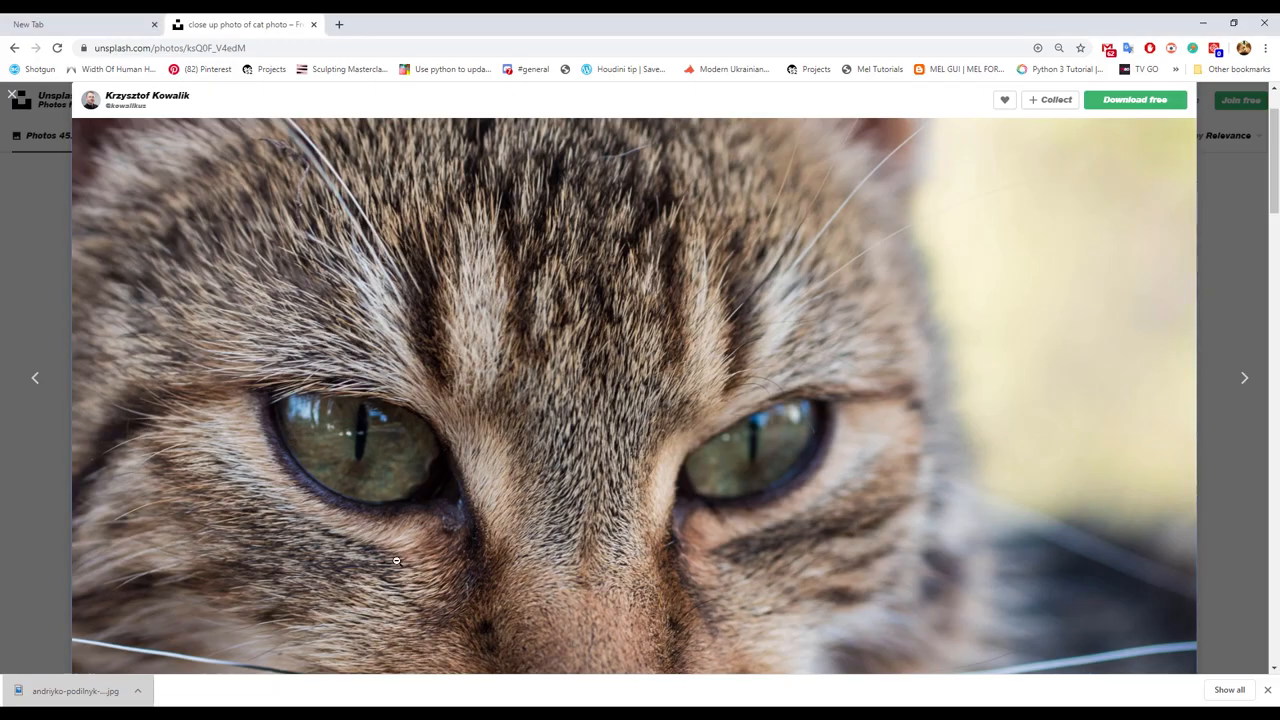
mouse_move(510, 348)
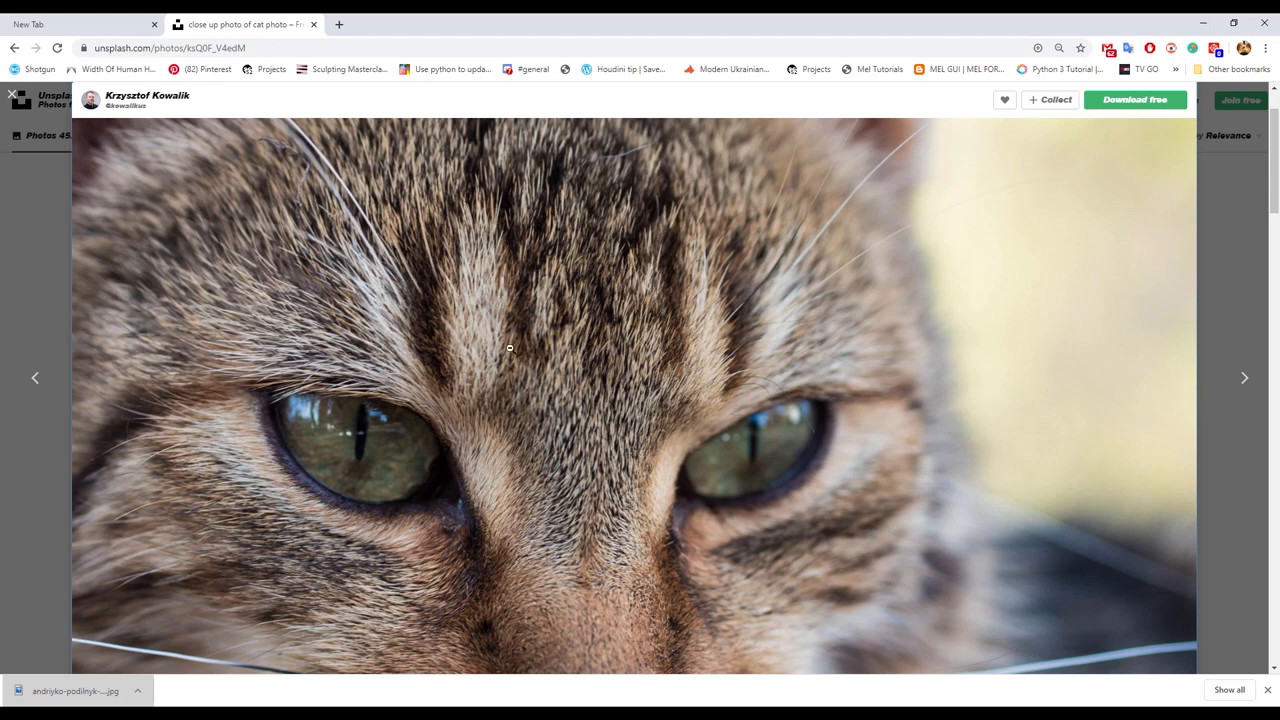
mouse_move(372, 496)
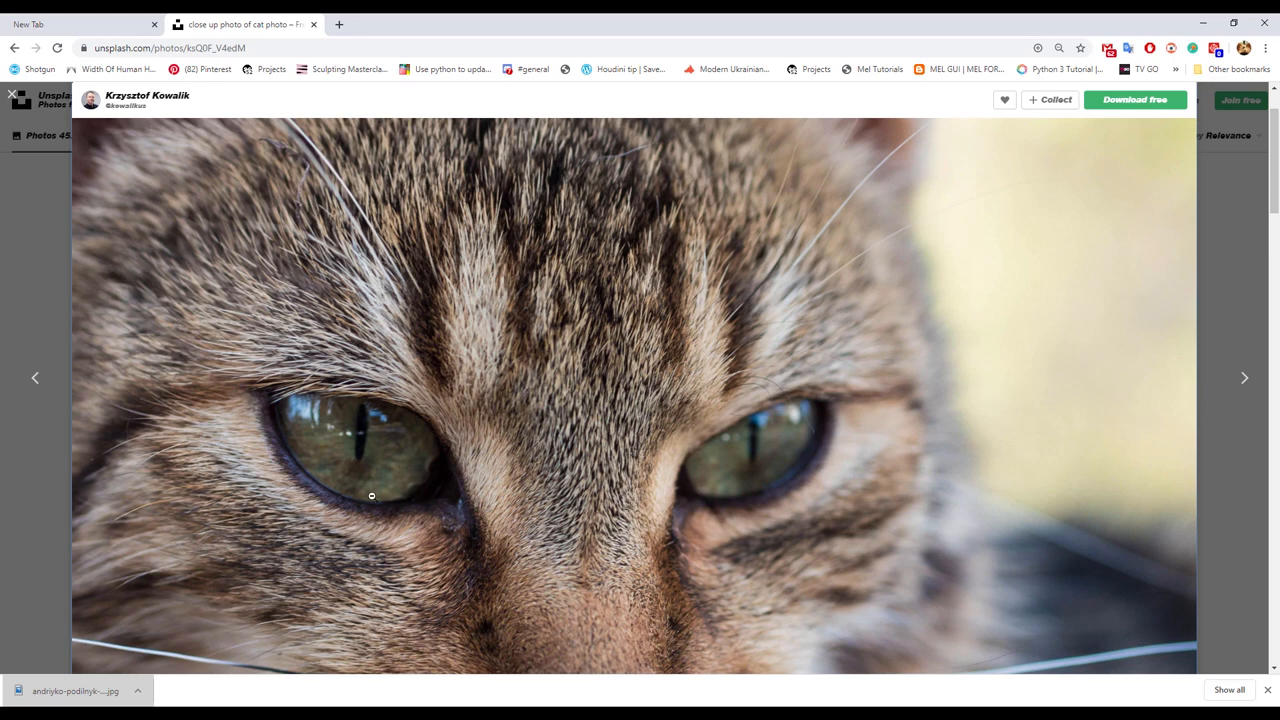
mouse_move(250, 390)
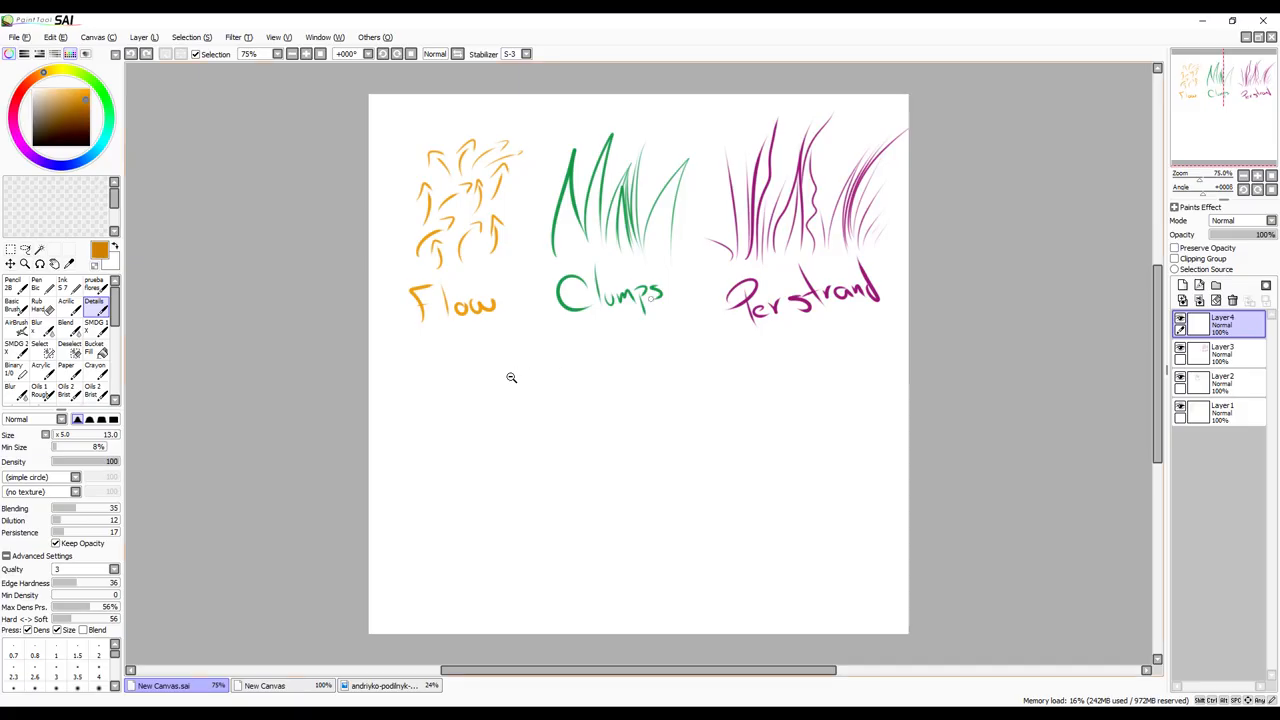
- Draw an orange underline beneath 'Flow' and curved orange flow strokes below it
left_click_drag(400, 334, 520, 330)
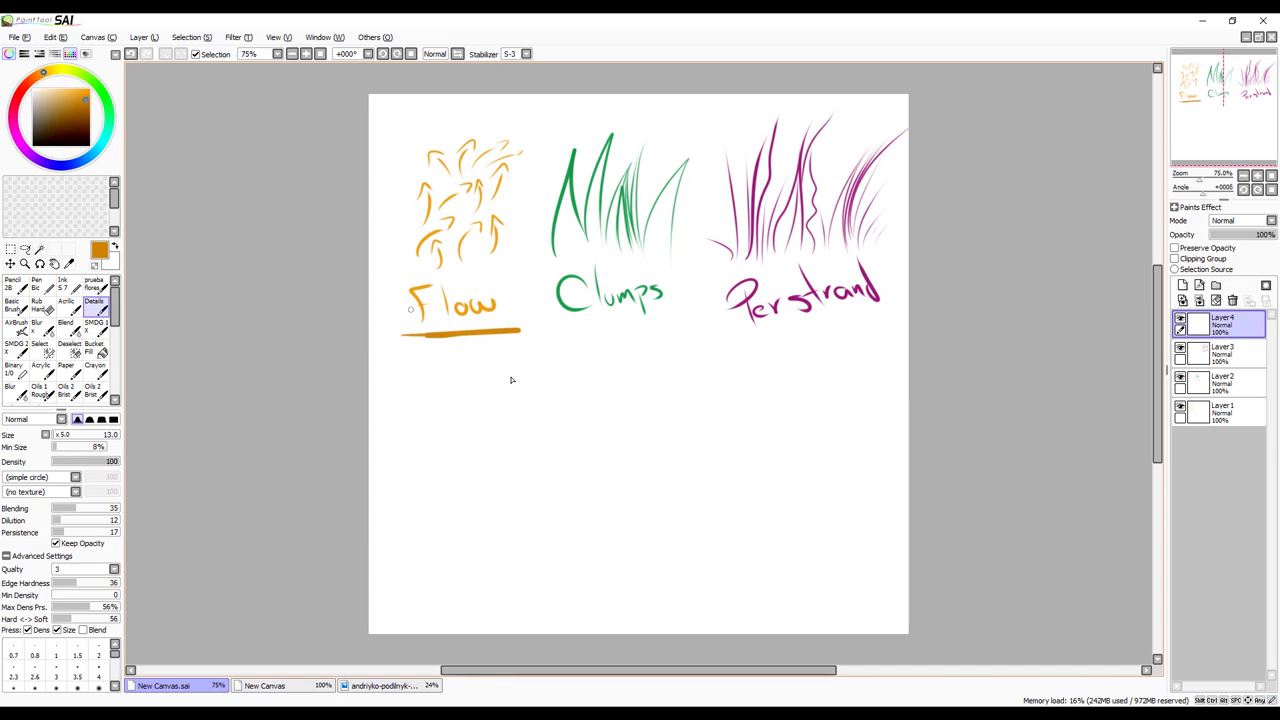
left_click_drag(452, 464, 470, 520)
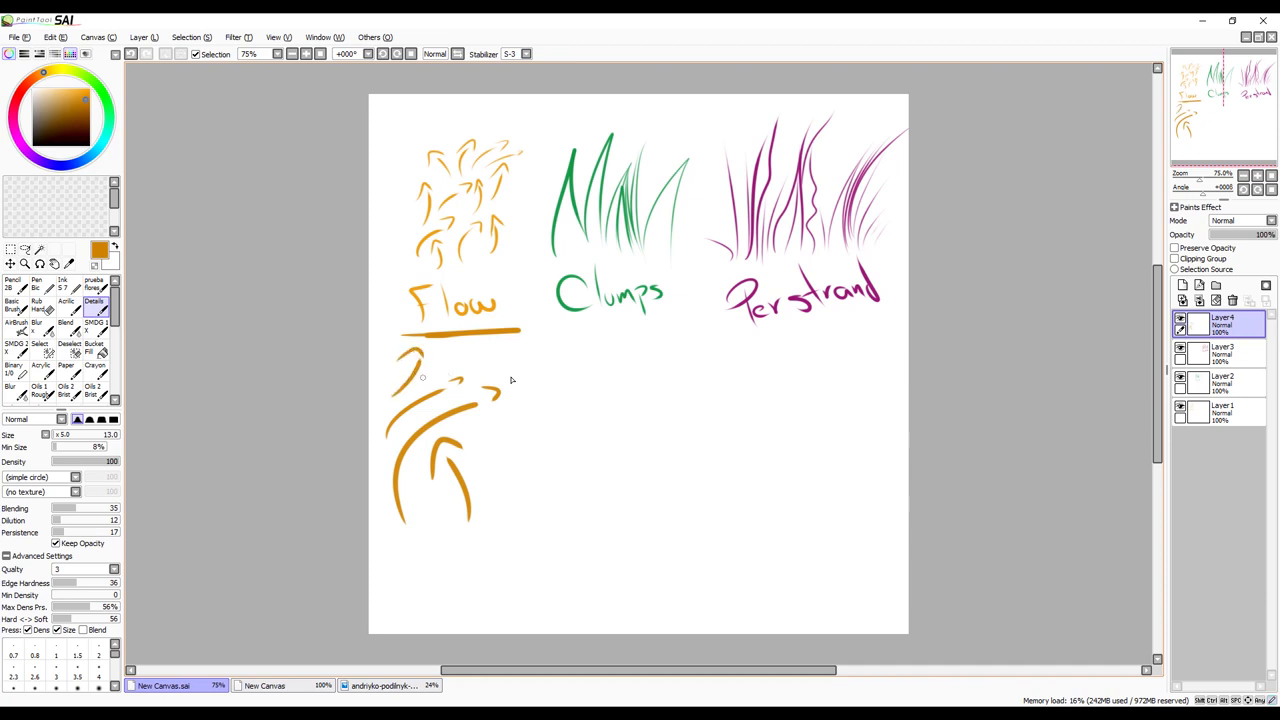
mouse_move(484, 582)
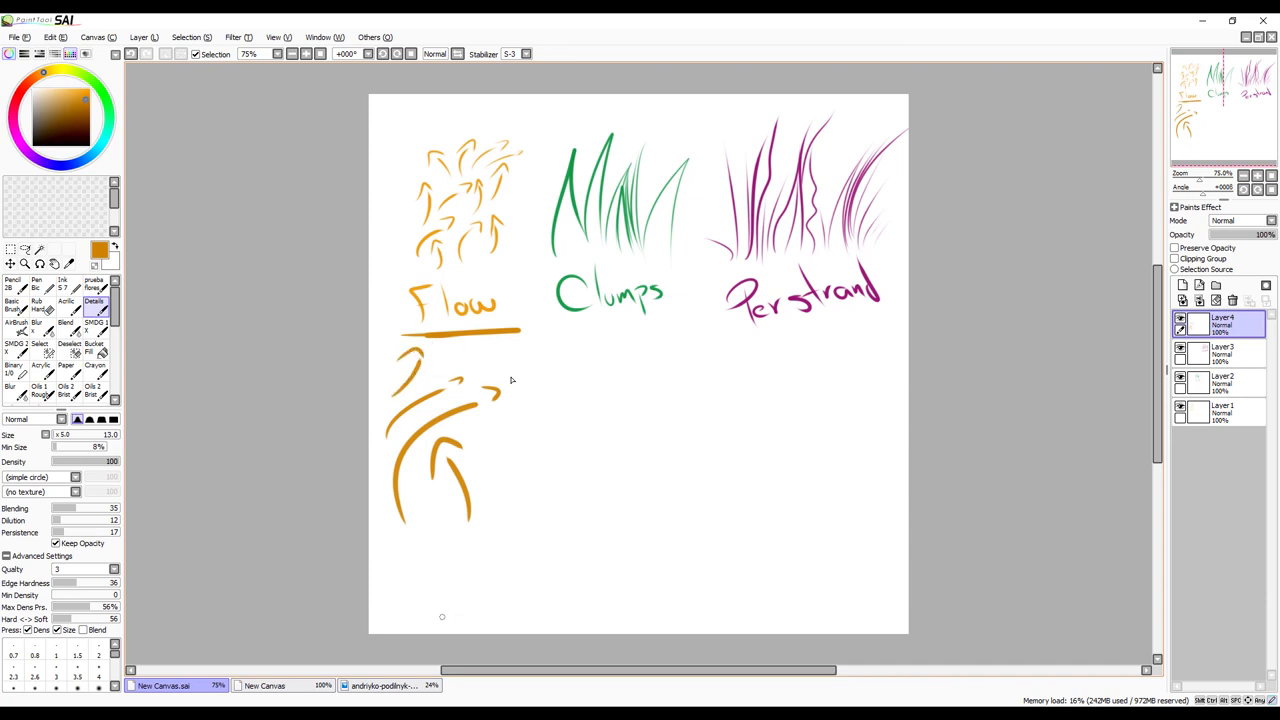
mouse_move(338, 560)
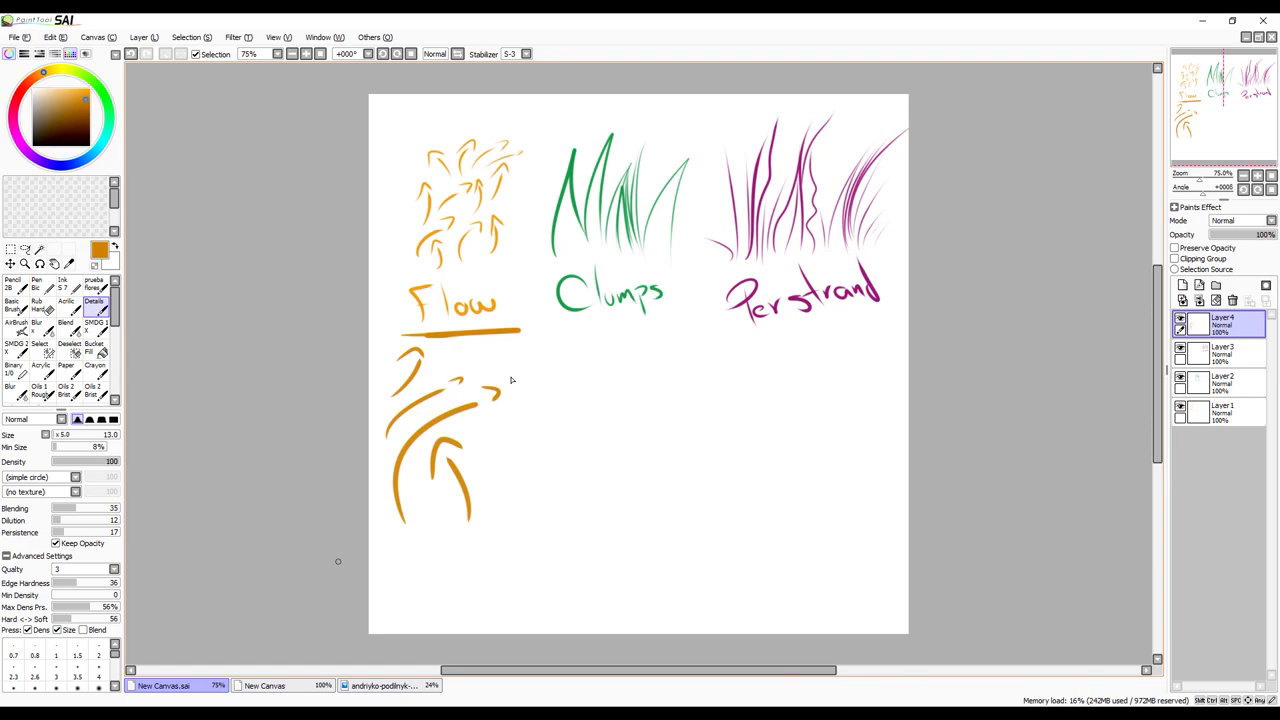